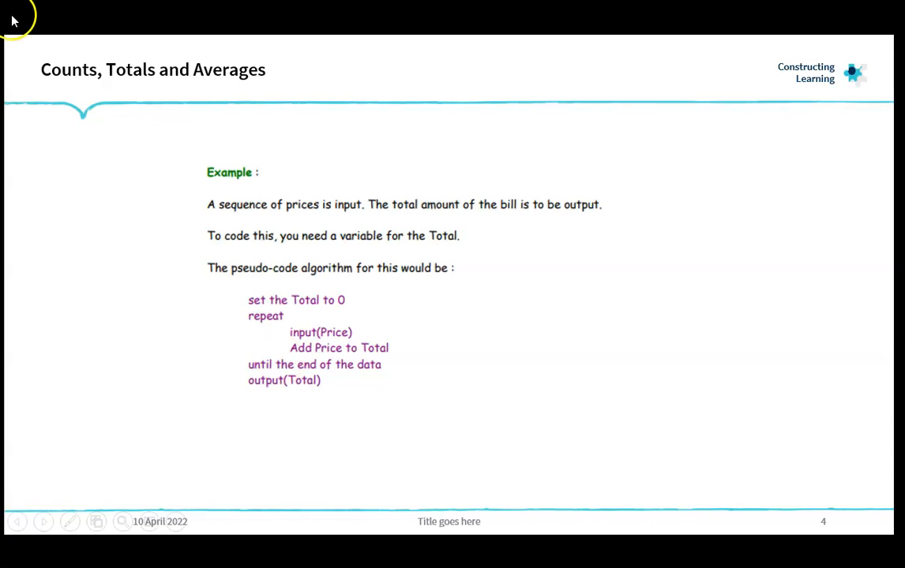
mouse_move(14, 30)
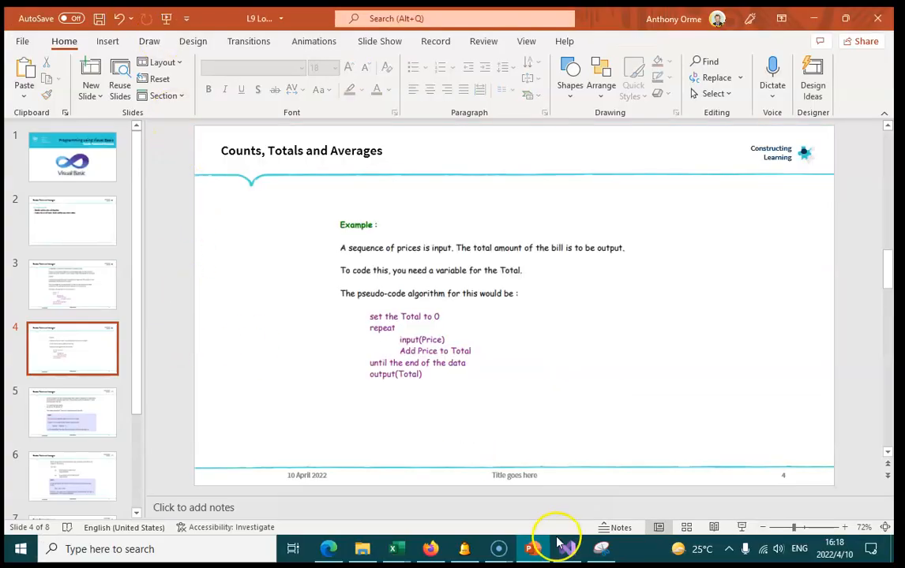
Create the Windows Forms project 'Counts Totals and Average' on .NET 6.0
left_click(567, 549)
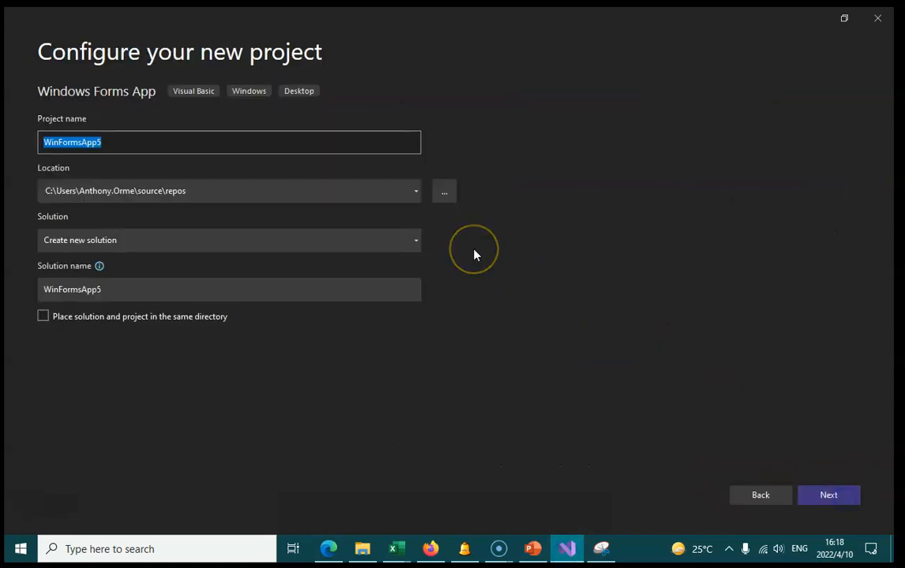
type("Counts Totals and A")
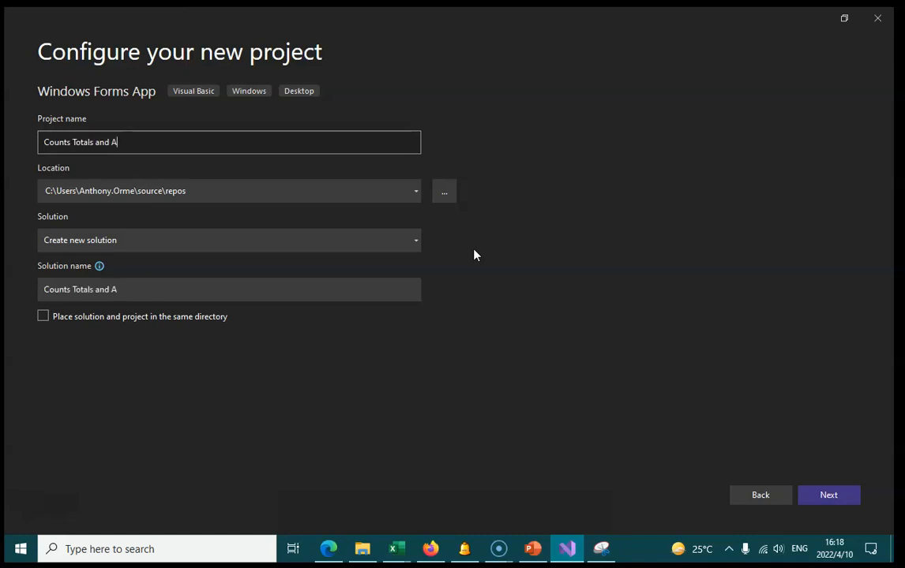
left_click(827, 496)
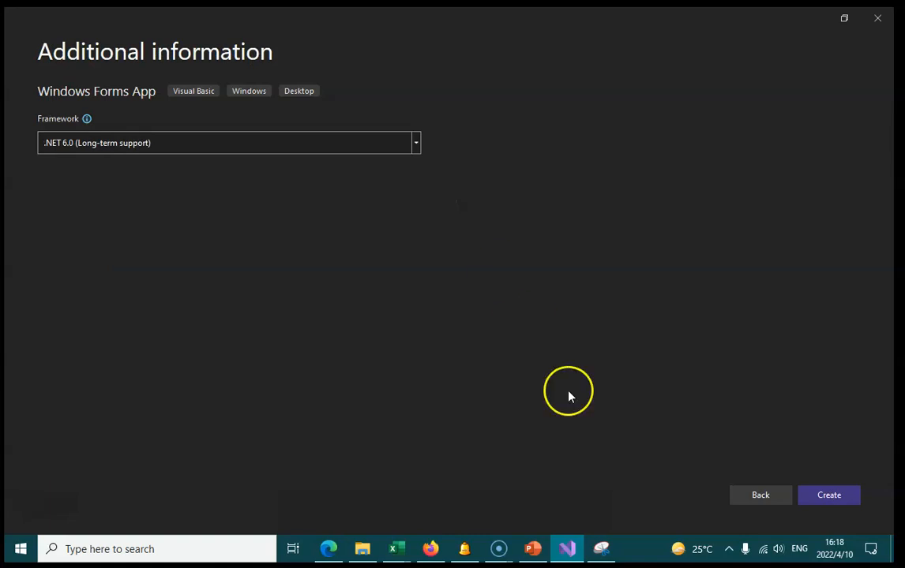
left_click(827, 496)
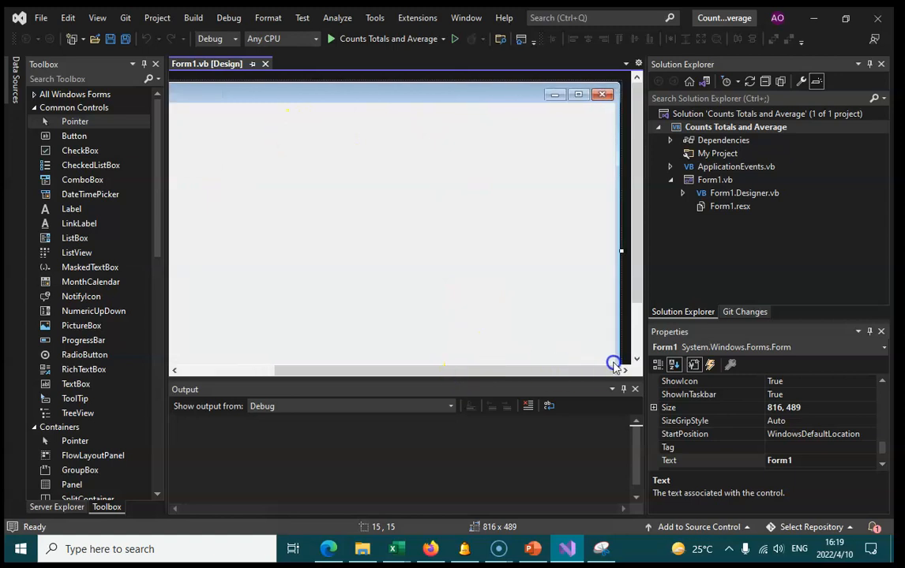
Shrink Form1 and place a wide Button1 across its top
left_click_drag(614, 363, 615, 354)
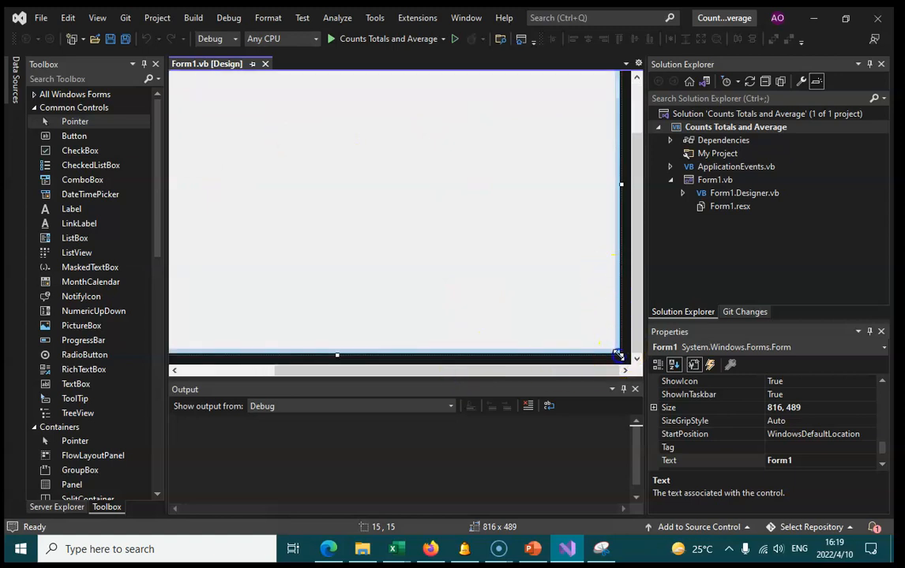
left_click_drag(616, 354, 387, 256)
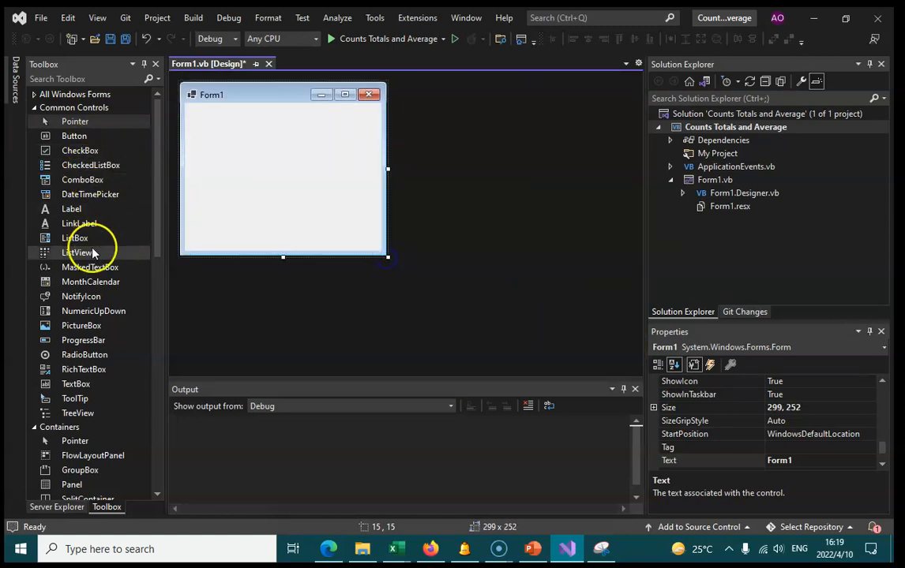
mouse_move(79, 224)
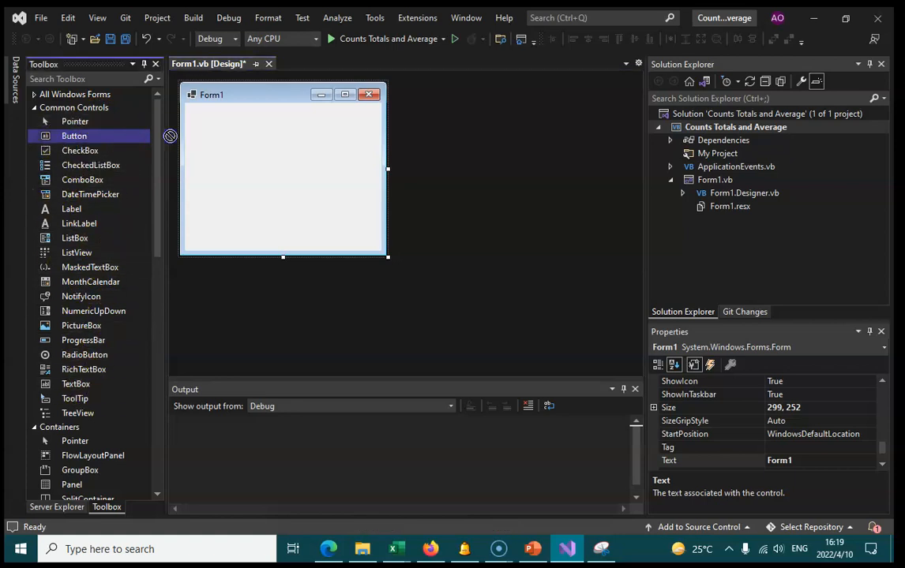
left_click_drag(75, 136, 240, 129)
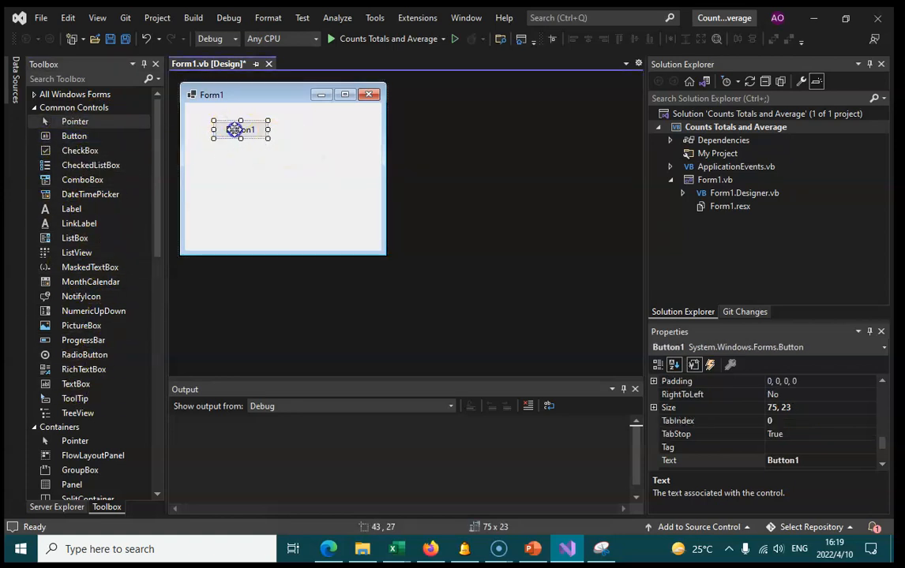
left_click_drag(240, 129, 230, 133)
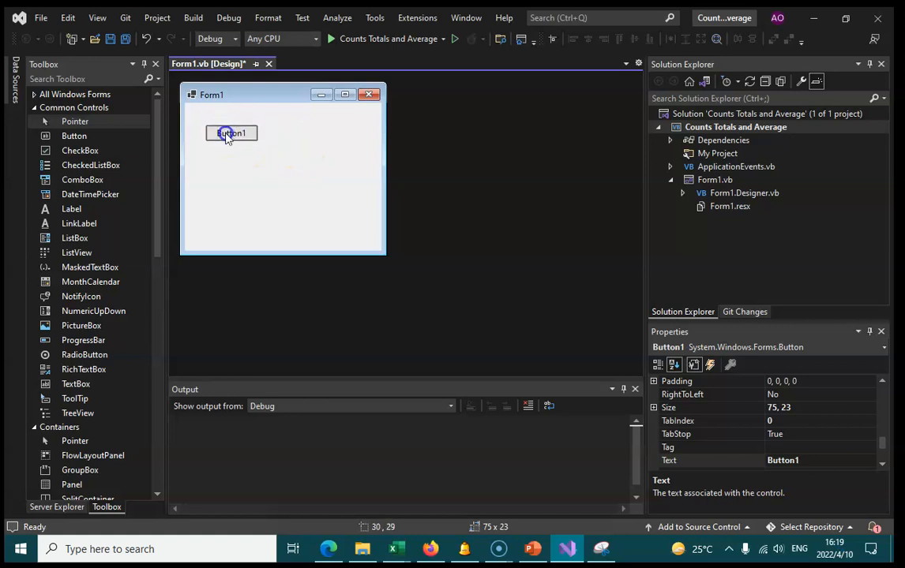
left_click_drag(230, 133, 227, 119)
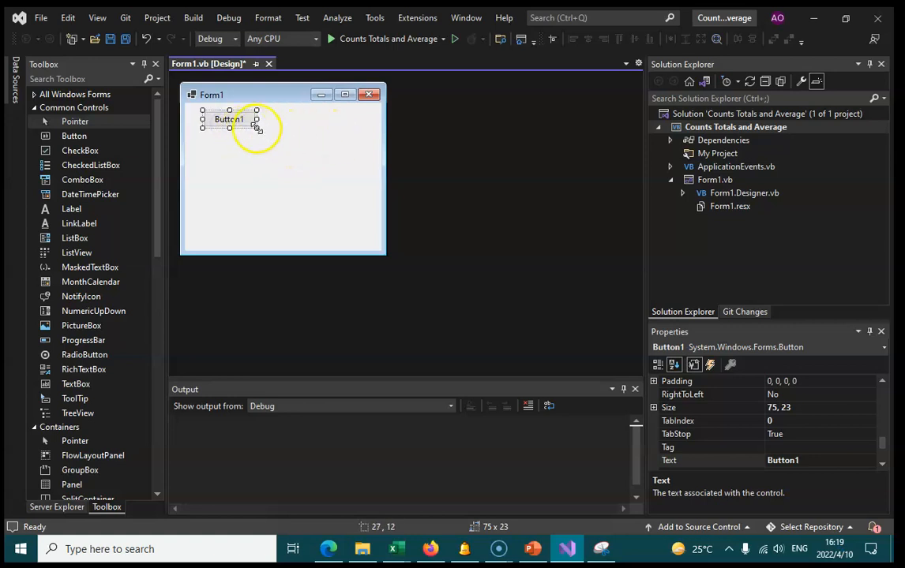
left_click_drag(255, 129, 360, 139)
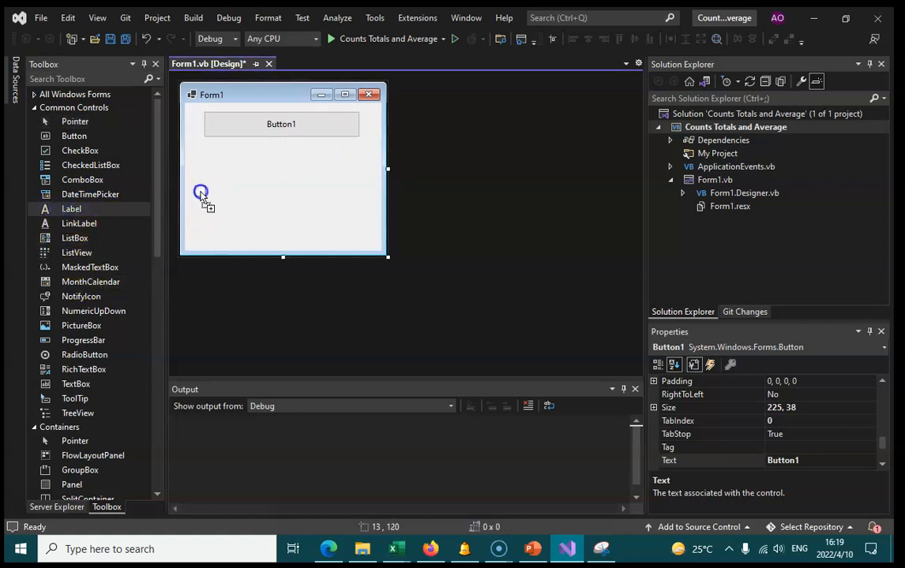
mouse_move(208, 157)
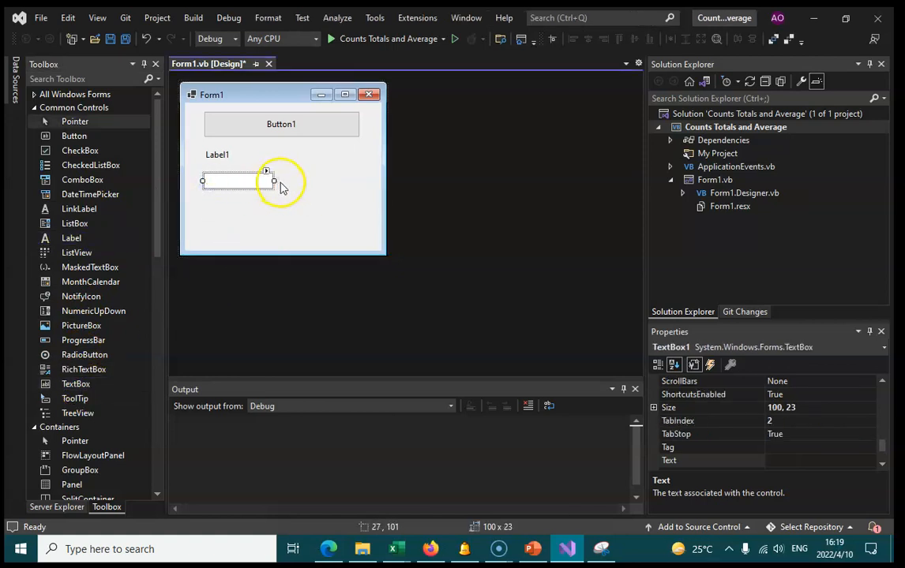
Widen the text box to match the button and centre Label1 beneath it
left_click_drag(275, 180, 360, 180)
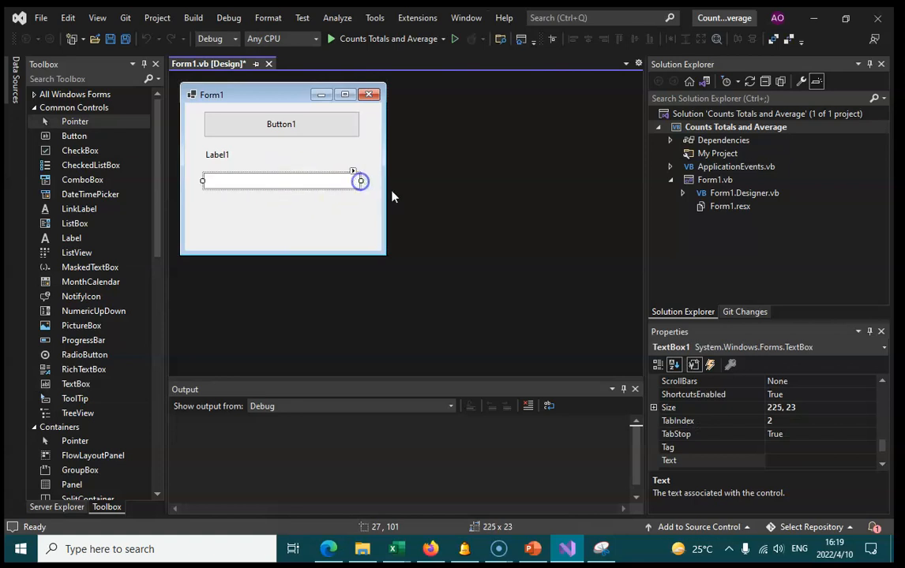
left_click(284, 229)
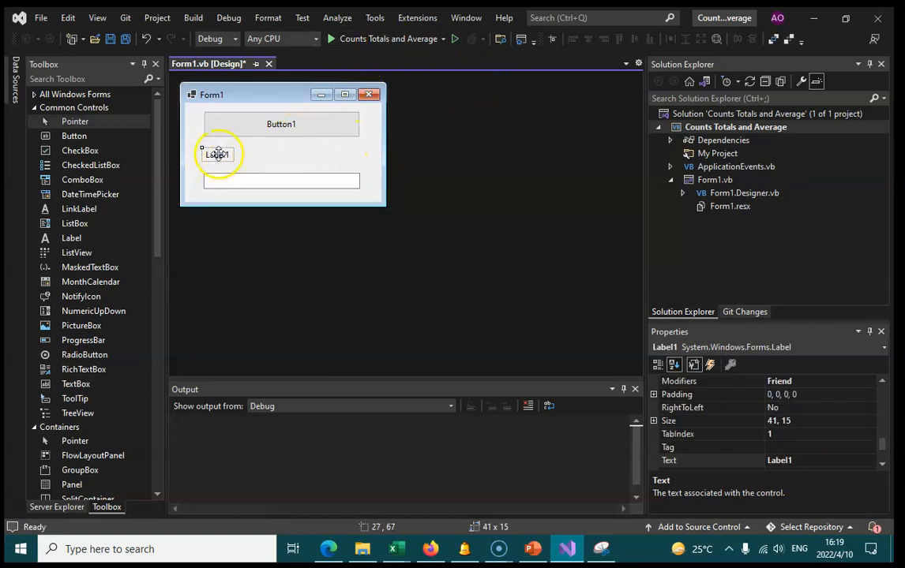
left_click_drag(218, 154, 283, 155)
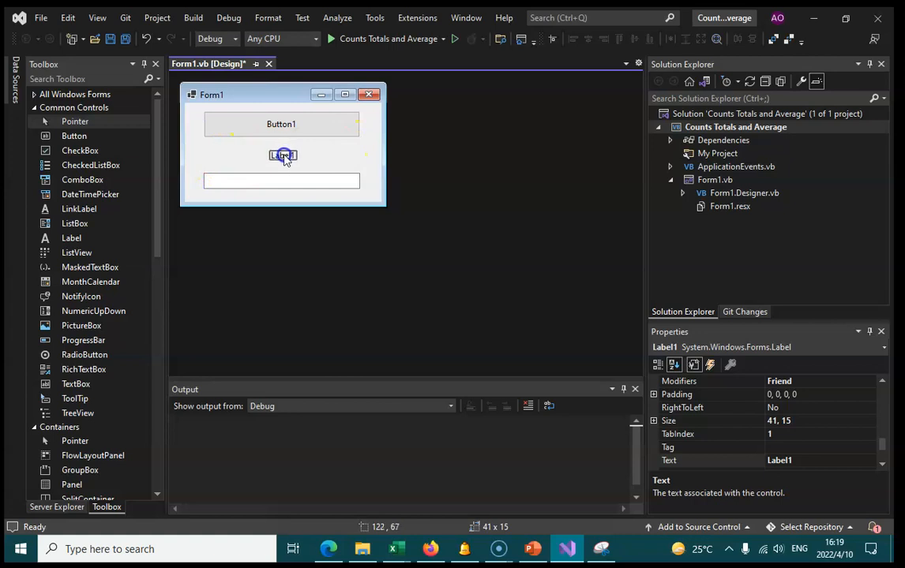
left_click(281, 123)
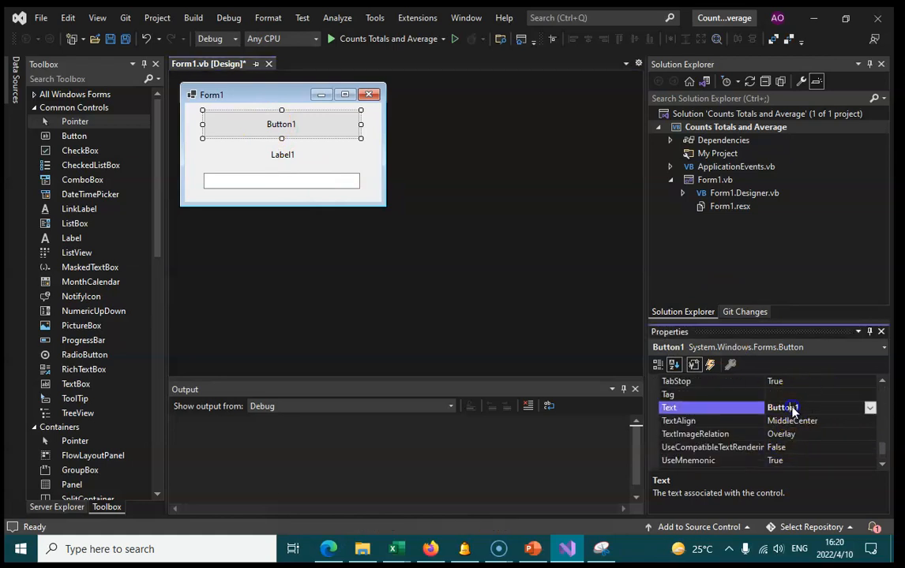
Caption the button 'Click Here!' and the label 'The total number of…'
type("C")
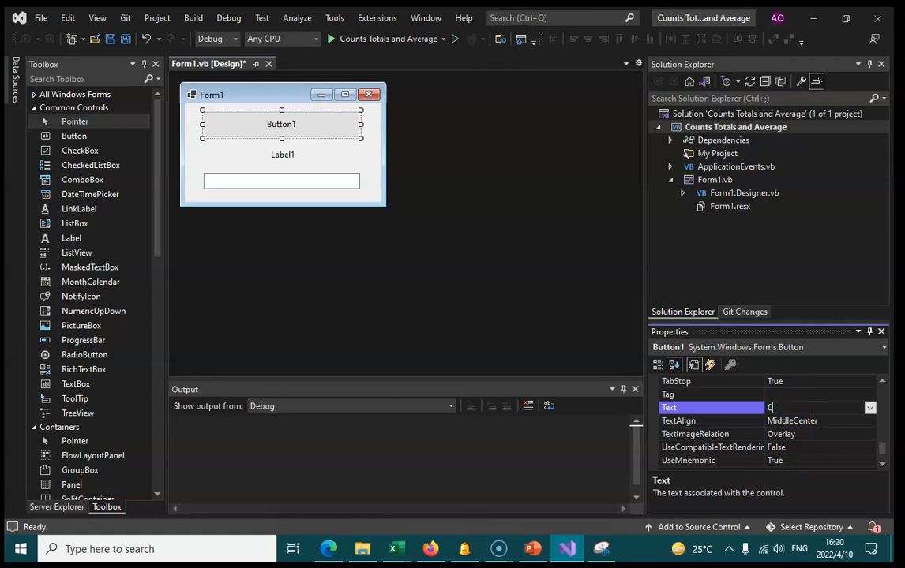
type("lick Here!")
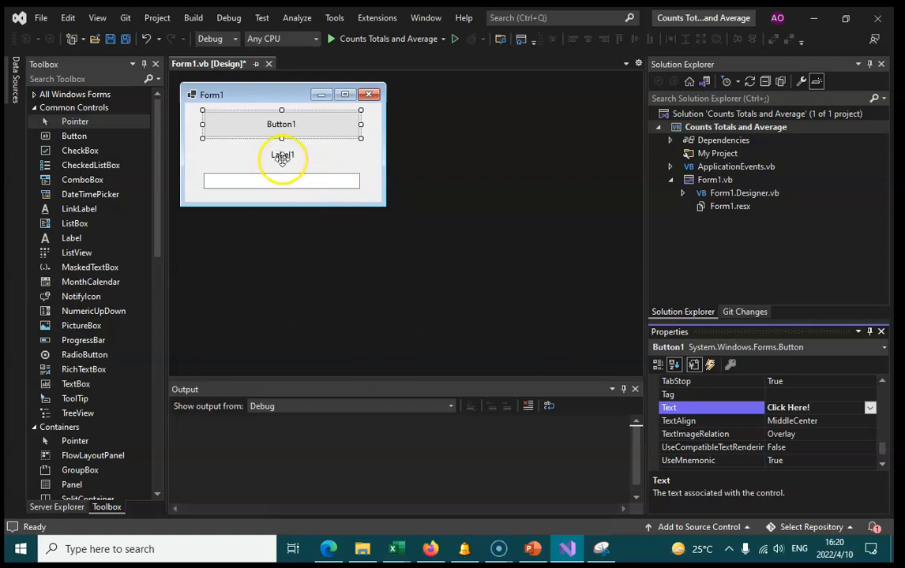
left_click(281, 155)
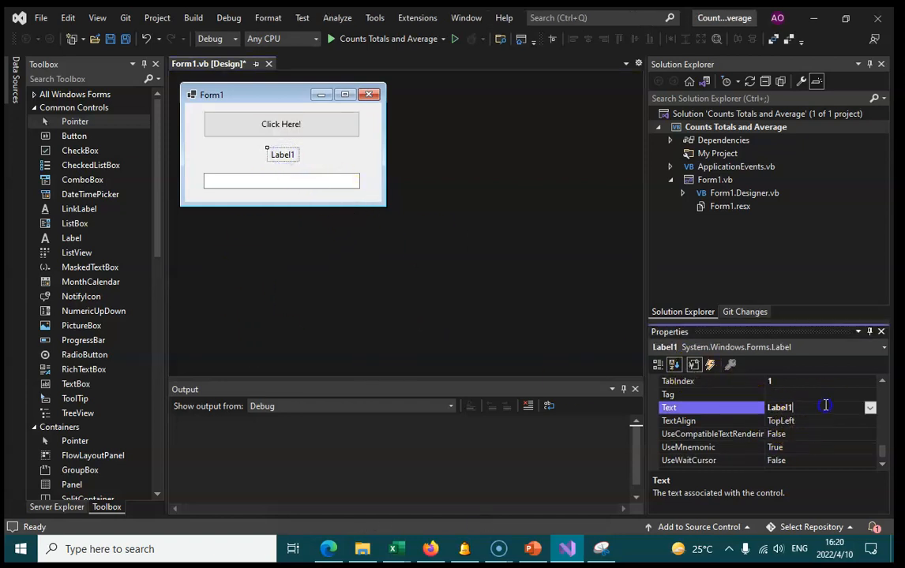
type("The total")
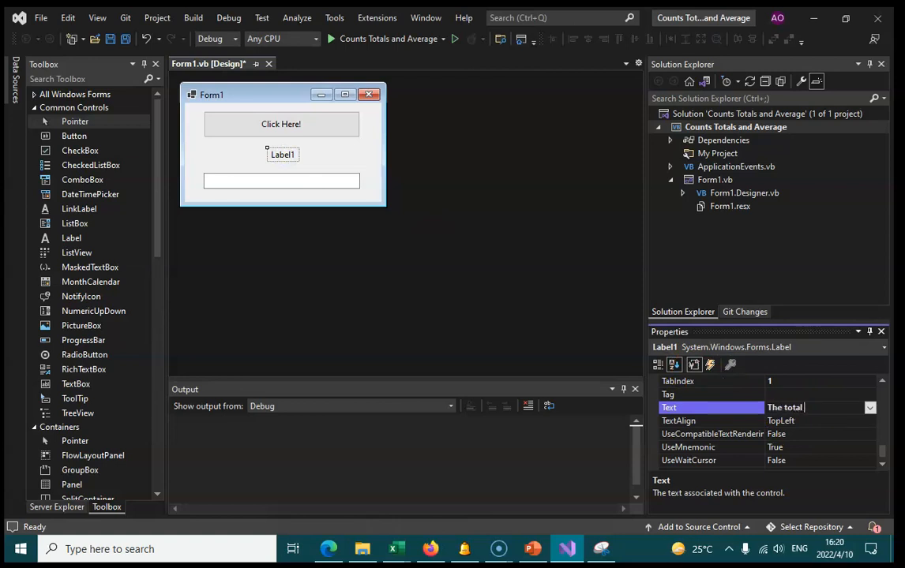
type("number of")
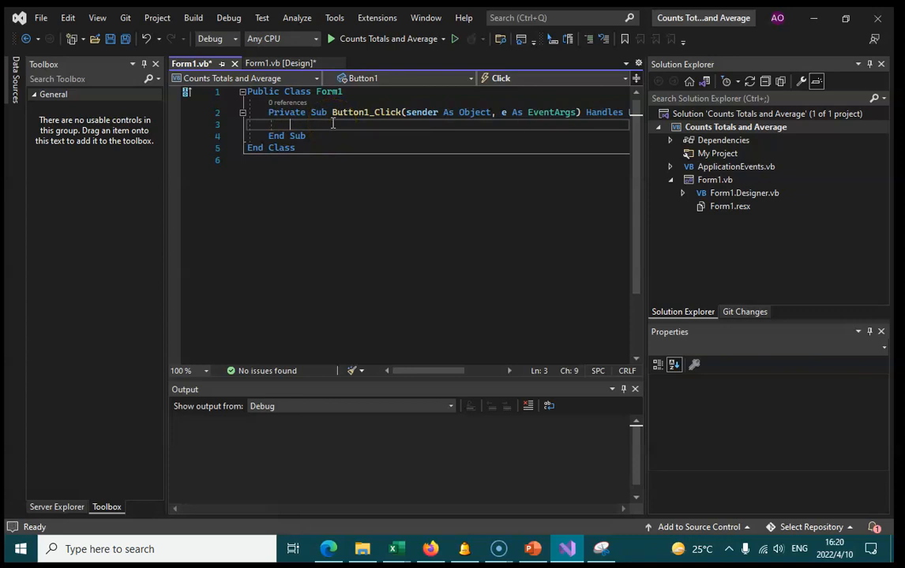
Declare Dim counter = 0 and begin the Do While loop in Button1_Click
type("Dim")
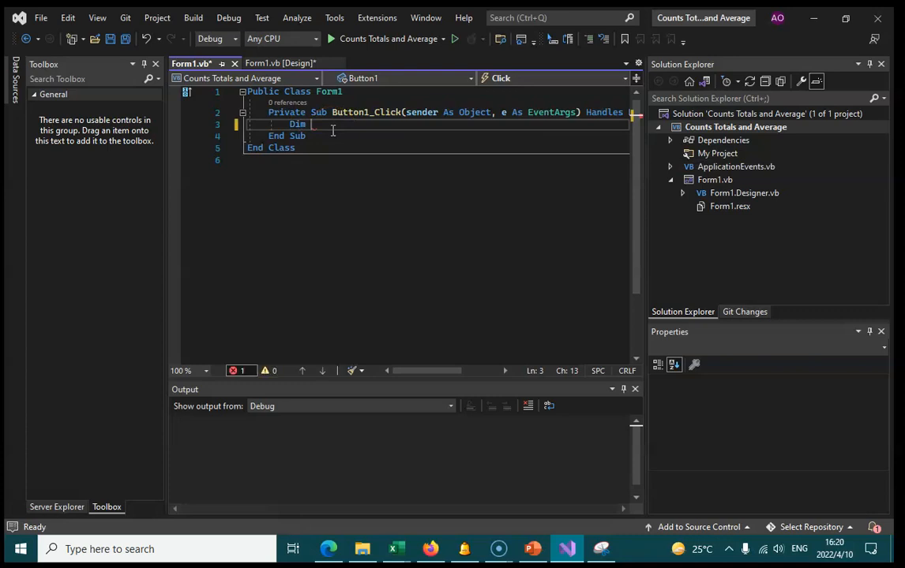
type("counter =")
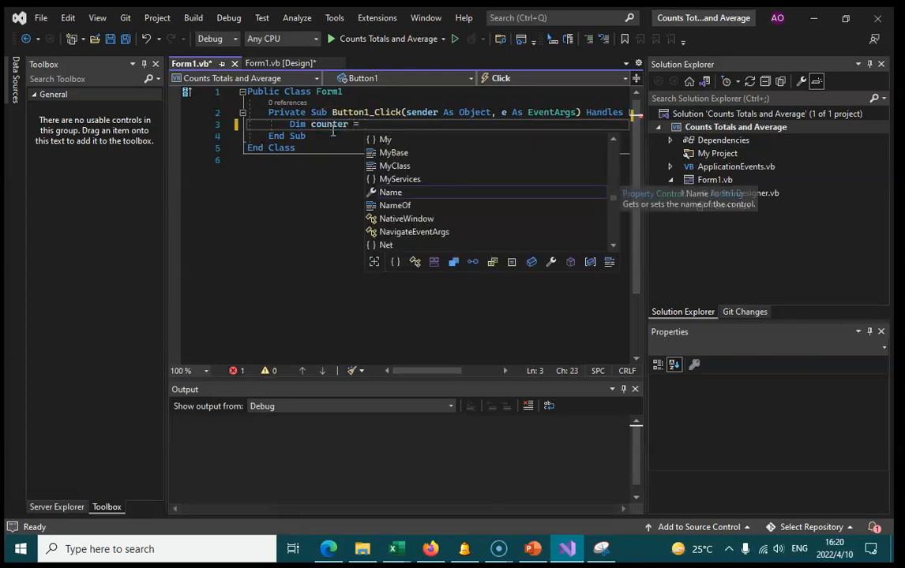
type("0")
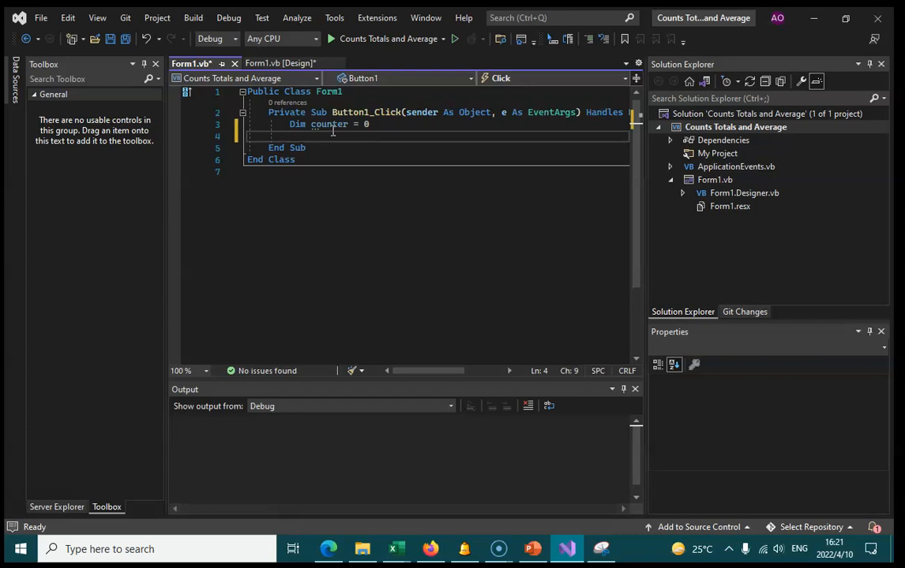
type("Do While")
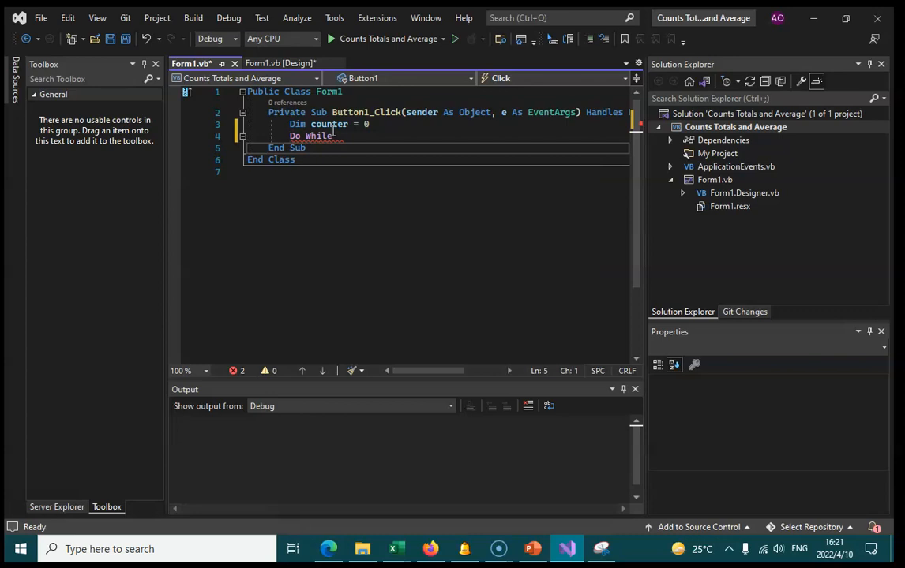
Declare exam_marks and set the loop condition to exam_marks <> "XXX"
type("Dim")
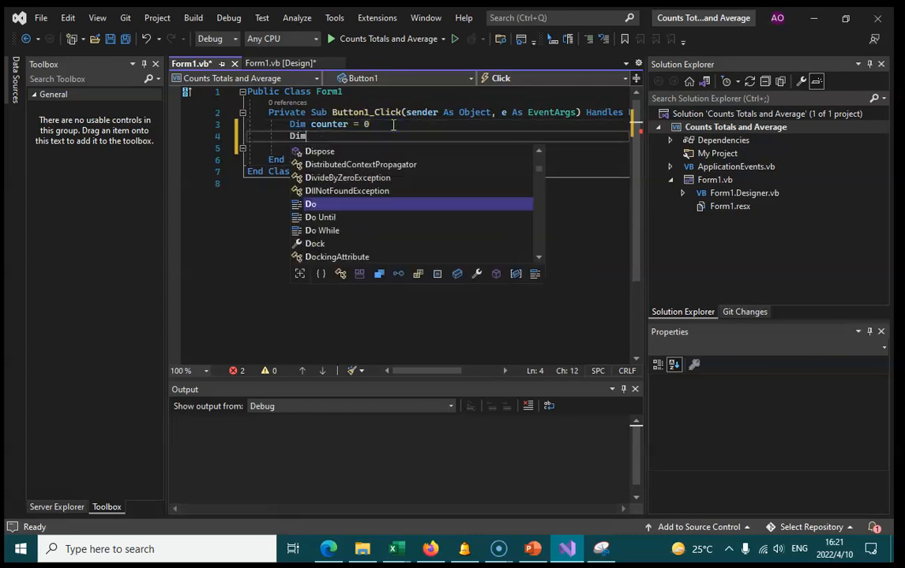
type("exam")
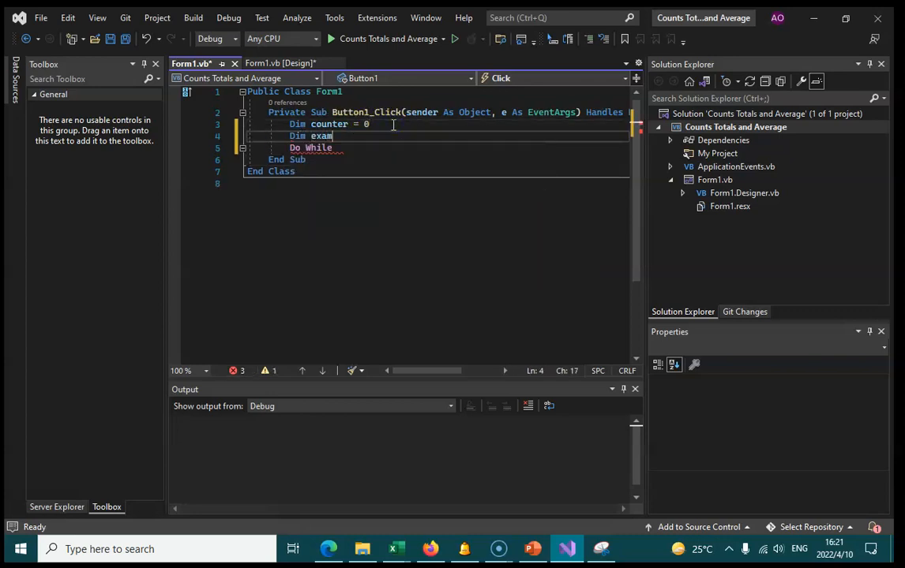
type("_marks")
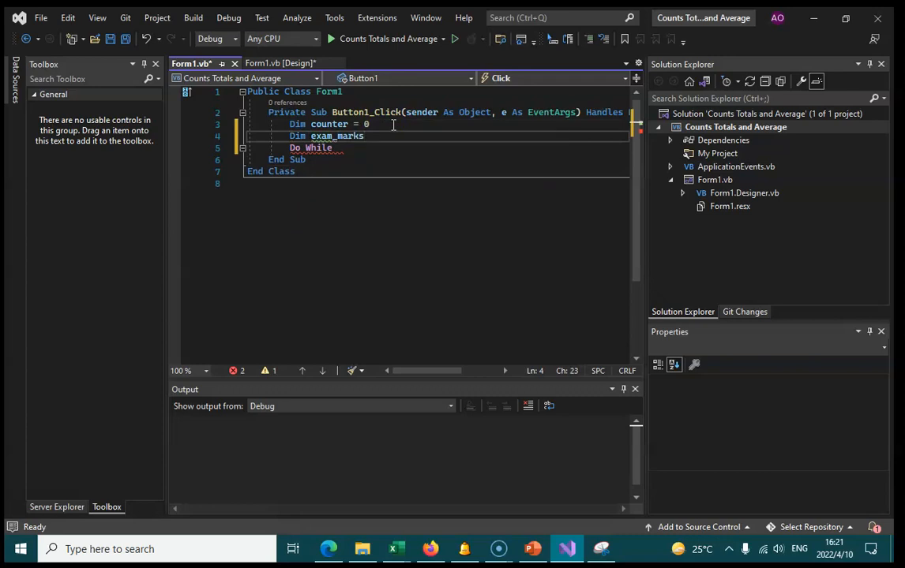
type("=")
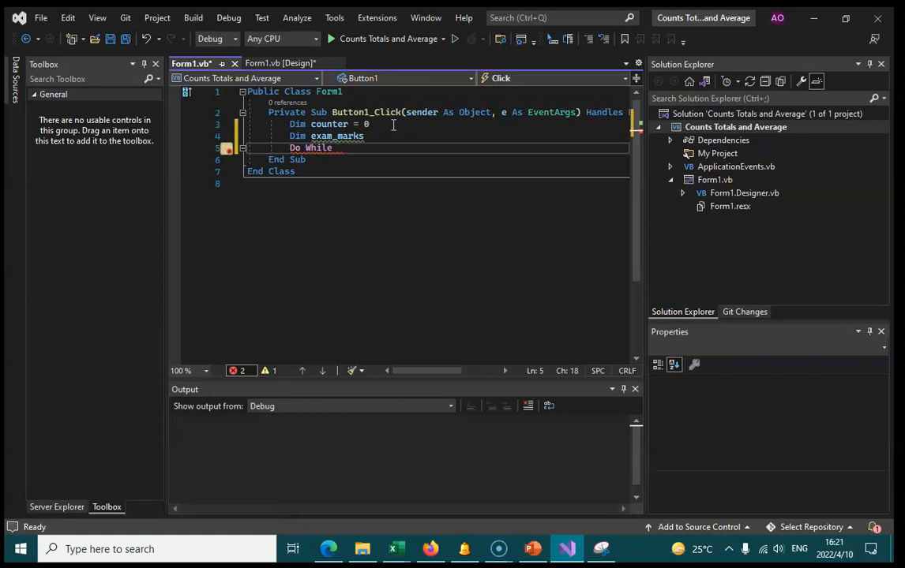
type("exam_marks")
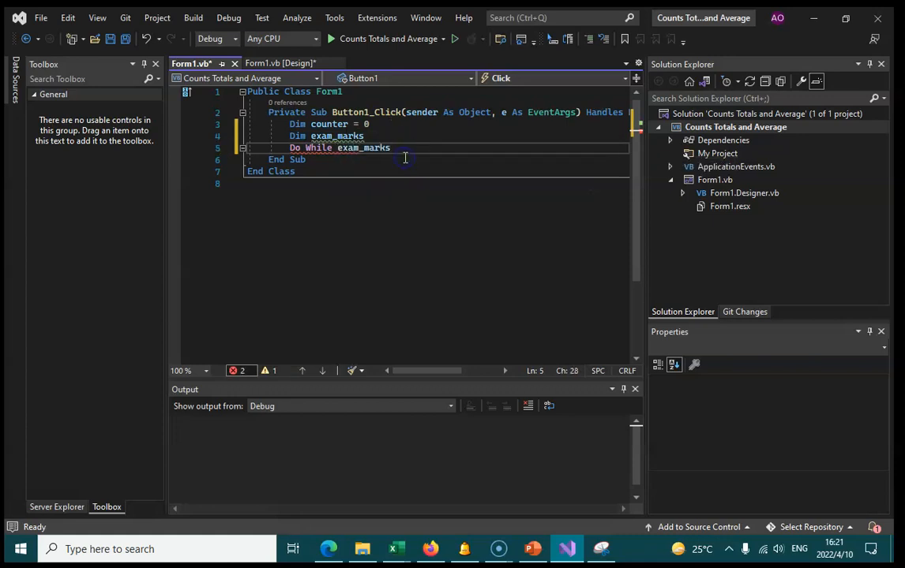
type("<> \"XXX")
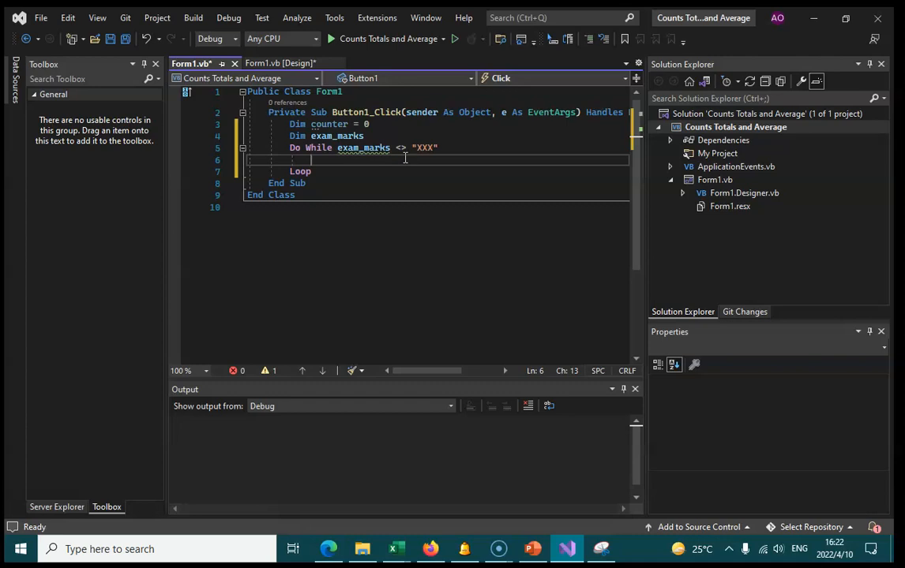
Read exam_marks from InputBox("Enter an exam mark or XXX to exit") inside the loop
type("exam_marks")
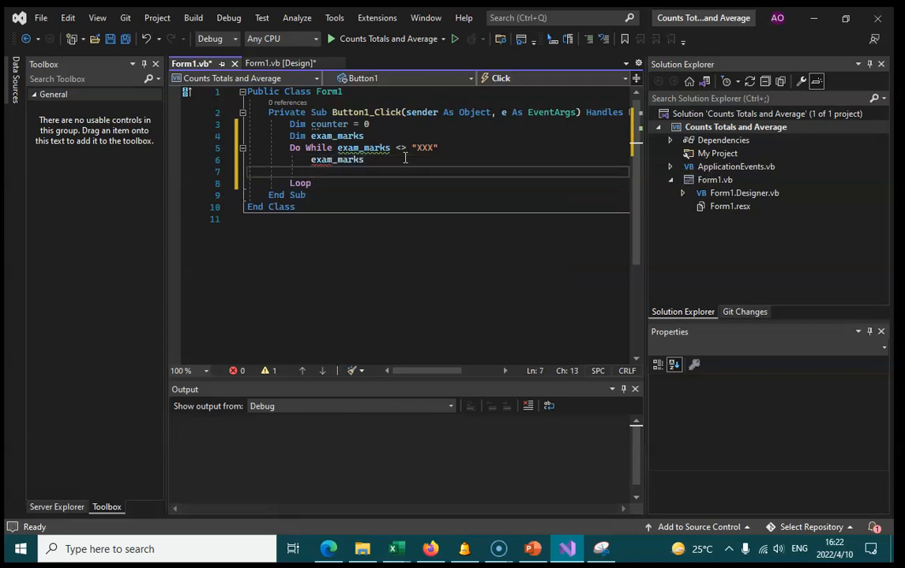
type("= I")
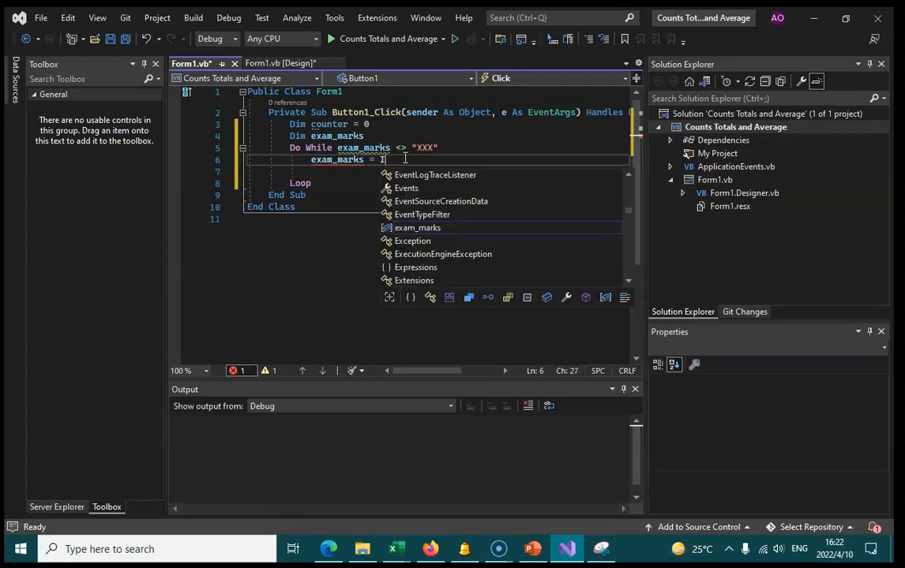
type("nou")
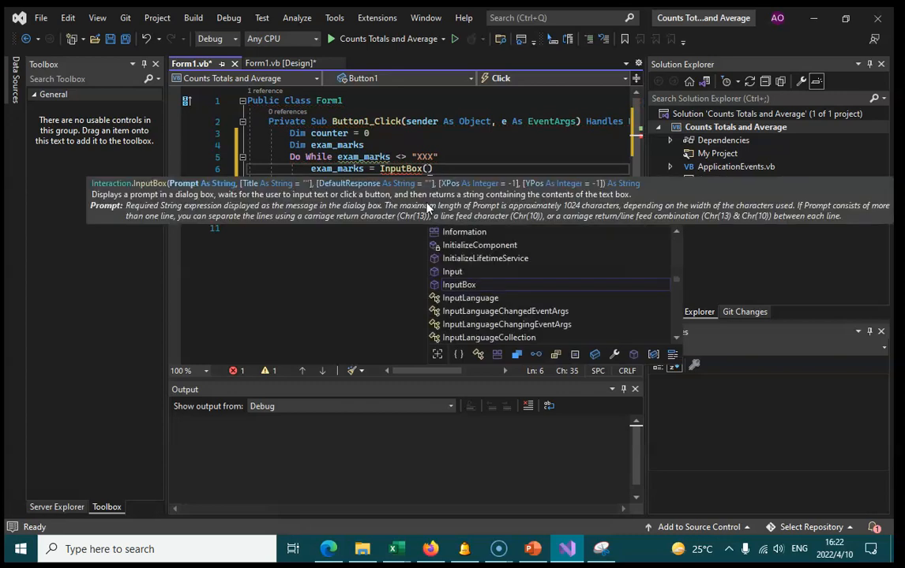
type("Enter an exam ma\"")
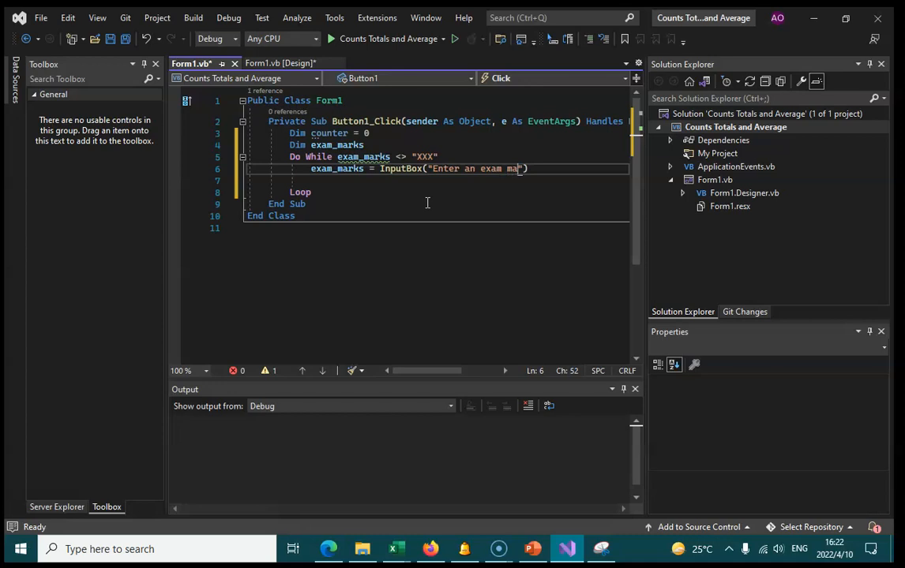
type("rk")
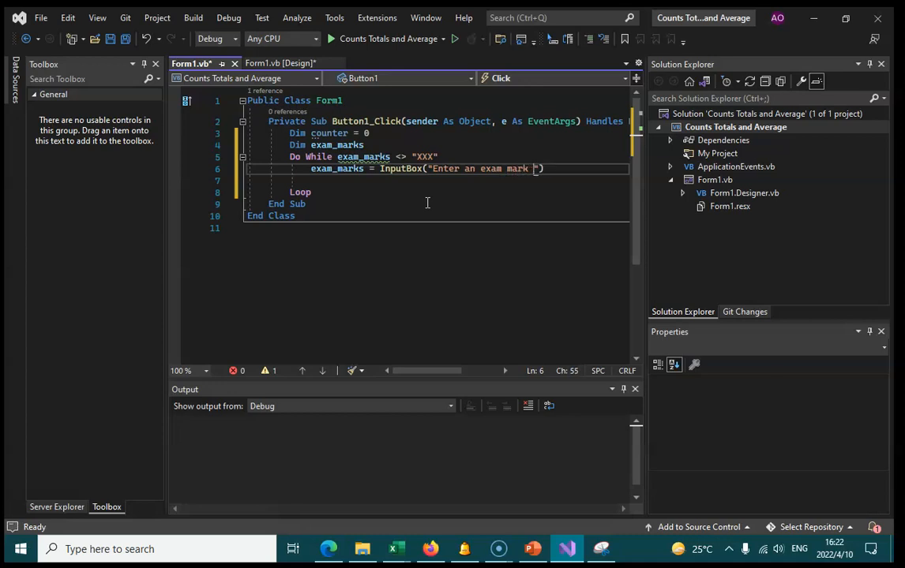
type("or XXX to e")
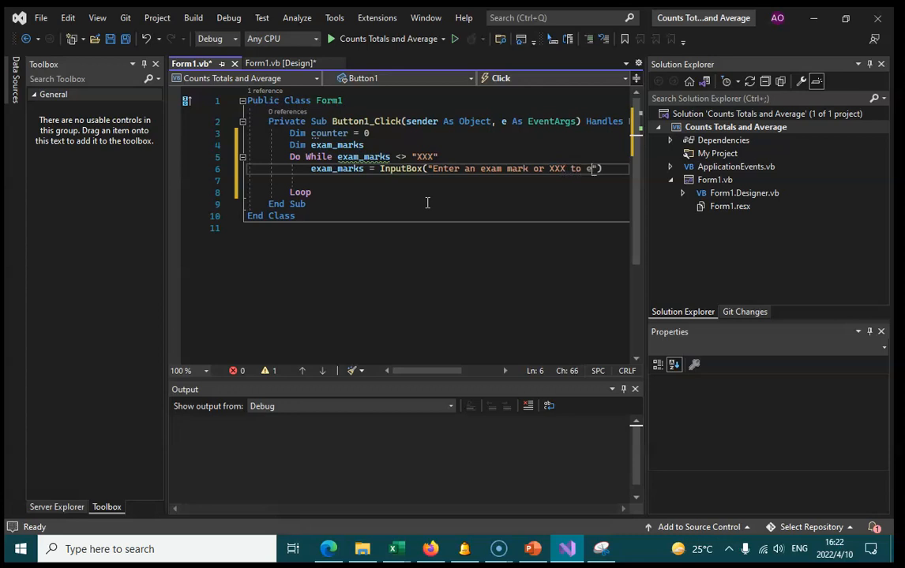
type("xit")
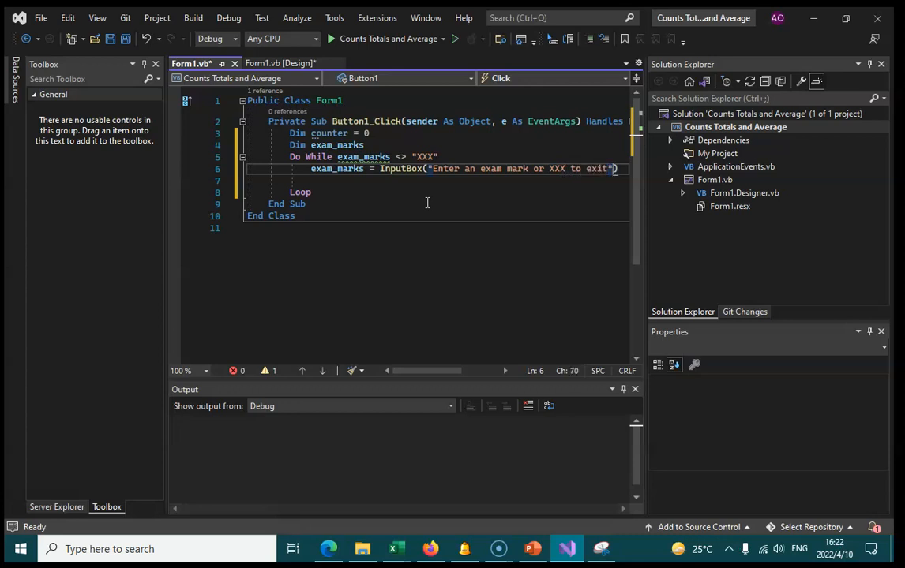
Add If exam_marks > 50 Then counter = counter + 1
type("if")
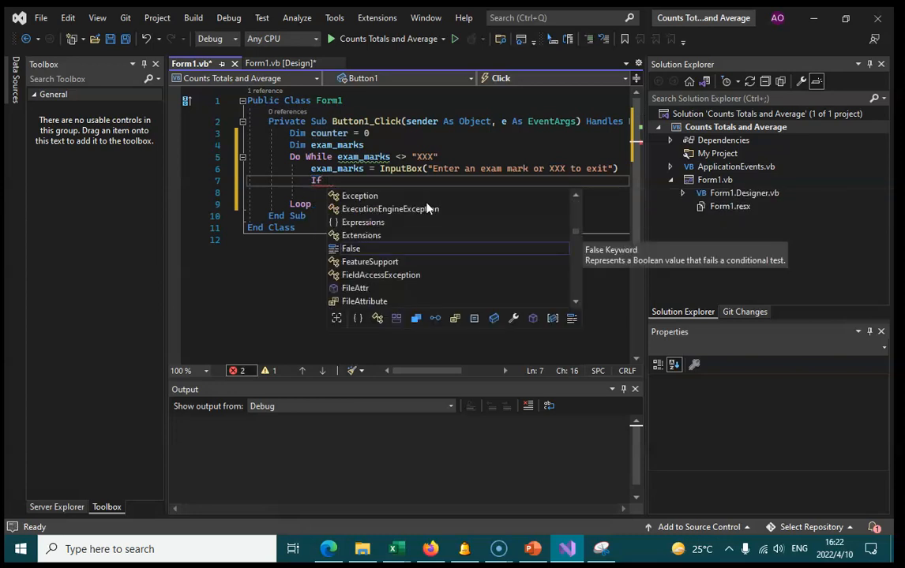
type("exam_marks Then")
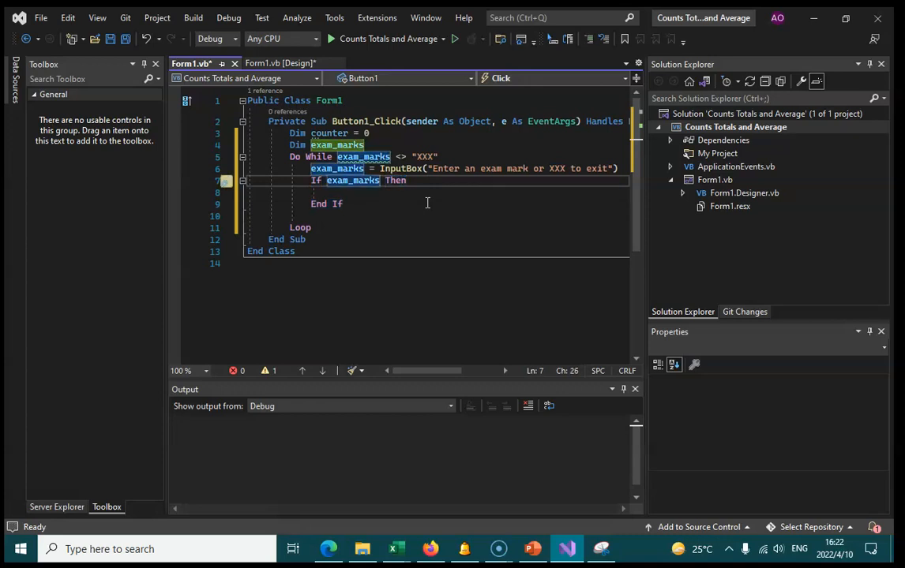
type("> 50")
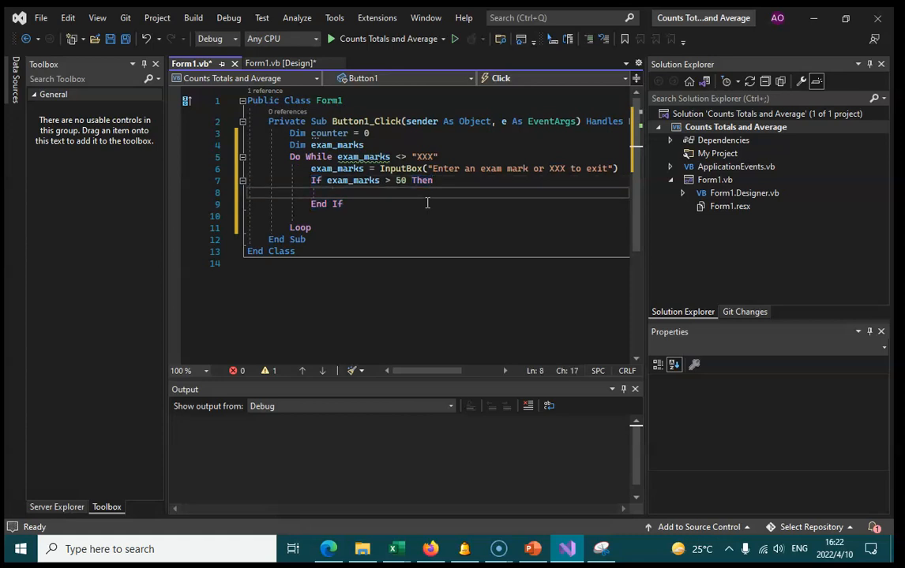
type("counter =")
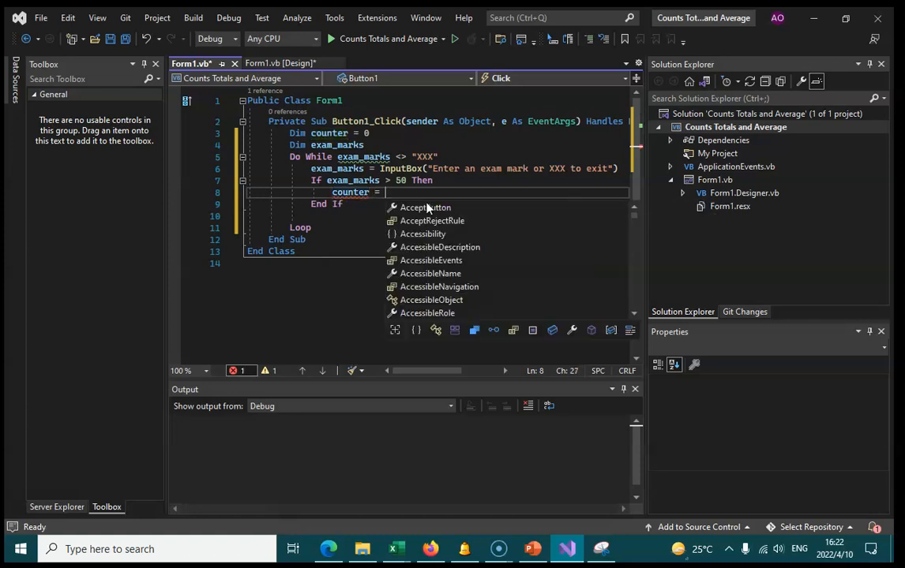
type("counter + 1")
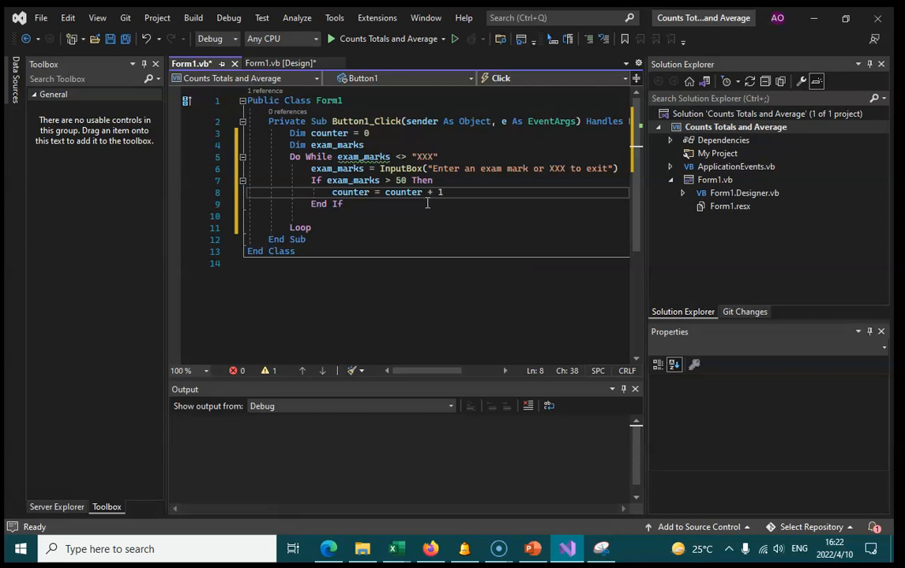
left_click(440, 199)
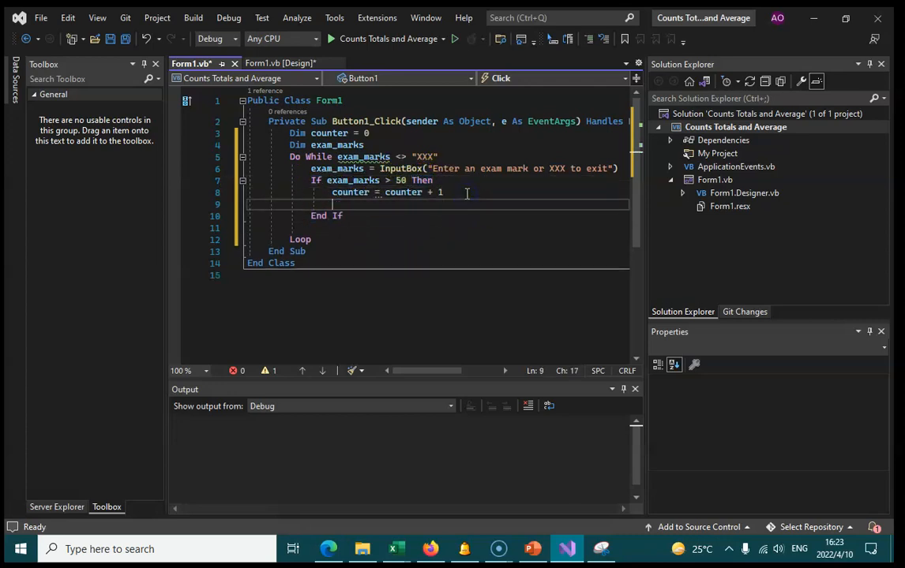
Wrap the > 50 check in If exam_marks <> "XXX" Then … End If
type("els")
left_click(437, 180)
type("<")
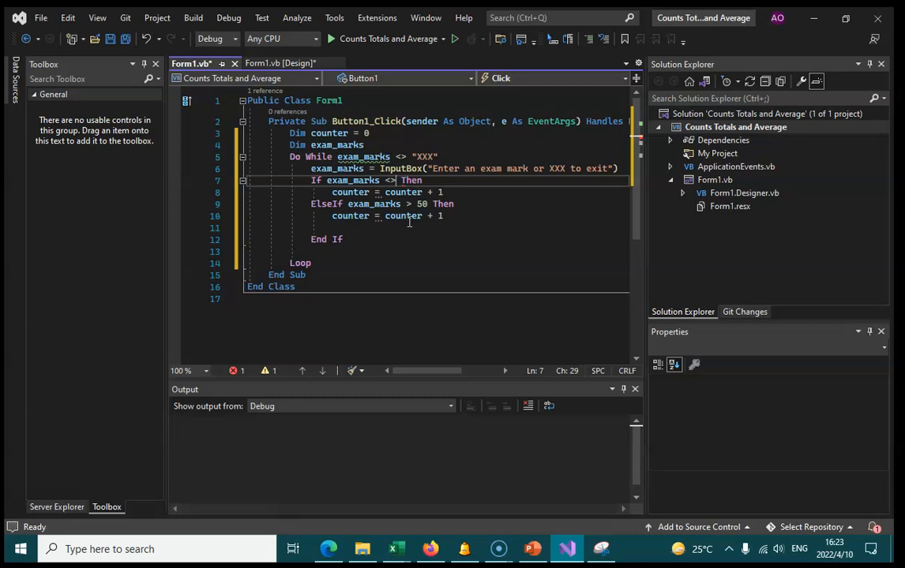
key("Backspace")
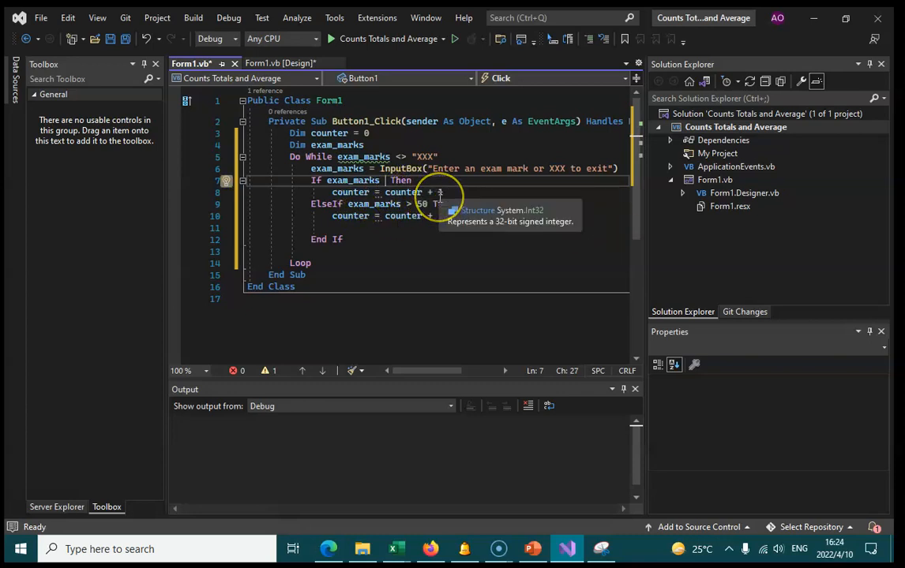
mouse_move(474, 200)
type("<> \"XXX")
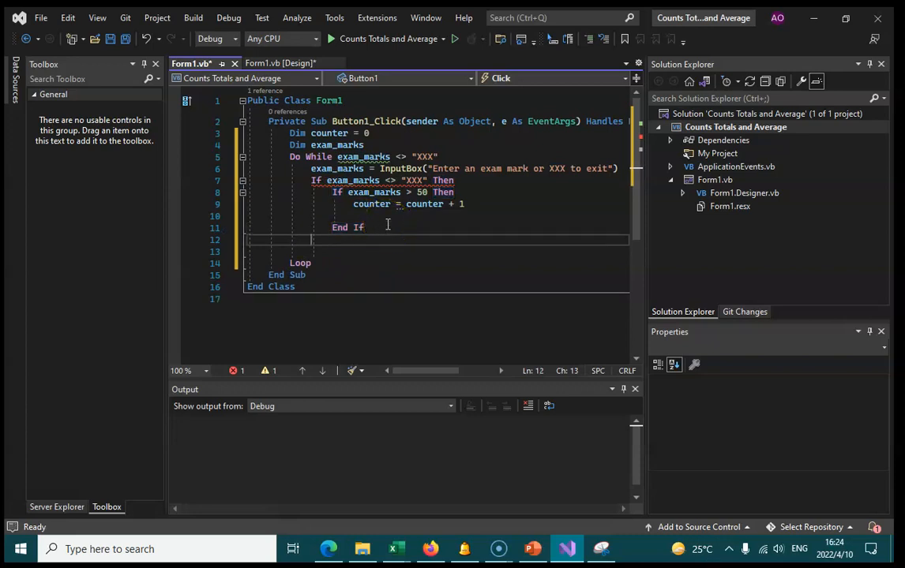
type("End If")
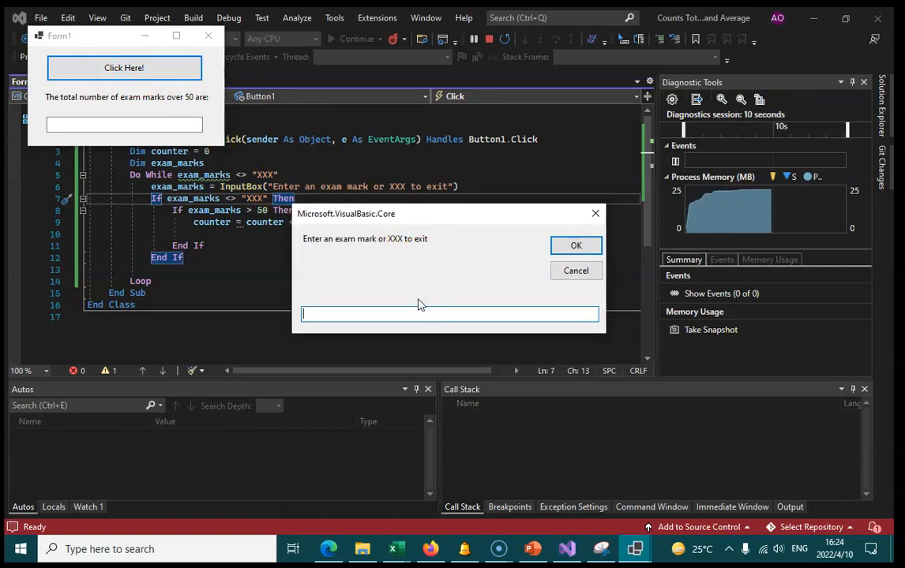
Test the running app with marks 7 and 98, then XXX to end input
type("7")
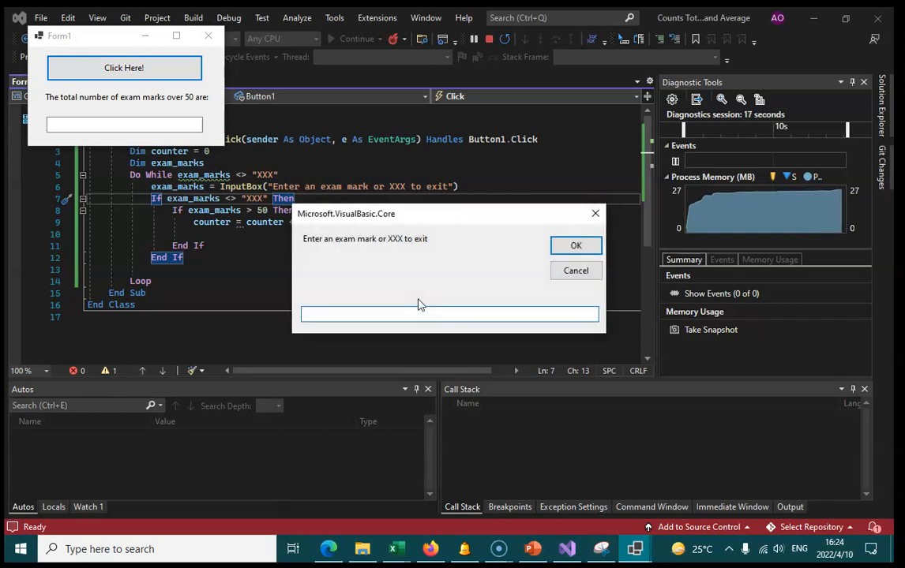
type("98")
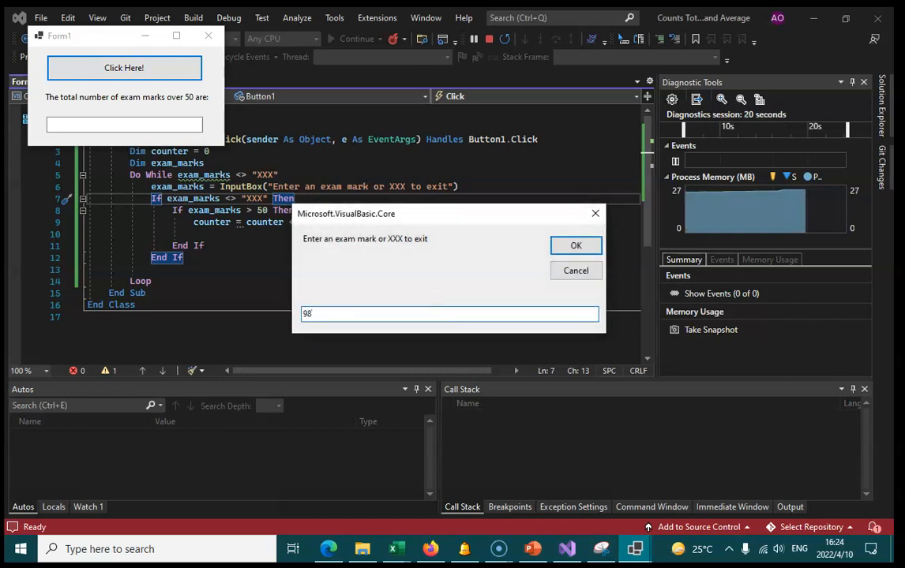
type("XX")
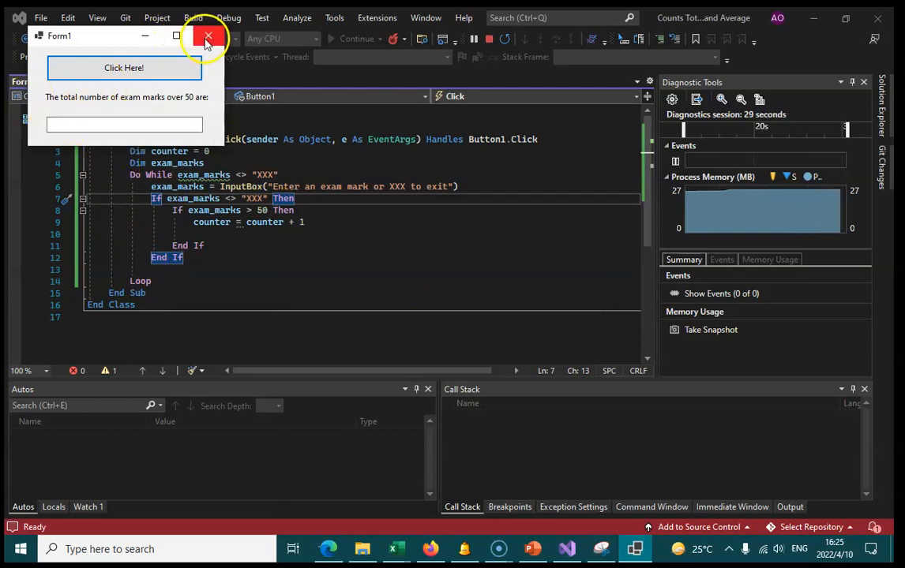
Stop the app and write TextBox1.Text = counter after the loop
left_click(208, 38)
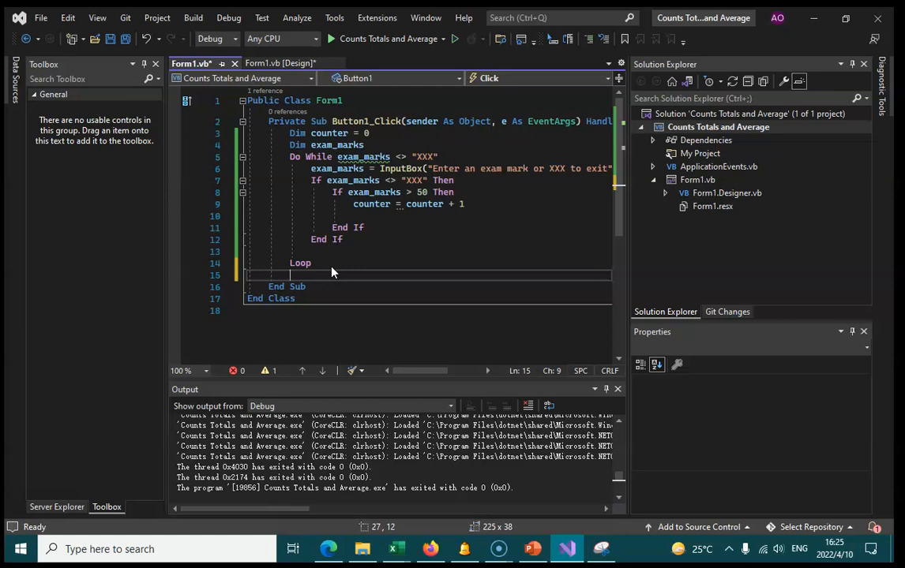
type("text")
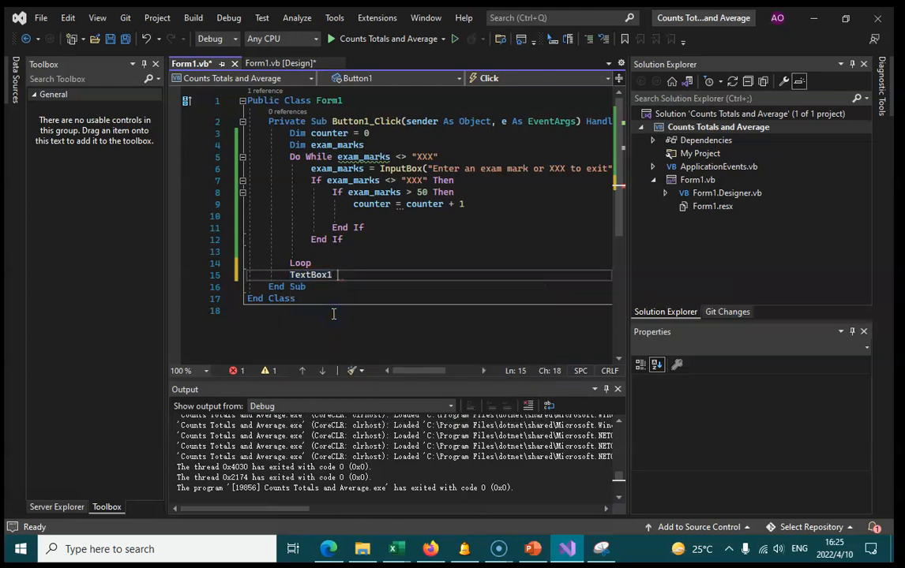
type("=")
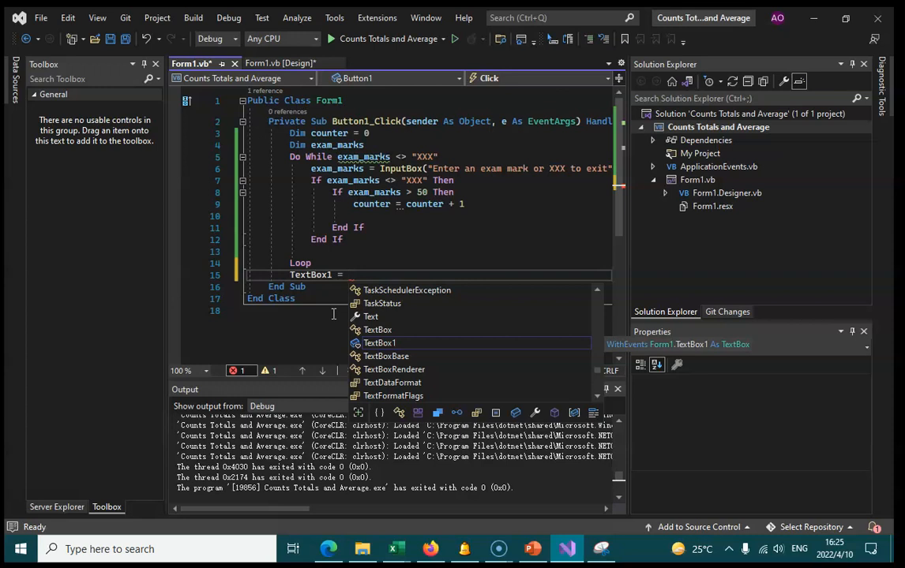
type("co")
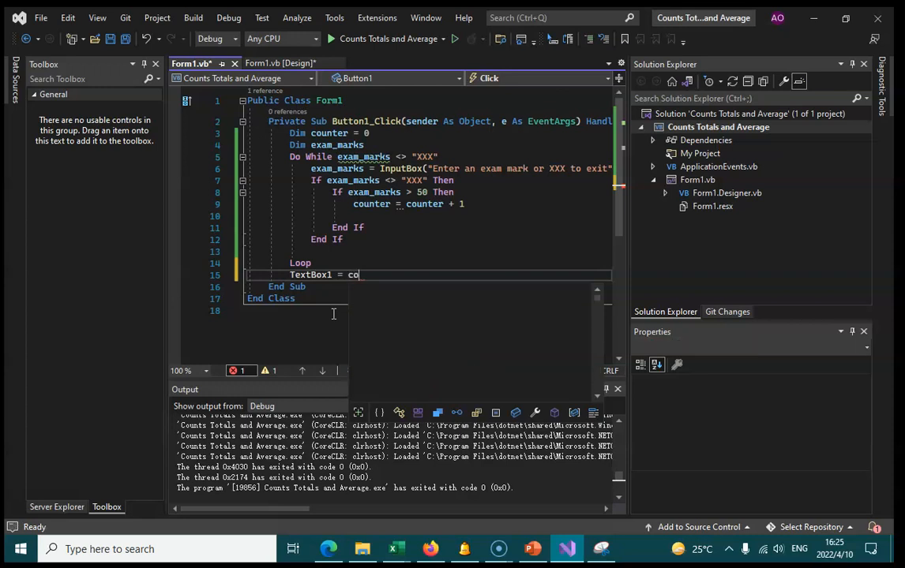
type("unter")
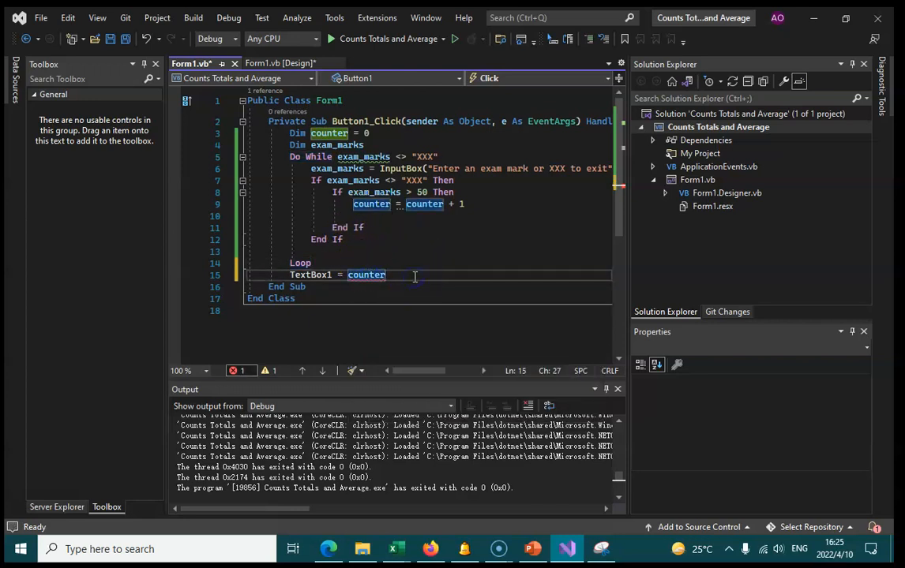
Declare counter and exam_marks As Integer and complete the TextBox1.Text reference
type("c")
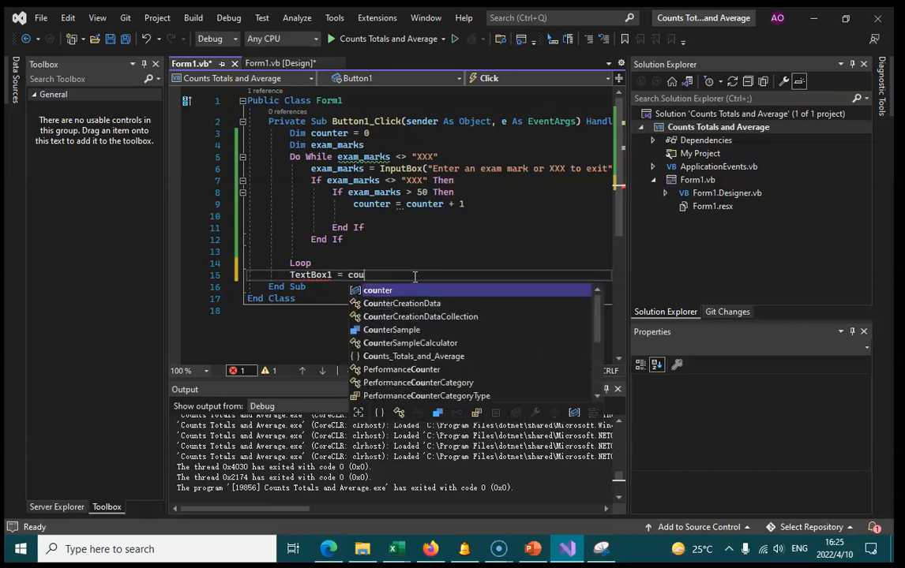
type("nter")
left_click(450, 145)
type(" As Integer")
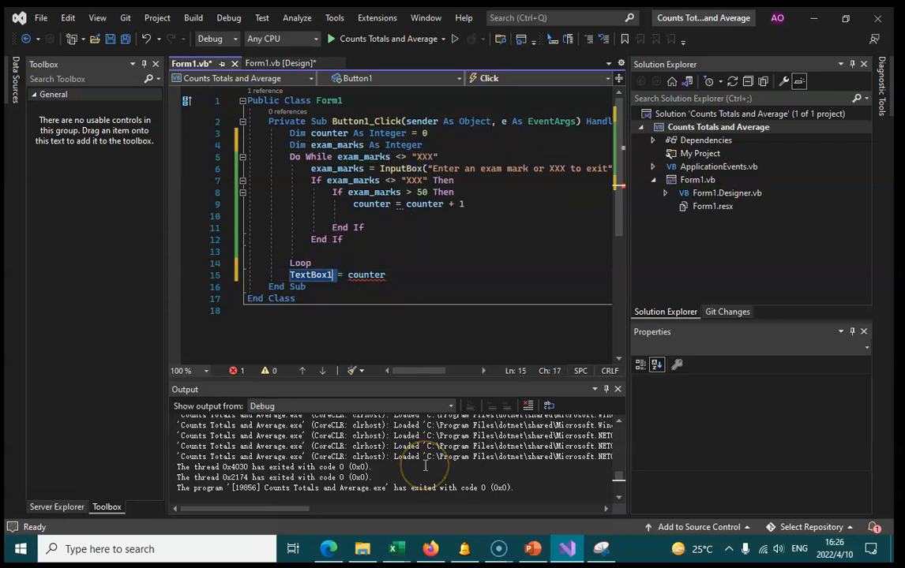
type(".Text")
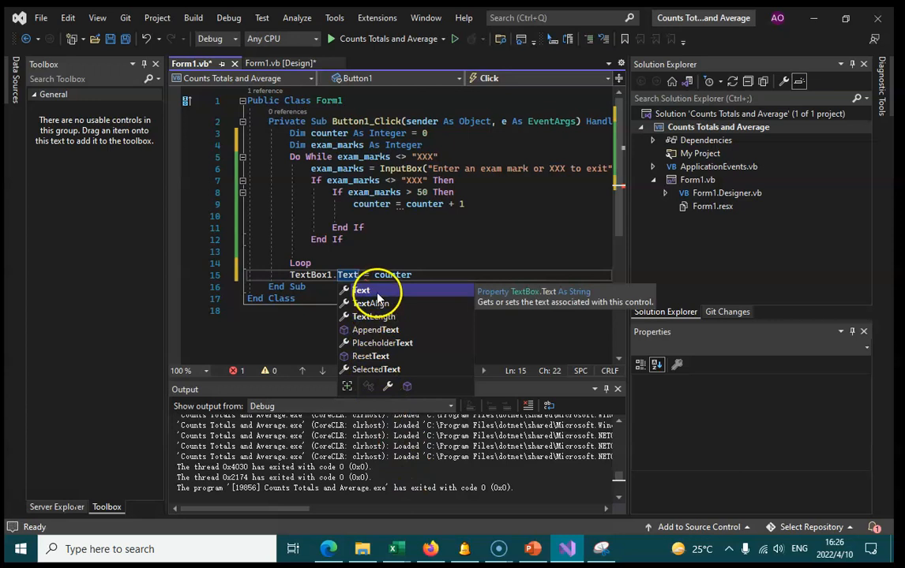
left_click(361, 291)
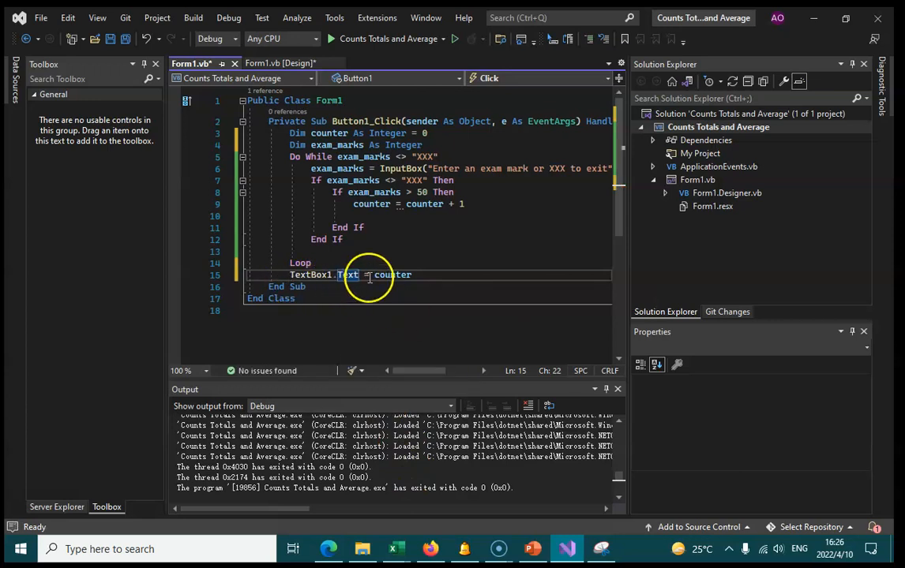
mouse_move(439, 275)
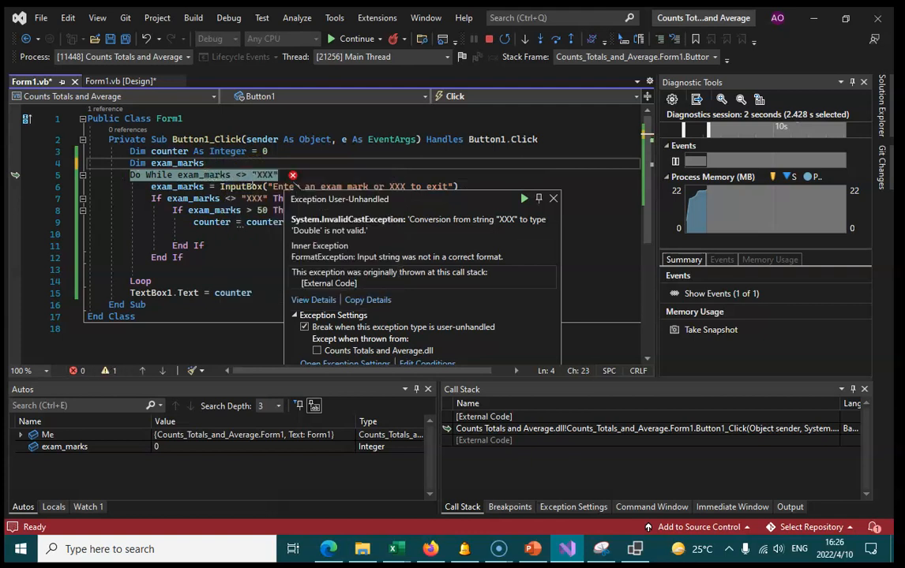
Declare exam_marks As String and end the debugging session that crashed on "XXX"
type("St")
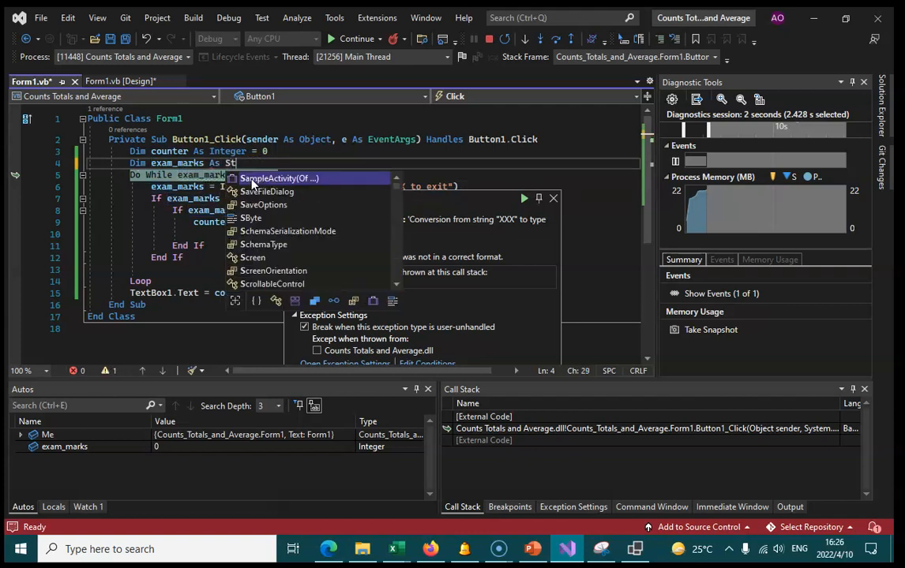
type("ring")
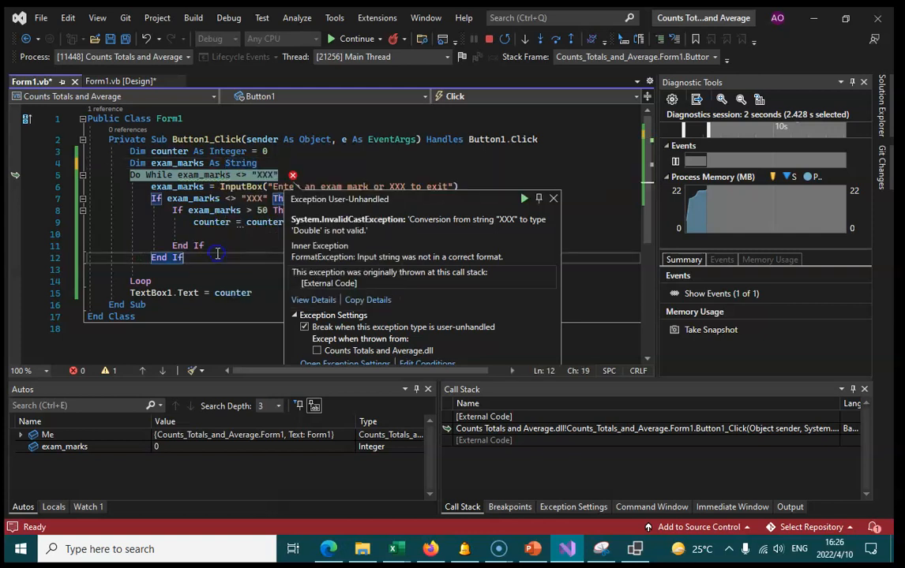
left_click(355, 38)
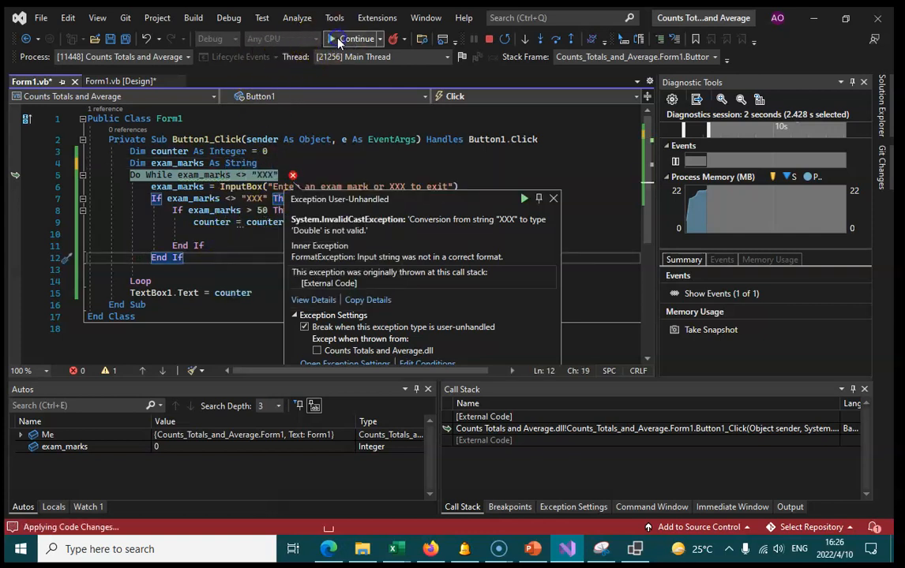
left_click(354, 38)
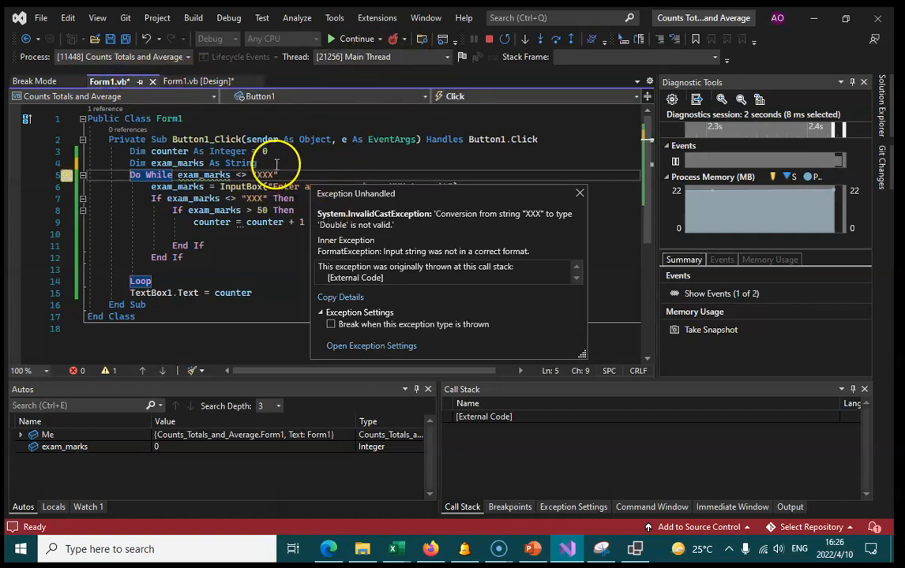
left_click(278, 174)
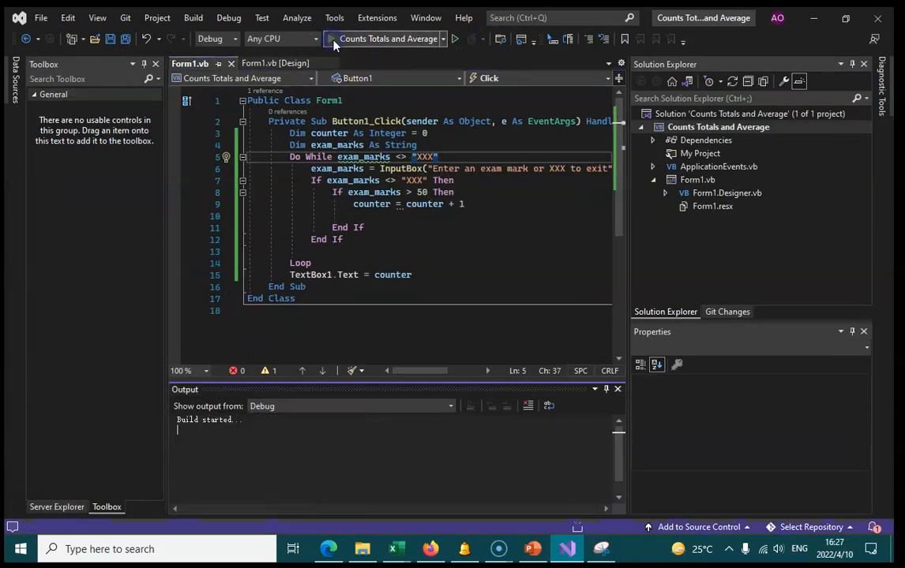
Rerun the app, enter marks 98 and 65, then XXX to finish without a crash
left_click(454, 38)
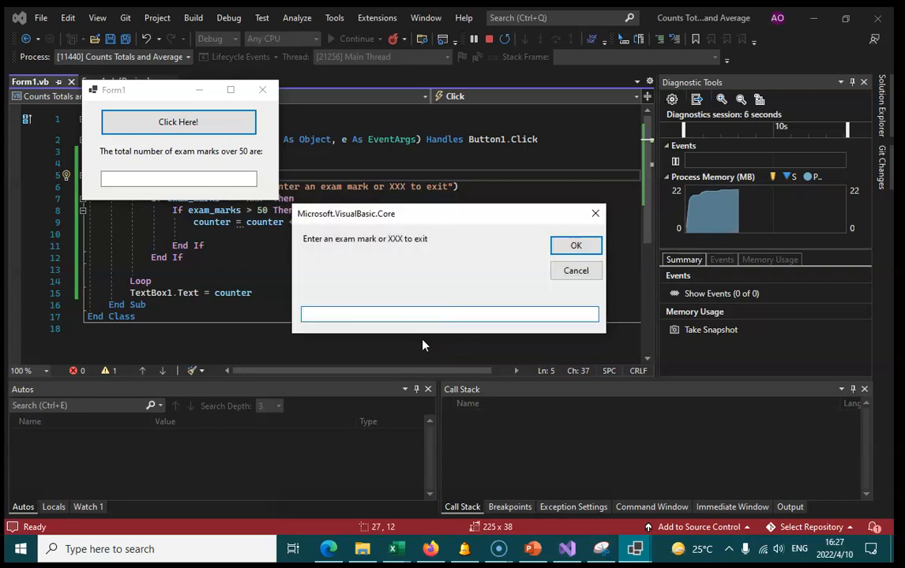
type("98")
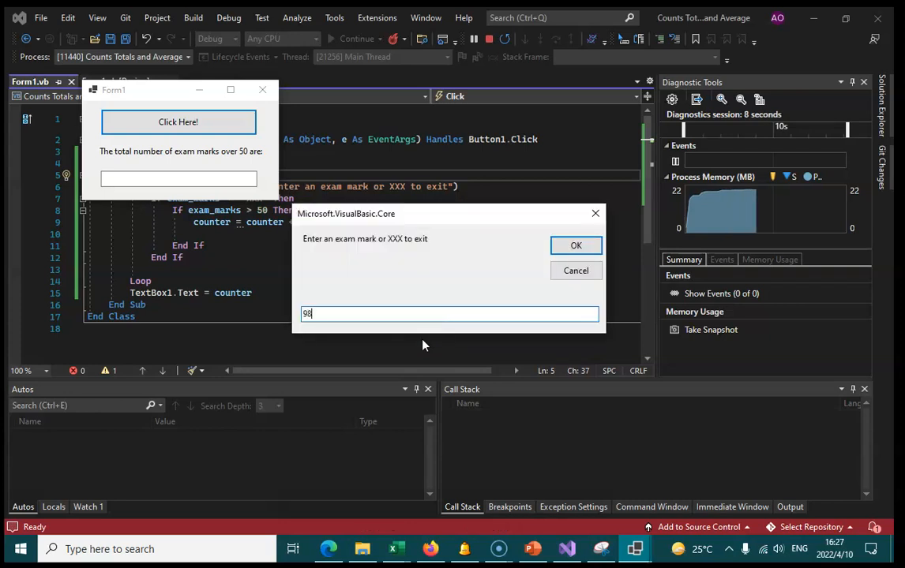
left_click(575, 246)
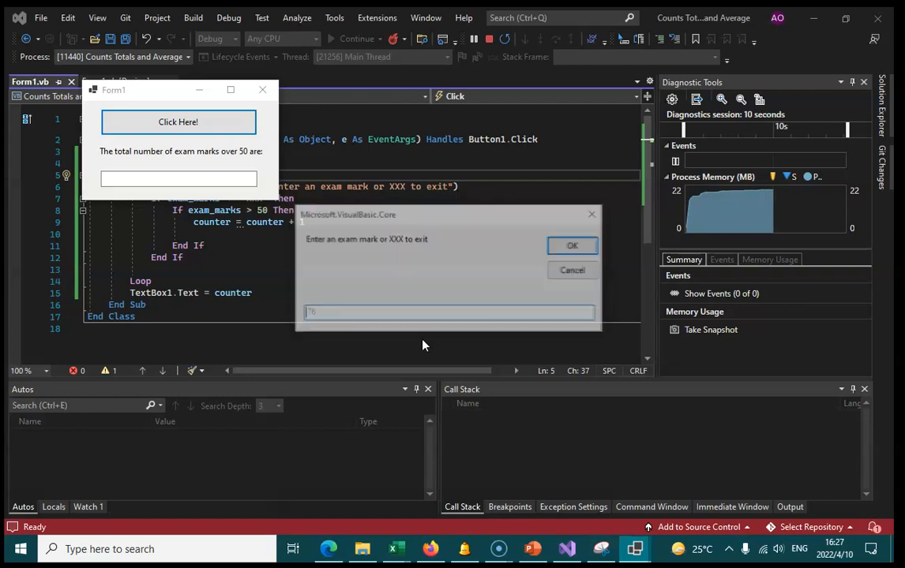
type("65")
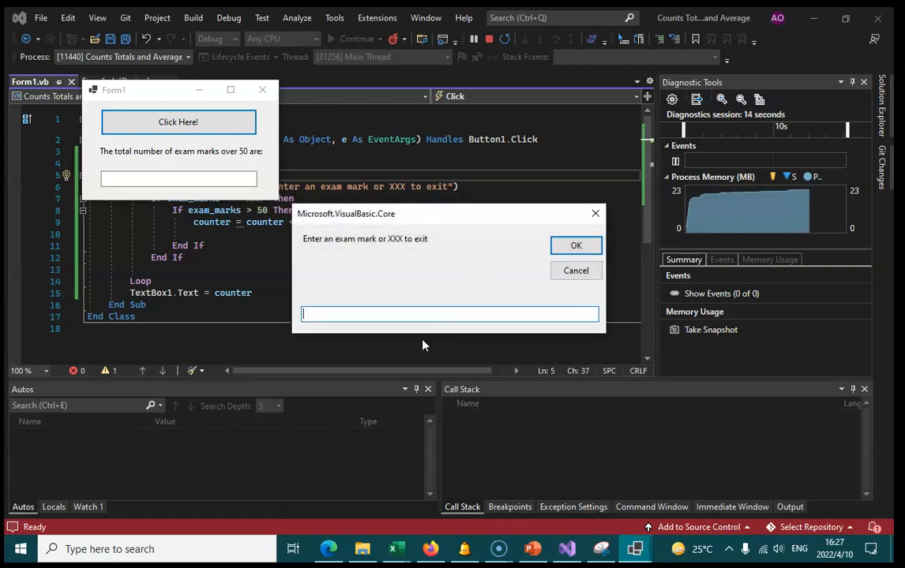
type("XXX")
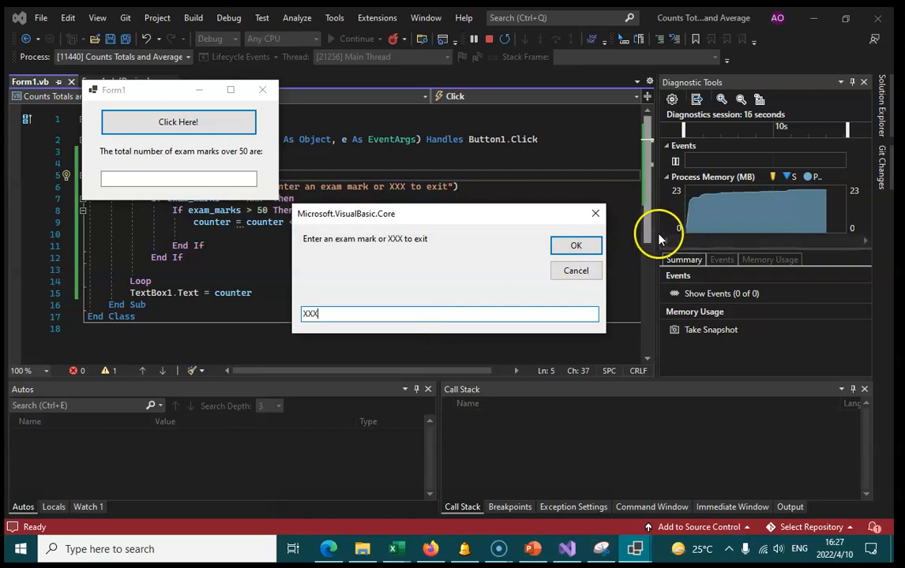
left_click(575, 247)
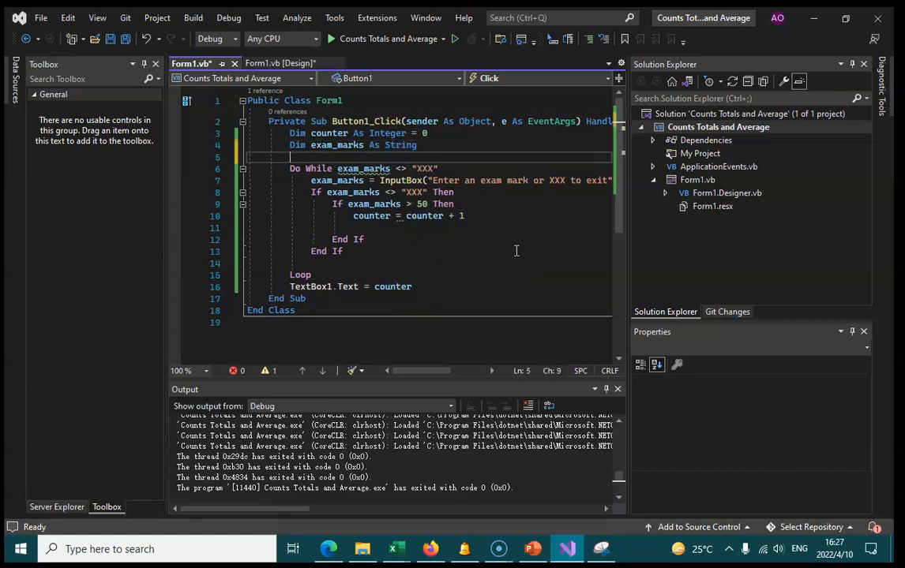
Declare a running total in the Counts_Totals_and_Average handler with 'Dim Total As Single'
type("Counts_Totals_and_Average")
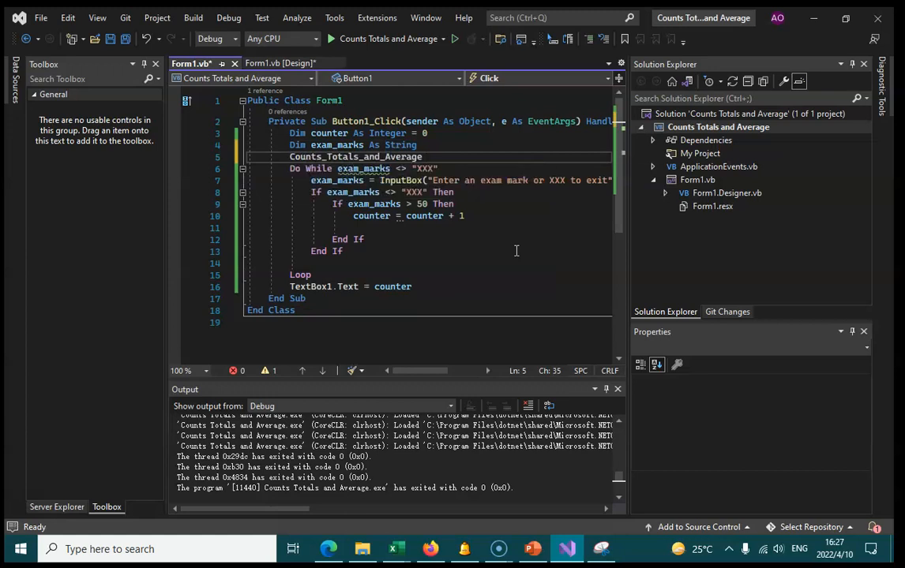
type("C")
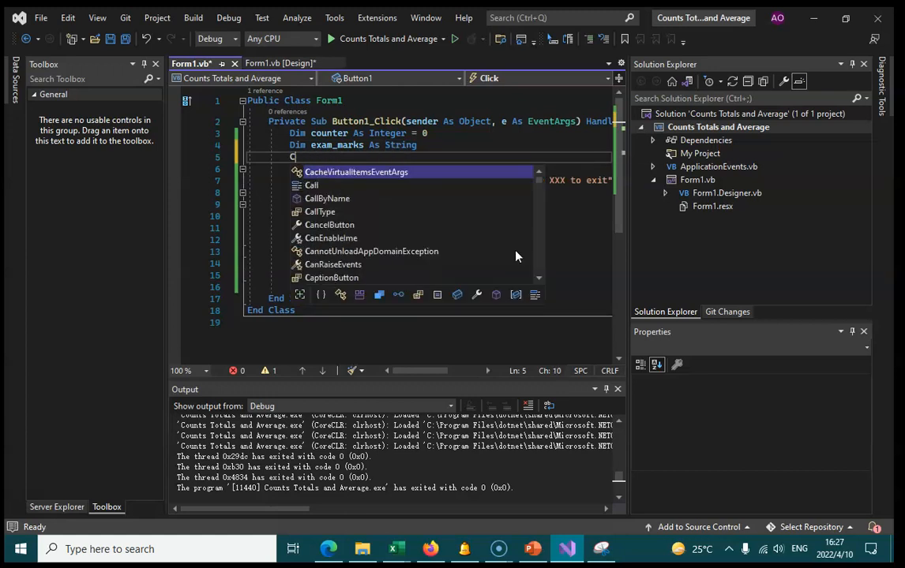
type("im")
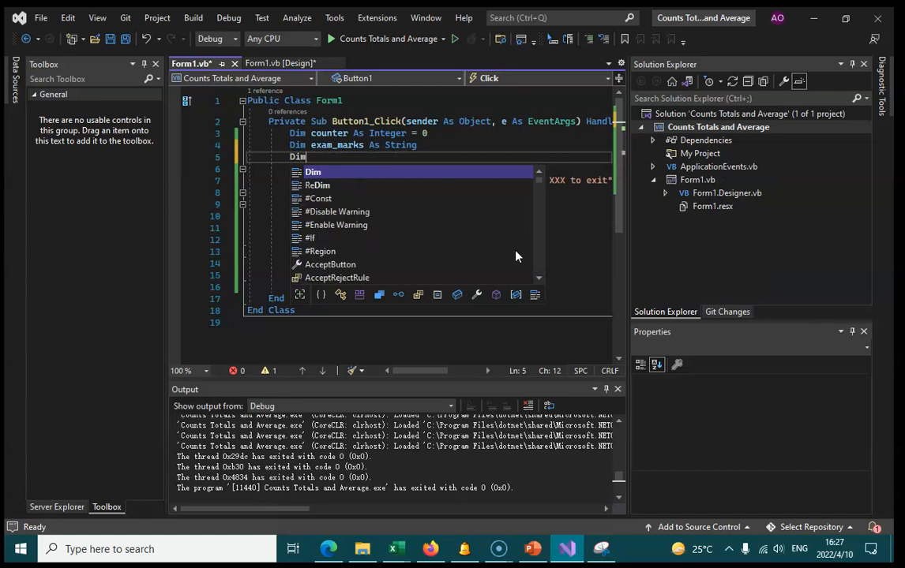
type("Total As")
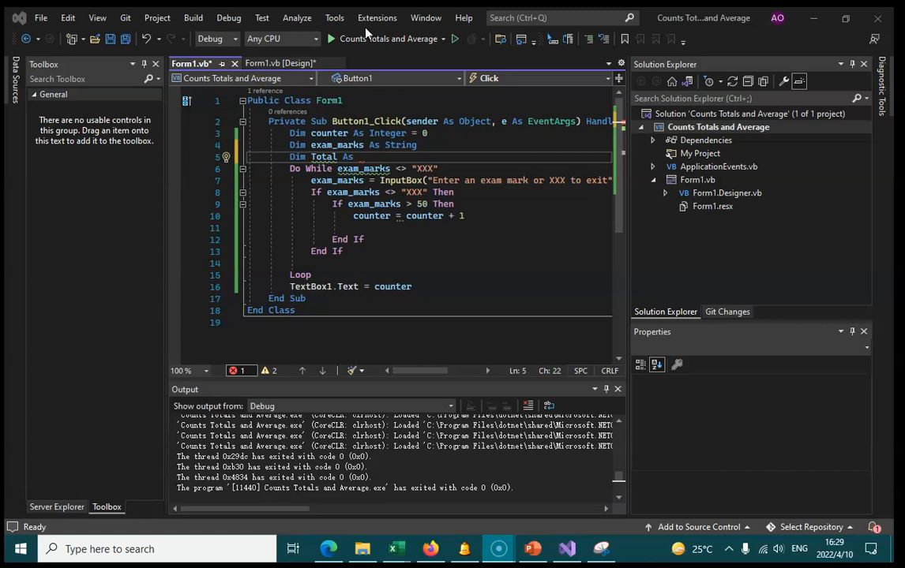
mouse_move(364, 163)
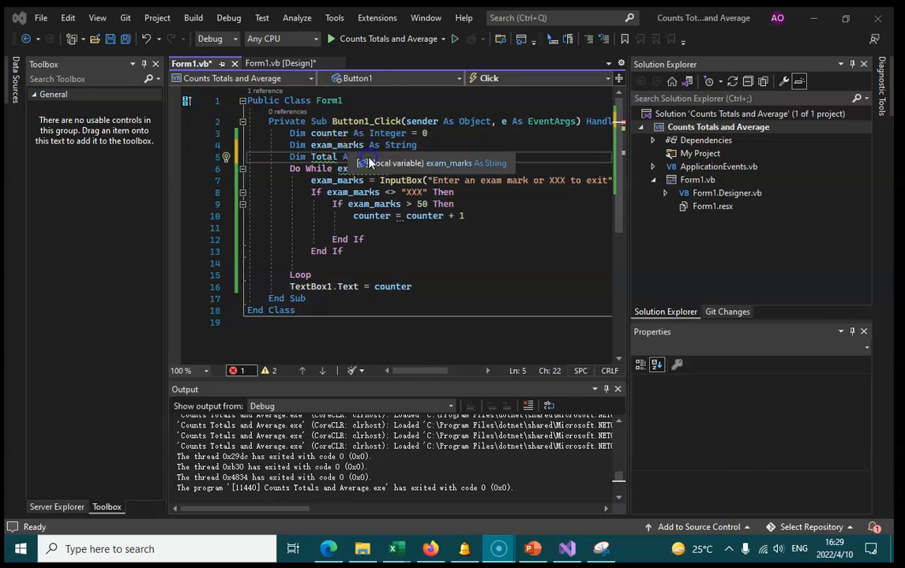
type("F")
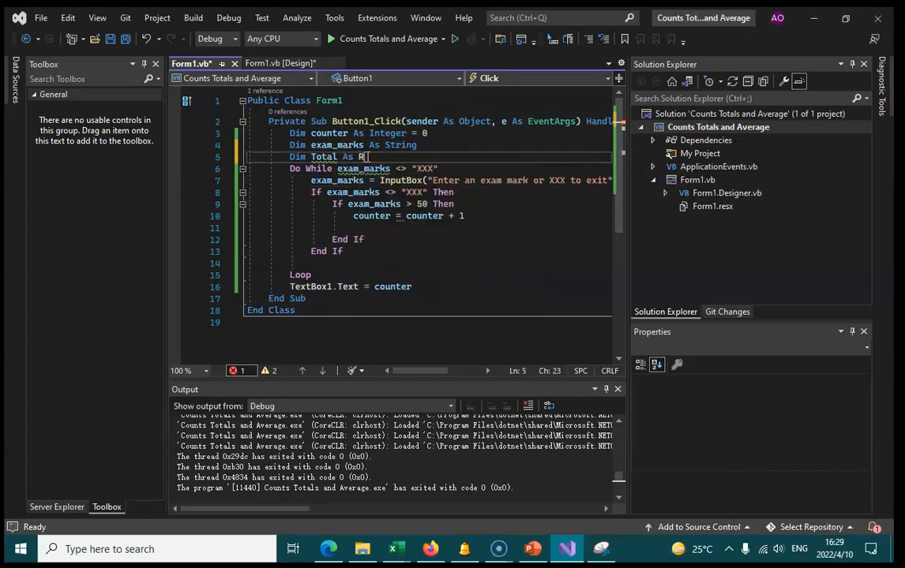
type("ea")
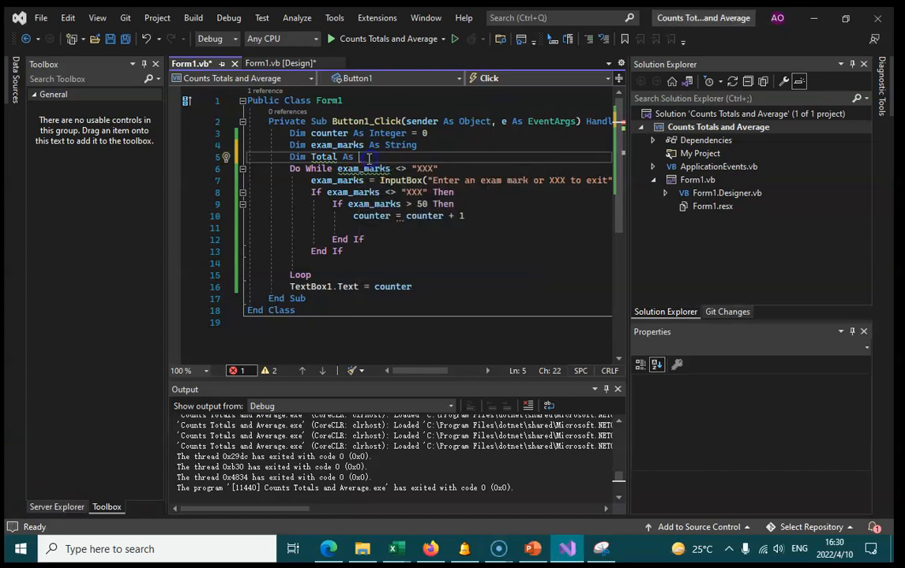
type("Single")
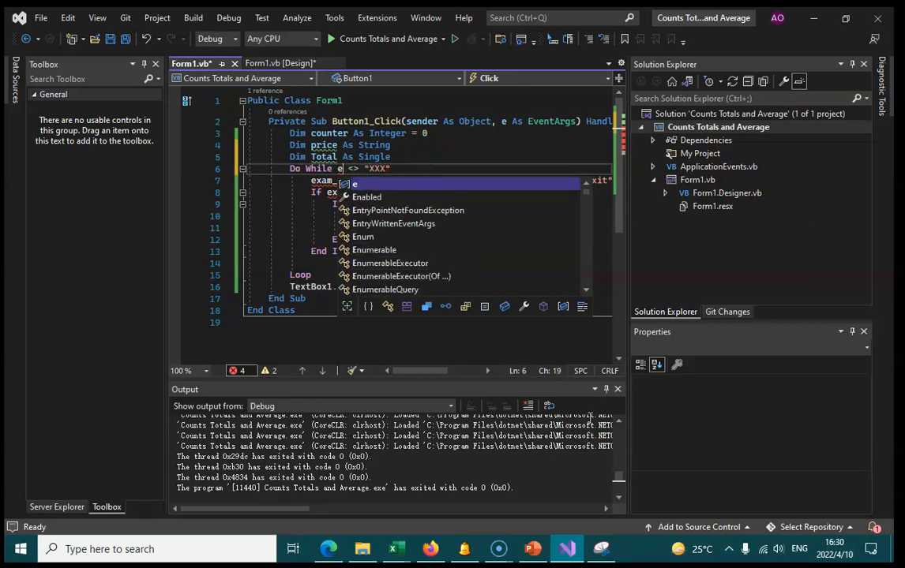
Rename exam_marks to price in the declaration, InputBox prompt and If condition
type("price")
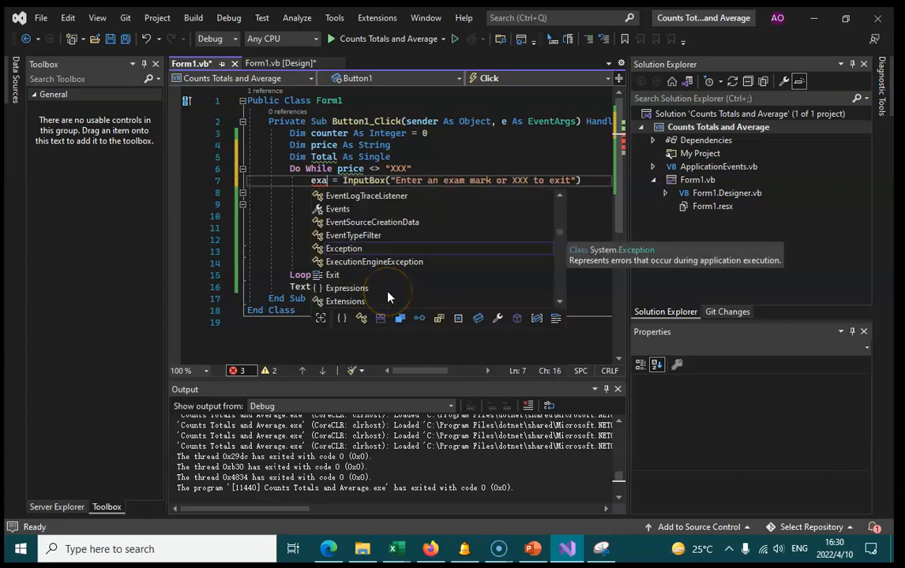
type("price of an ite")
left_click(429, 193)
type("If  <> \"XXX\" Then")
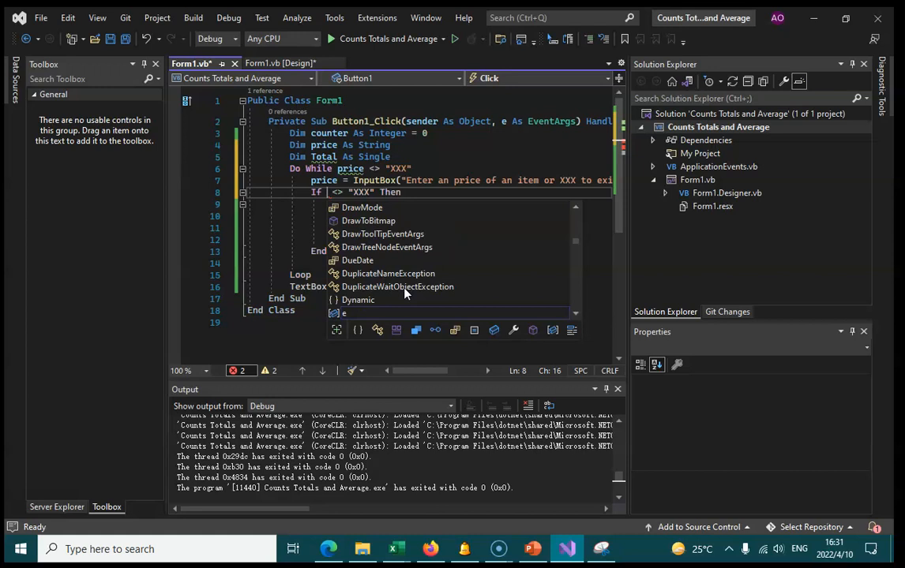
type("price")
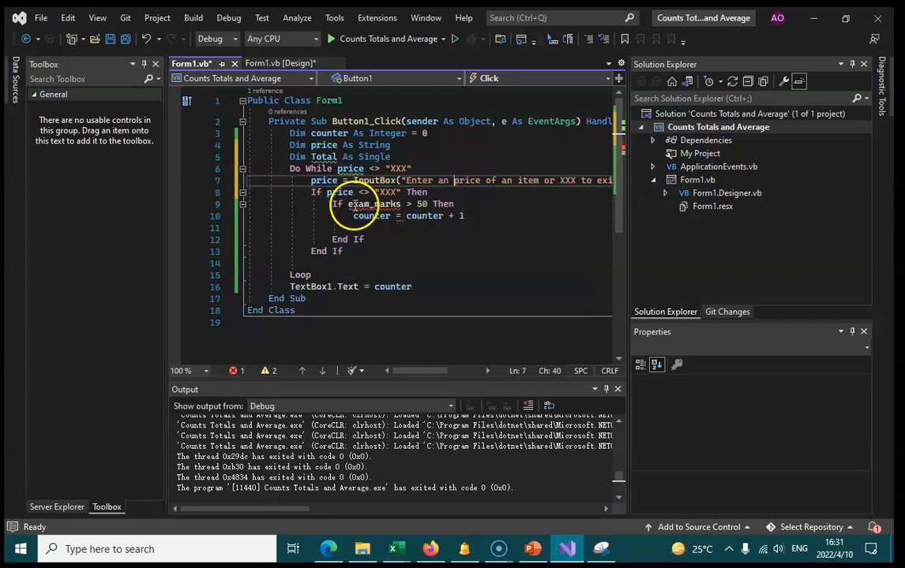
mouse_move(371, 203)
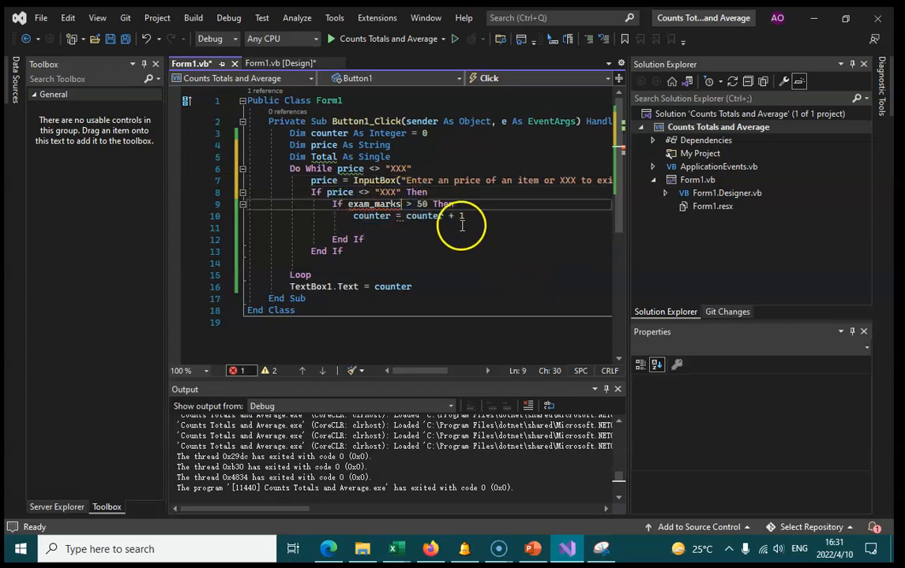
Remove the old mark-checking and counter-increment lines from inside the If block
triple_click(404, 214)
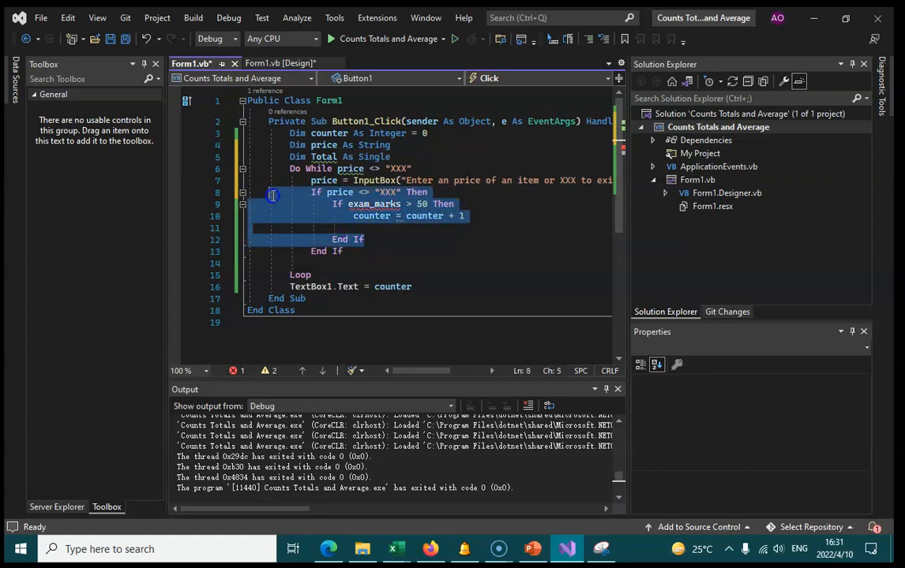
key("Delete")
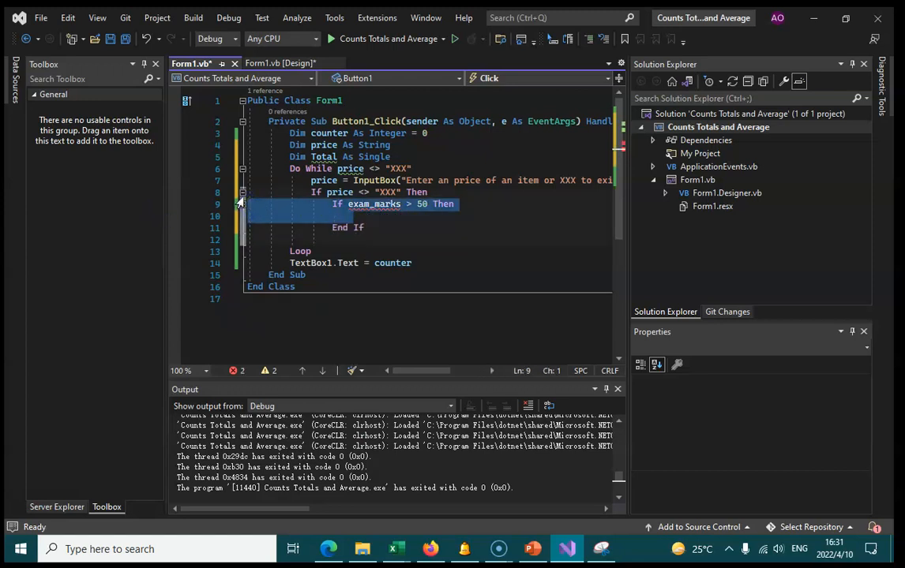
key("Delete")
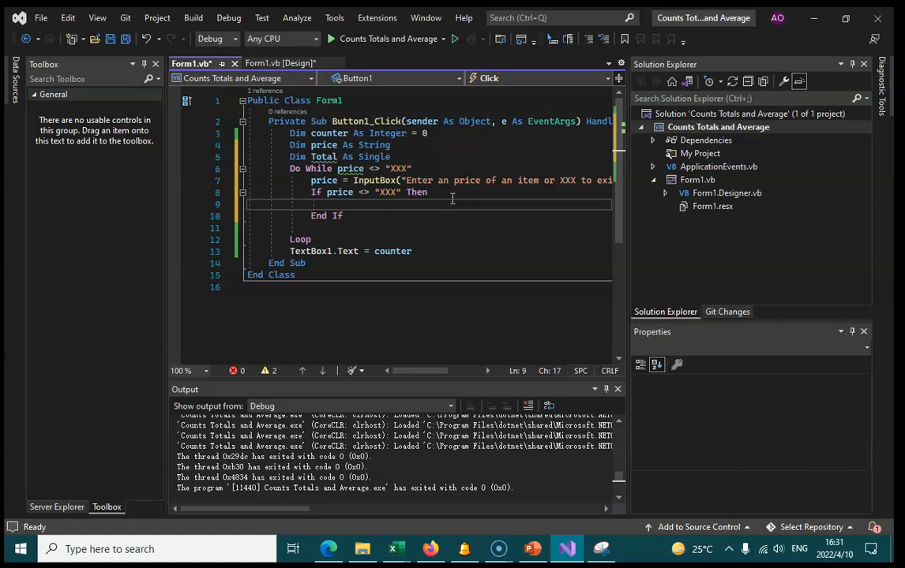
Write the running-total line 'Total = Total + price' inside the If block
type("p")
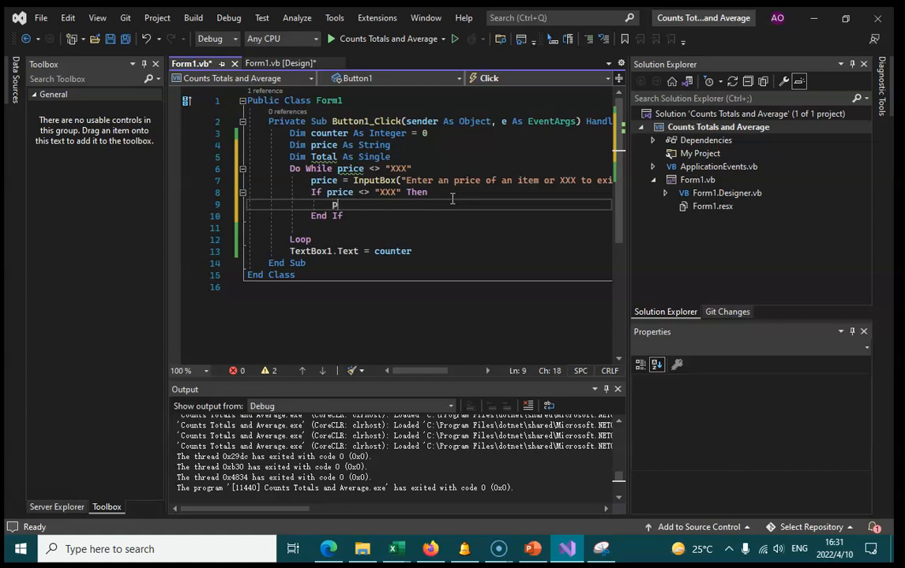
type("r")
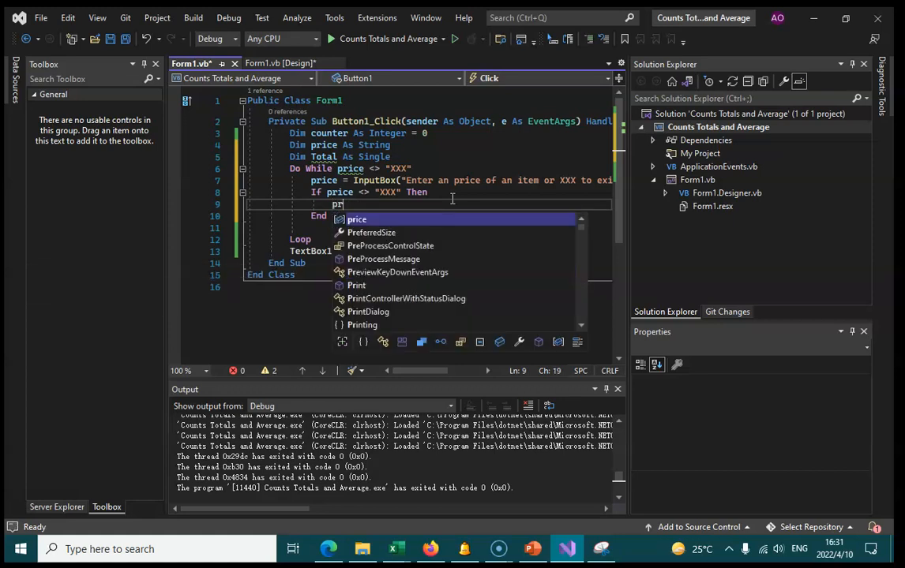
type("ti")
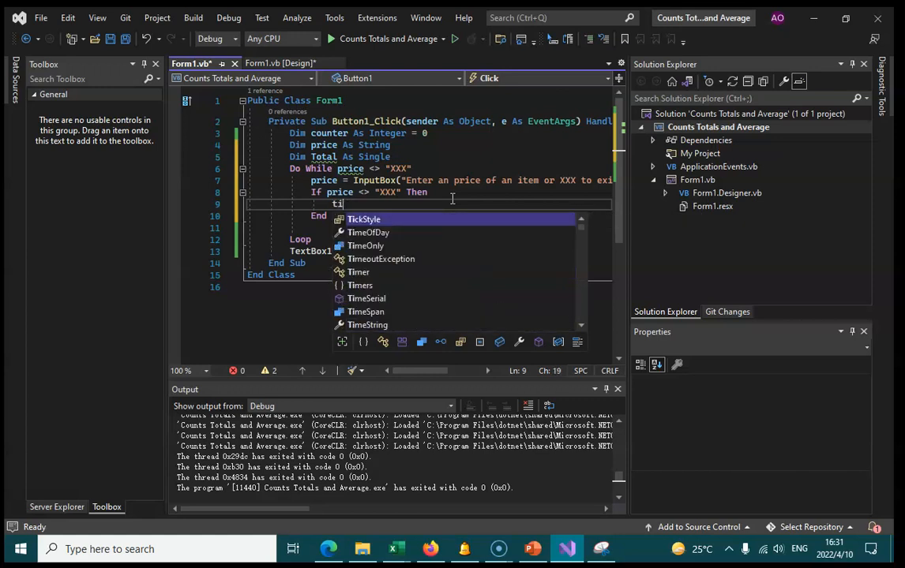
type("otal =")
left_click(349, 156)
type(" = 0")
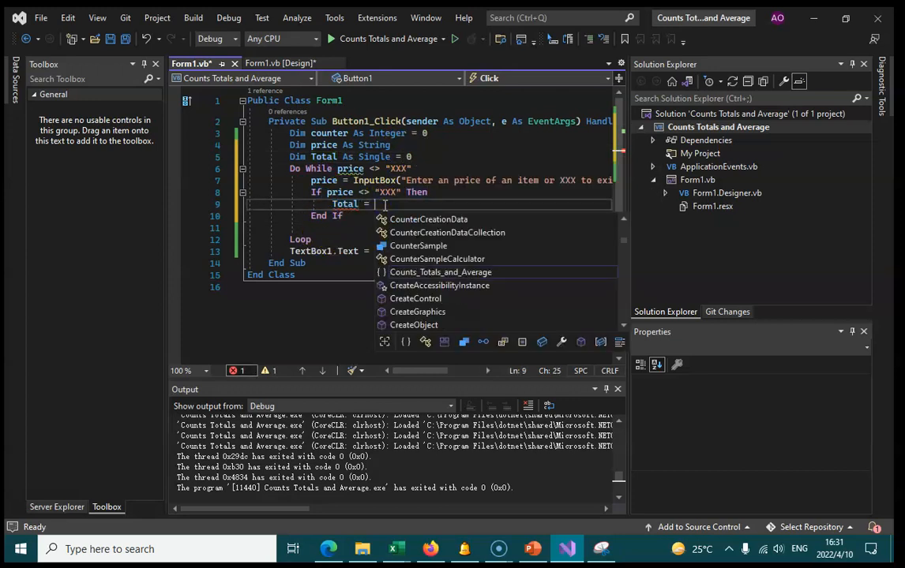
type("price")
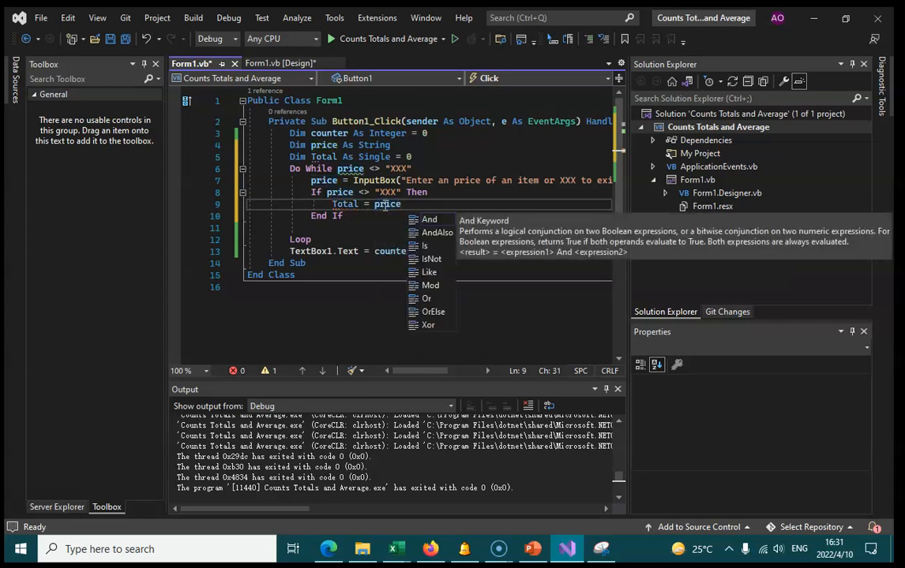
type("+")
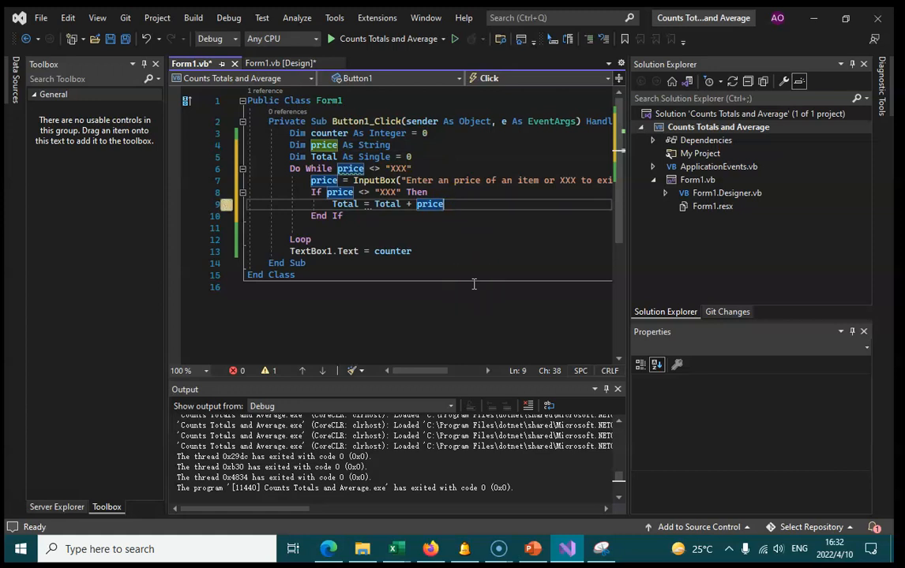
type(".")
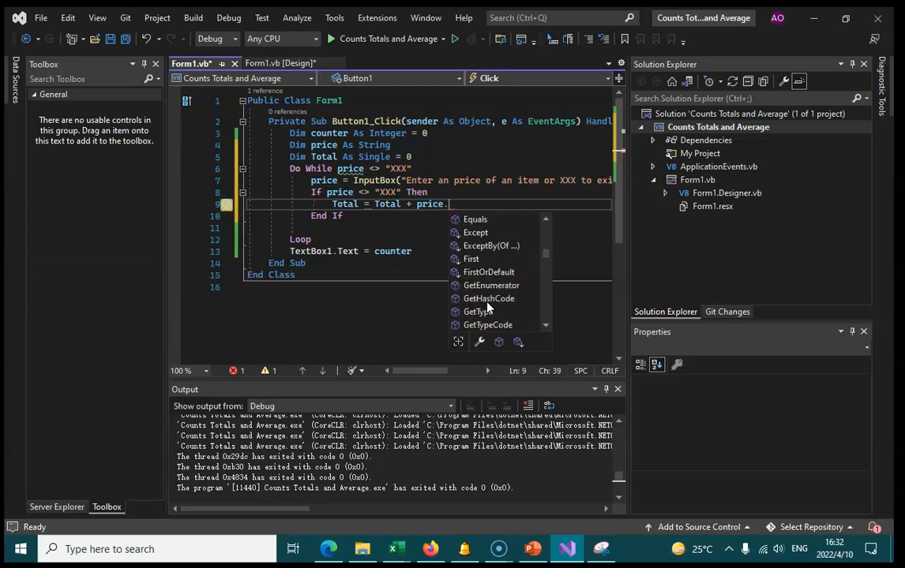
scroll("down", 3)
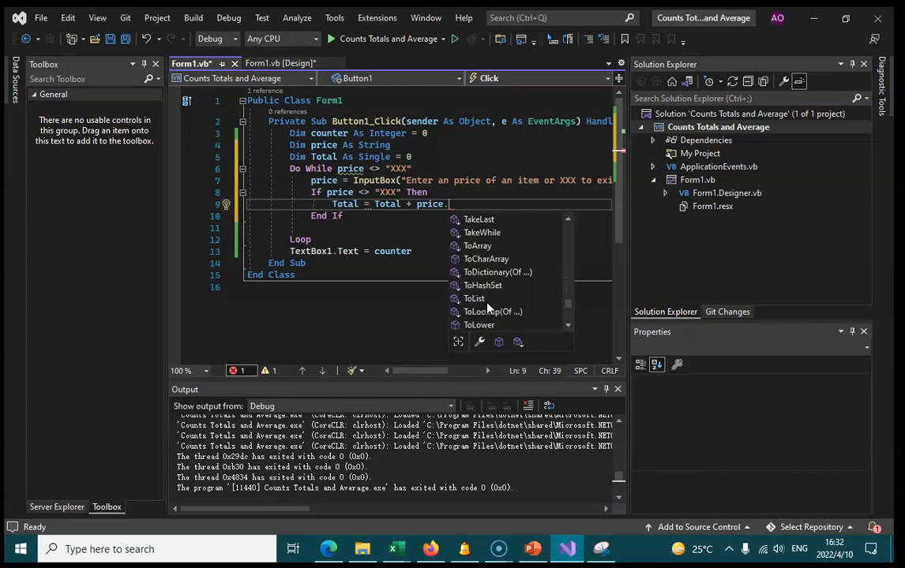
mouse_move(519, 287)
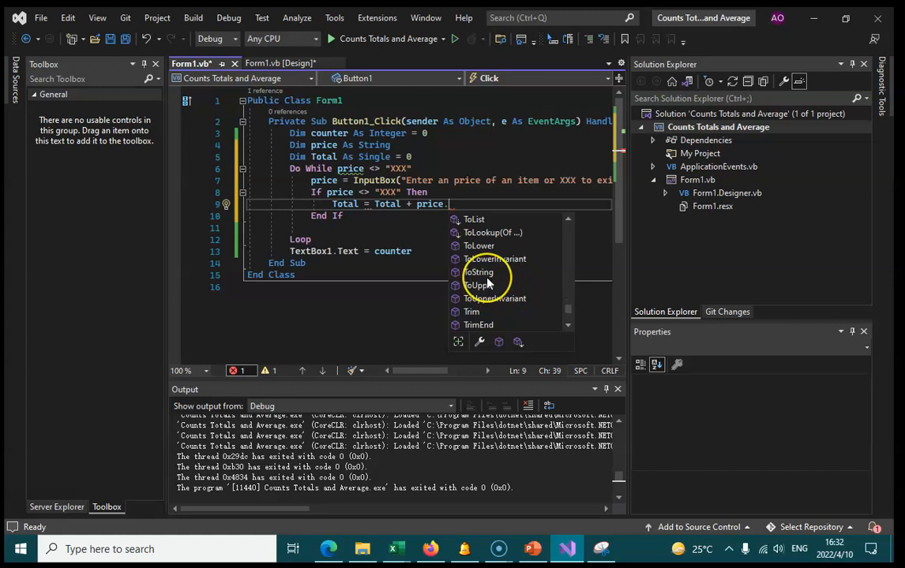
mouse_move(487, 284)
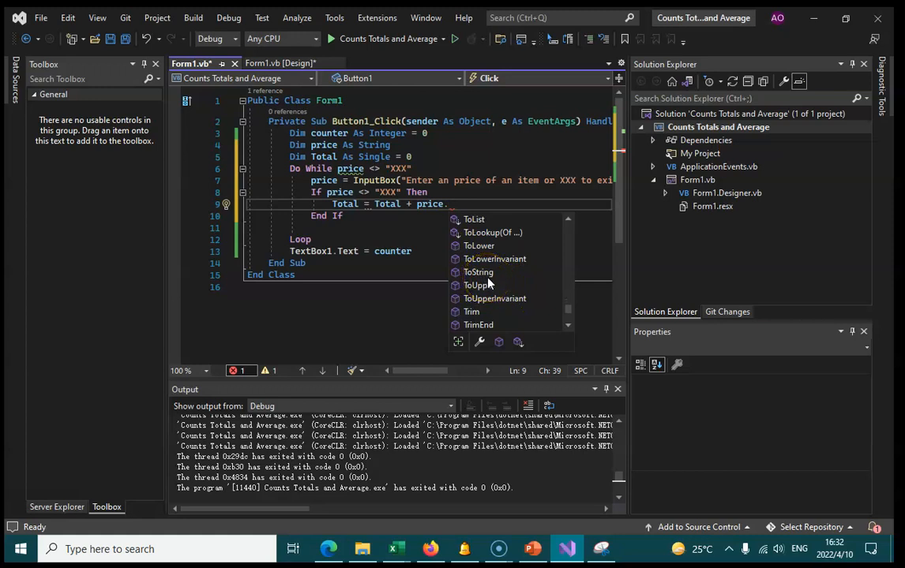
scroll("down", 3)
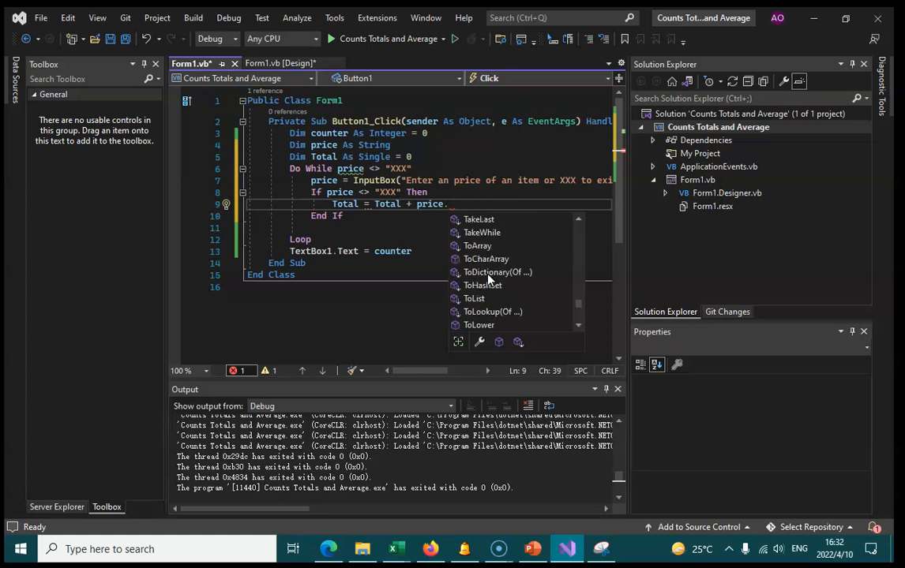
mouse_move(499, 236)
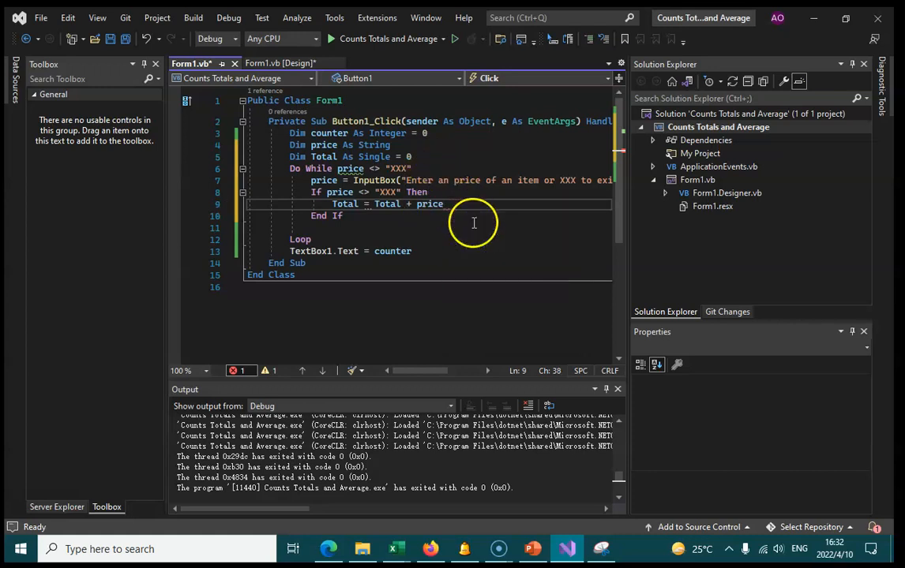
Make price a Single, compare price.ToString with "XXX", and set TextBox1.Text = Total
double_click(323, 146)
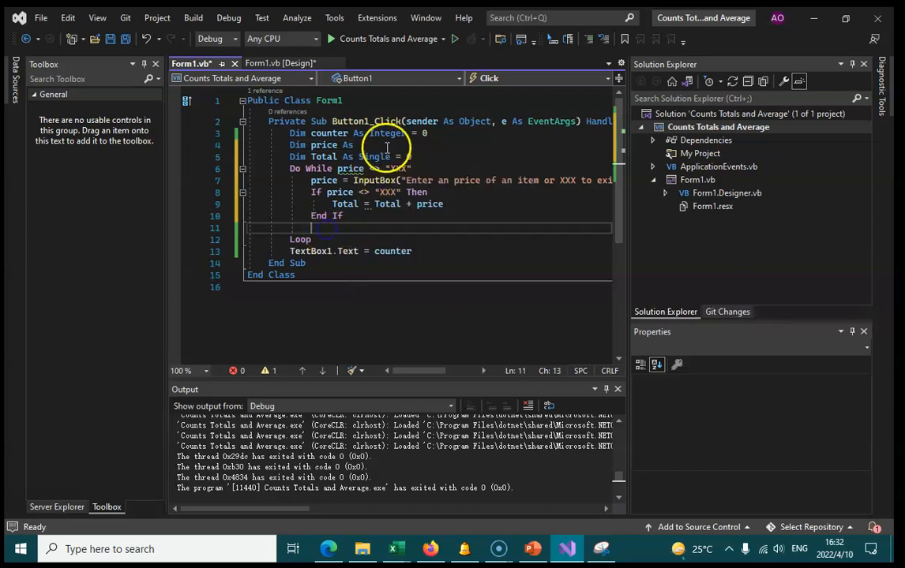
mouse_move(372, 156)
type(" Single")
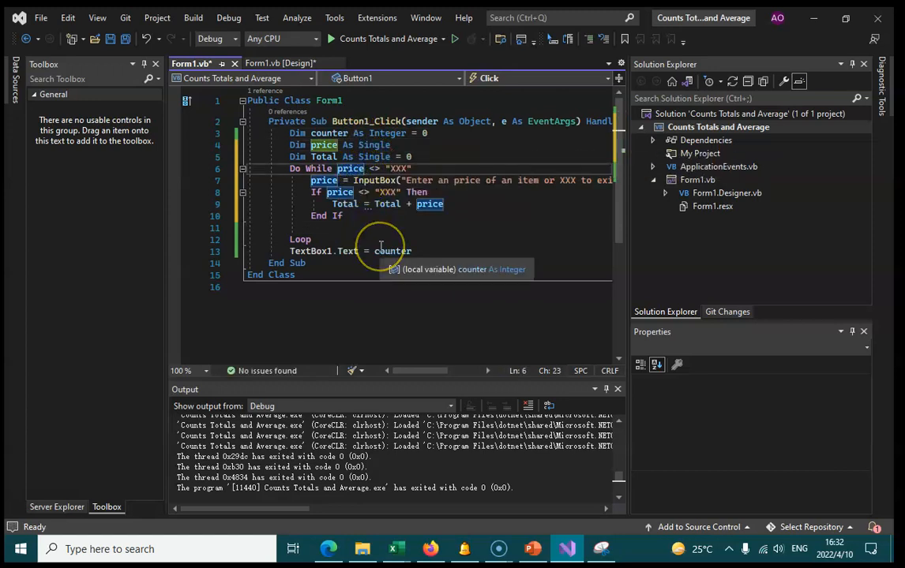
type(".ToString")
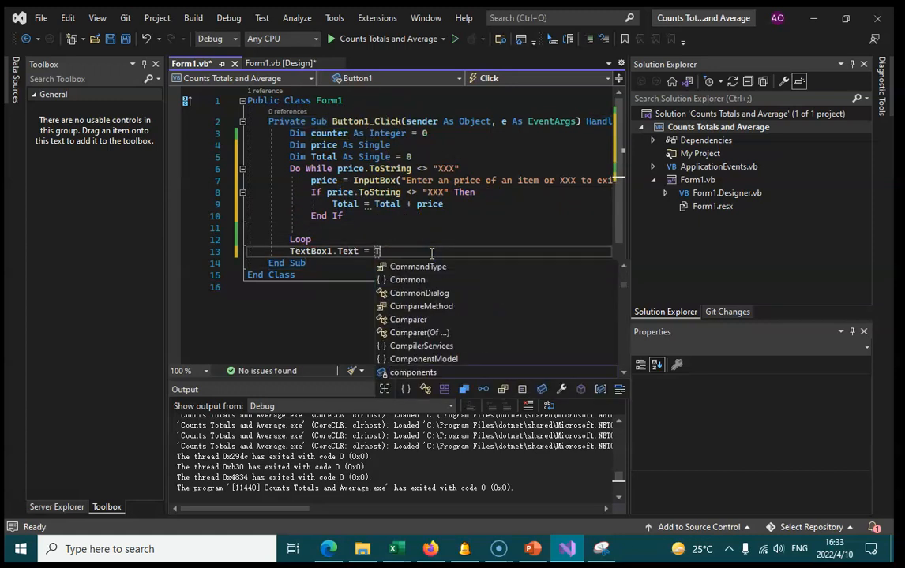
type("Total")
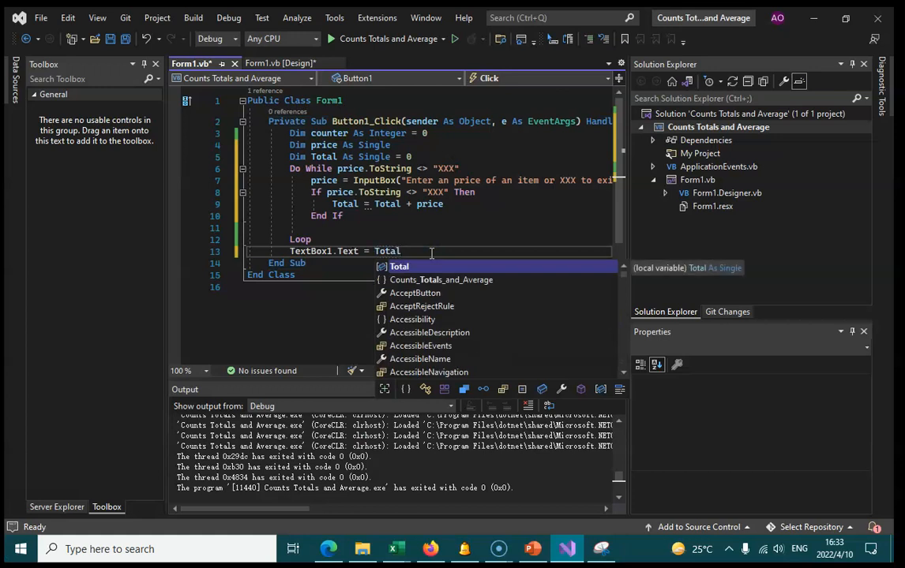
left_click(281, 63)
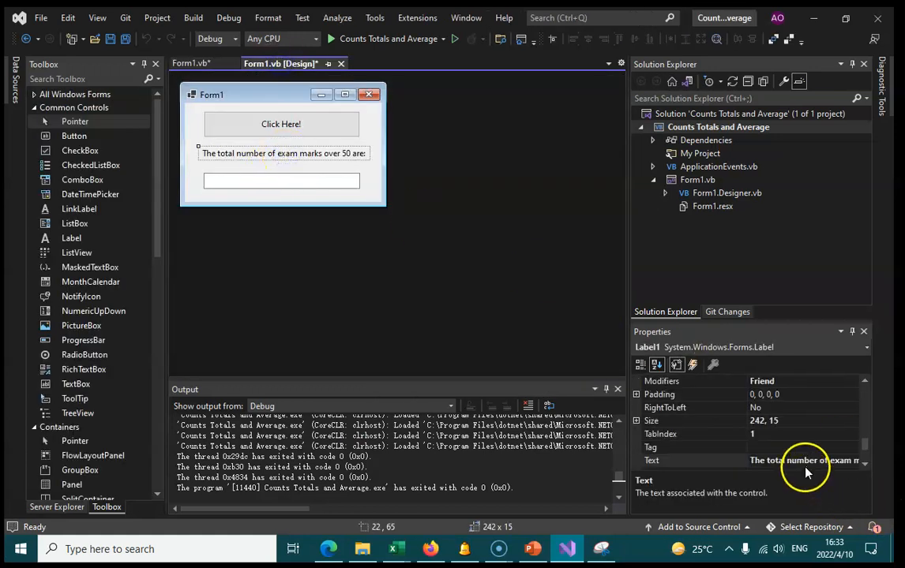
Change the form label's Text property to 'The Total Cost is:'
left_click(797, 461)
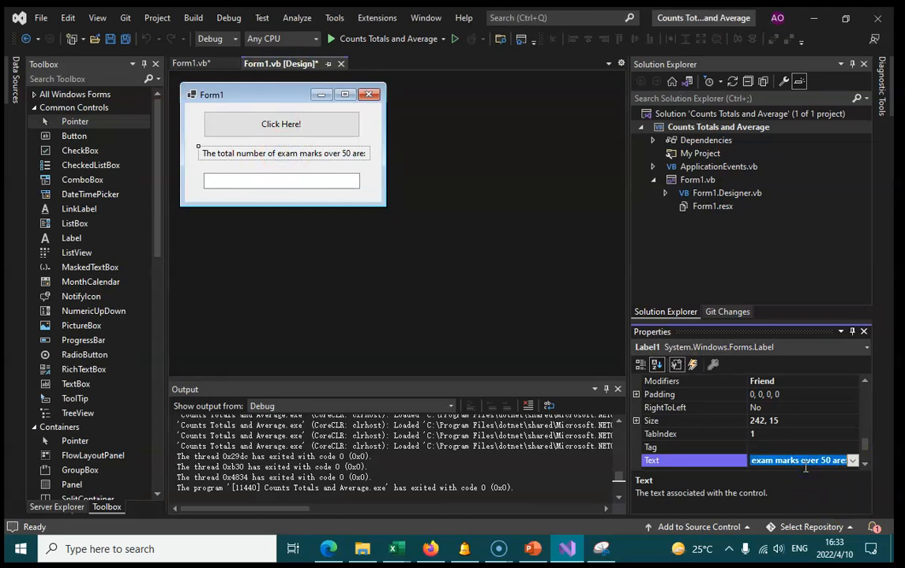
type("The Total Cost is:")
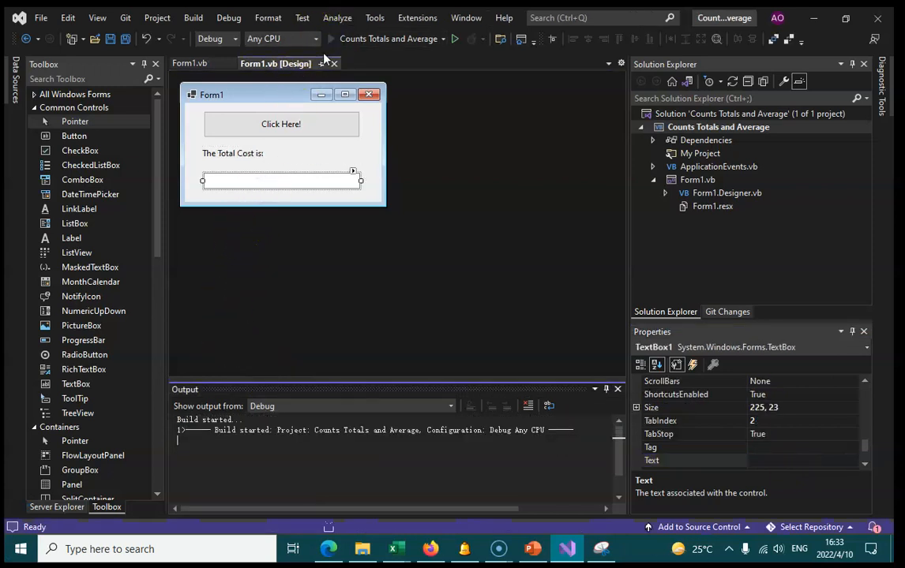
Test run: enter price 43.5 then XXX, which raises an InvalidCastException converting "XXX" to Single
left_click(455, 38)
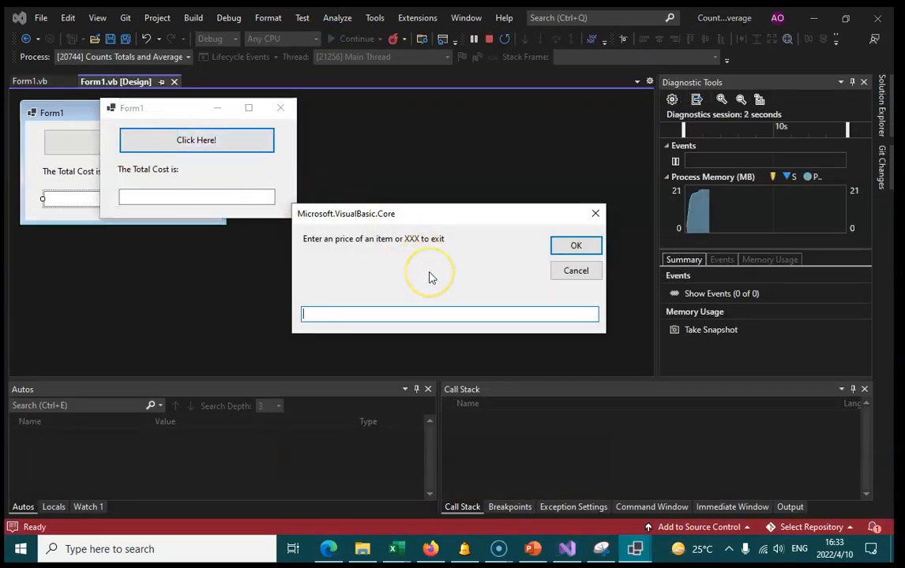
type("43")
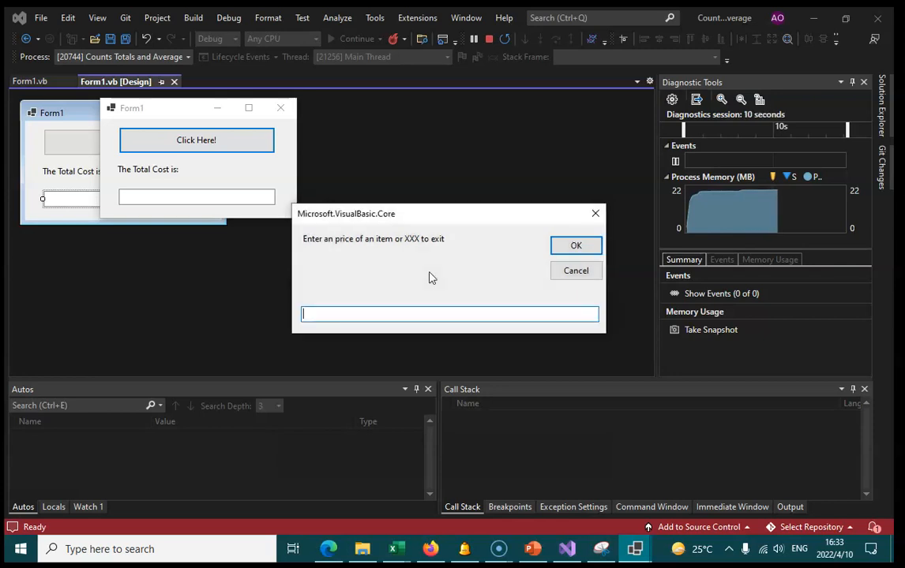
type("32.")
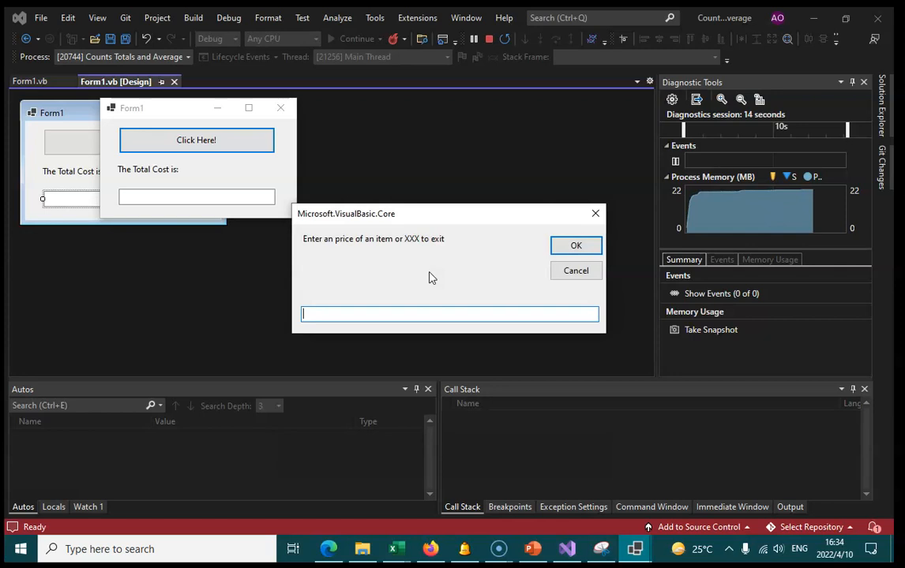
type("43.5")
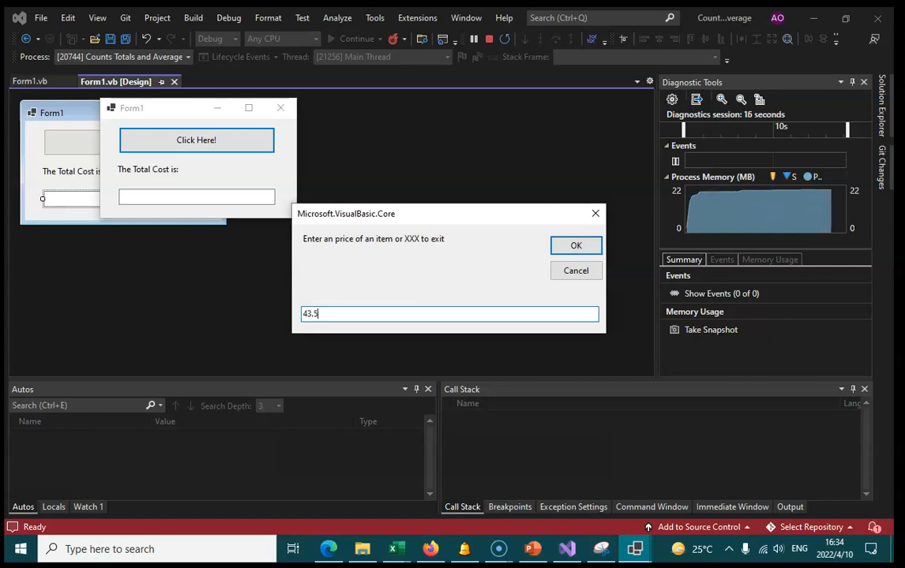
type("XX")
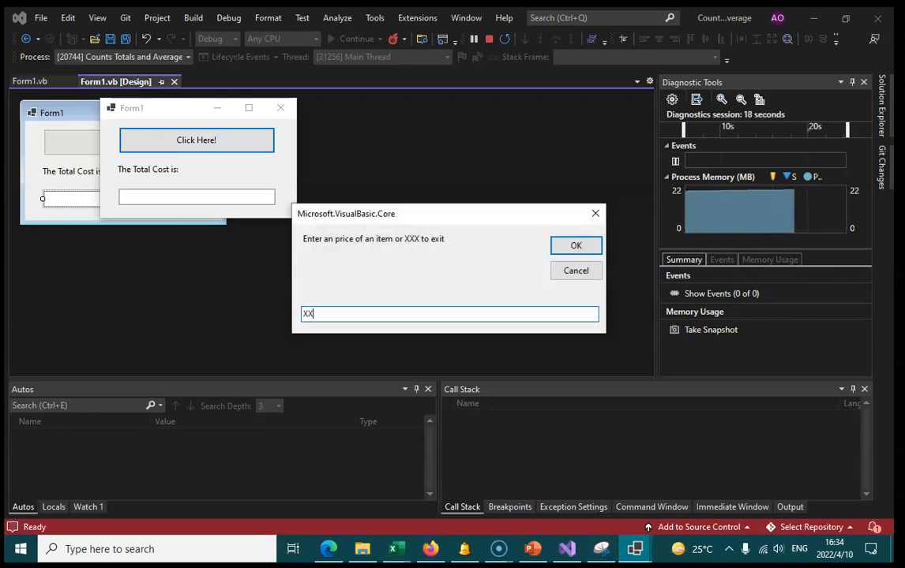
left_click(575, 246)
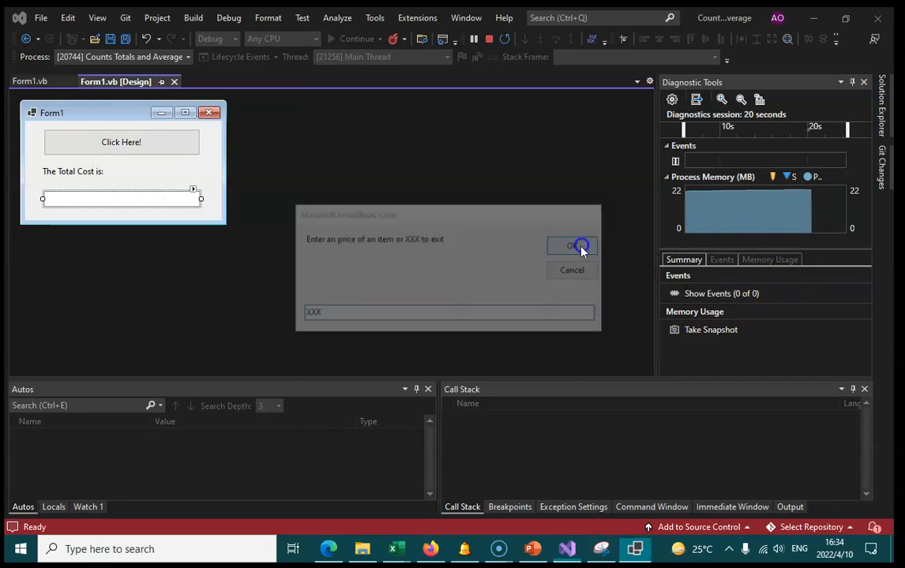
left_click(571, 246)
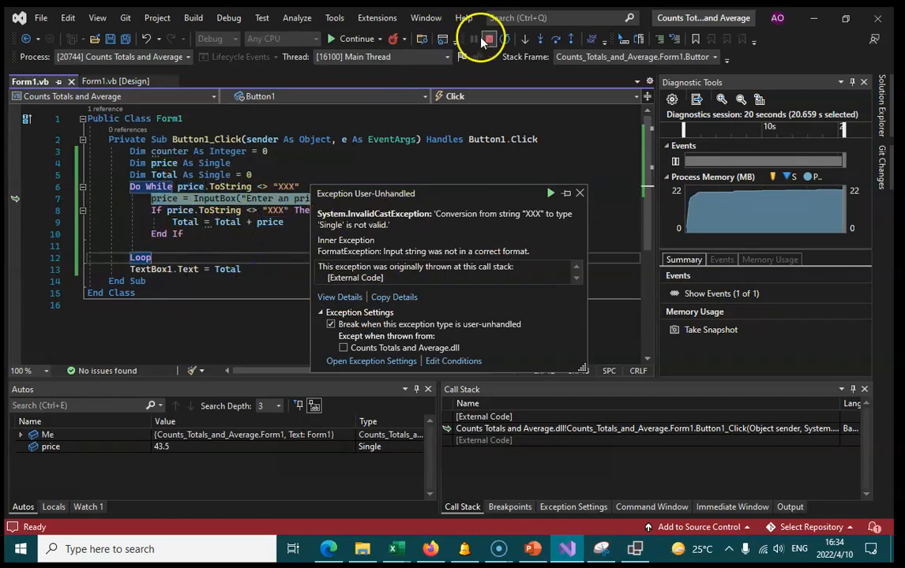
Stop debugging and add 'Dim value As String' alongside the price As Single declaration
left_click(488, 38)
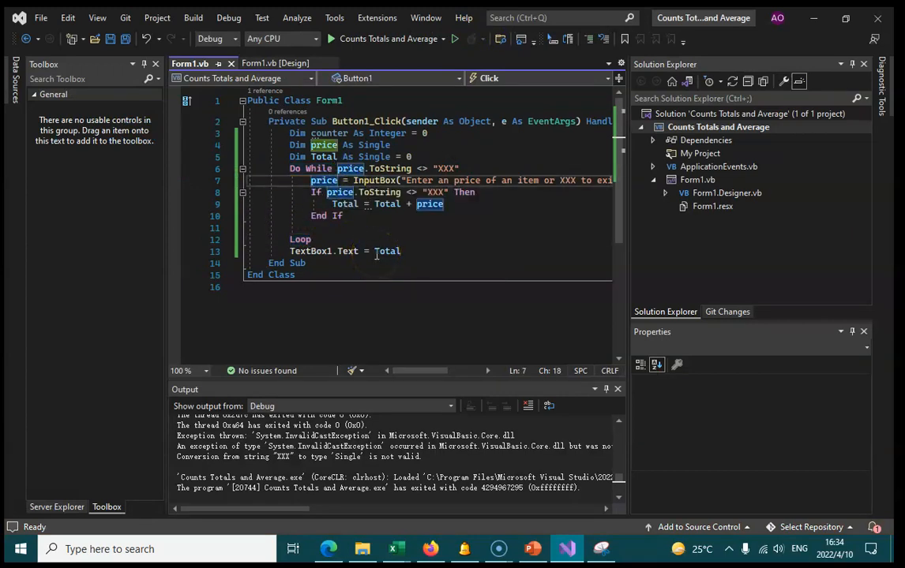
type(".")
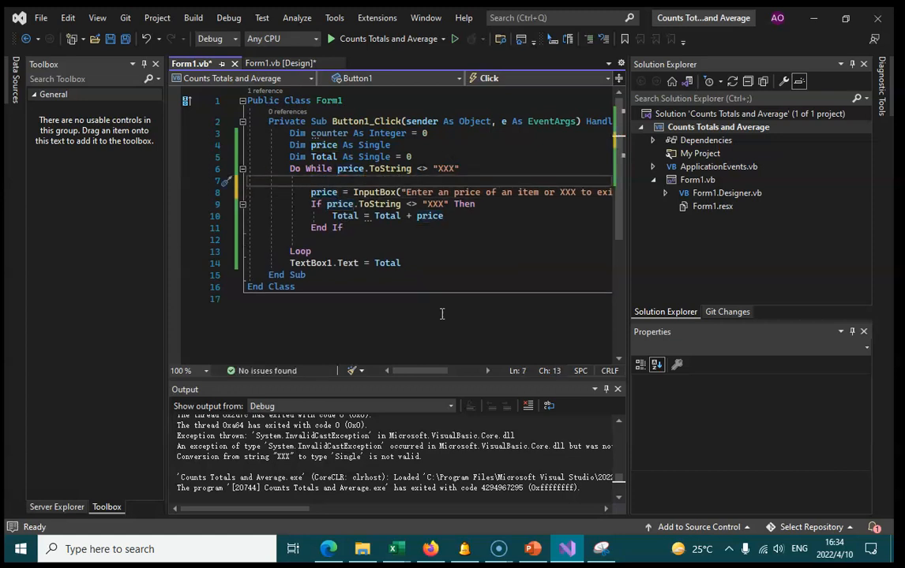
type("price As Single")
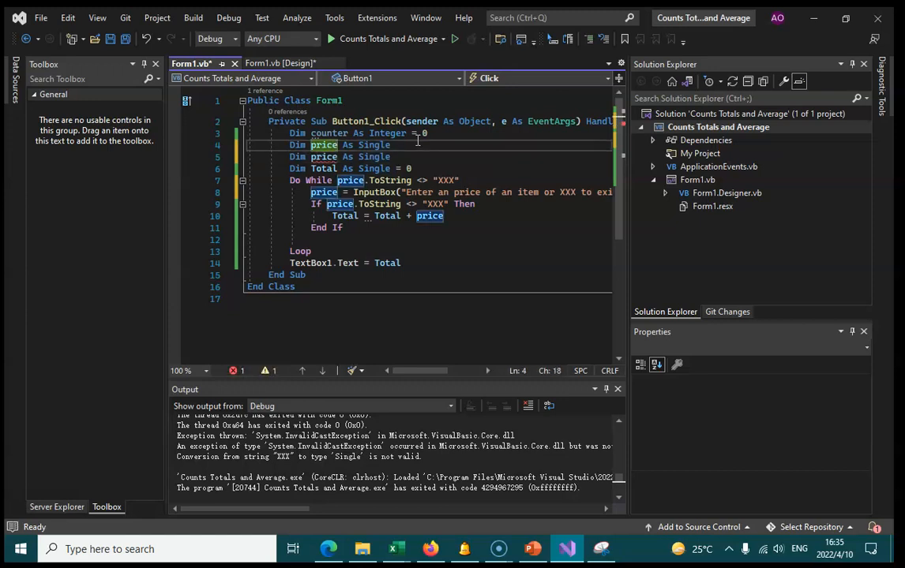
type("value")
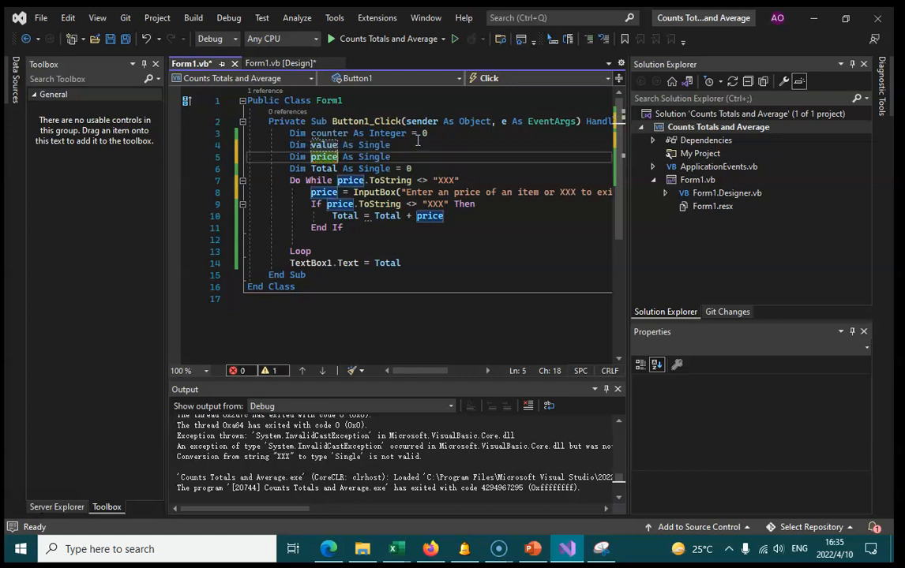
type("Sing")
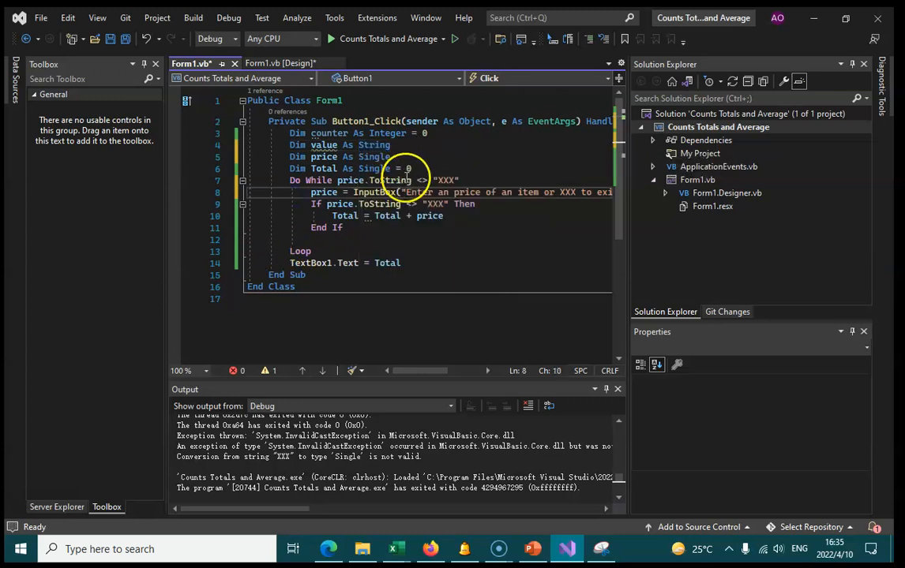
Read the InputBox into value, check value against "XXX", and assign price = value before totalling
type(".")
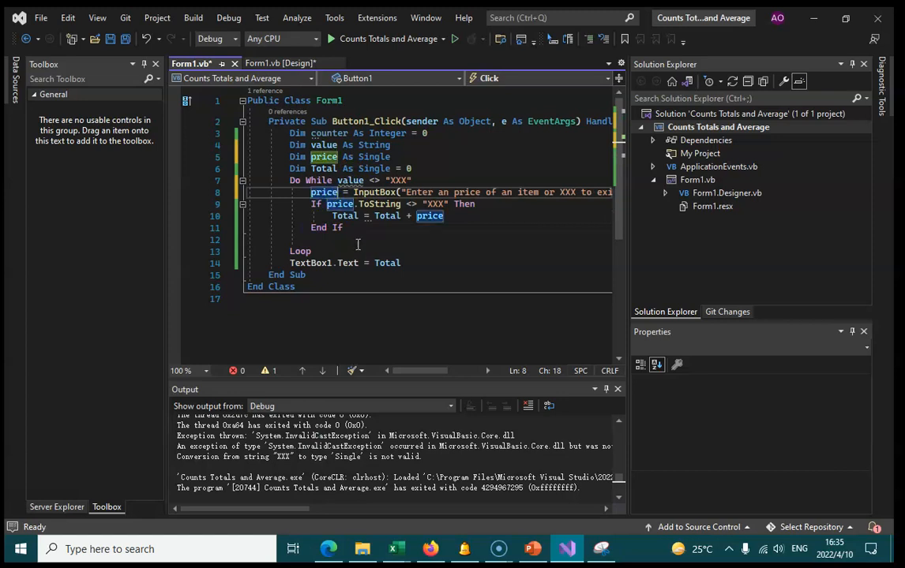
type("value")
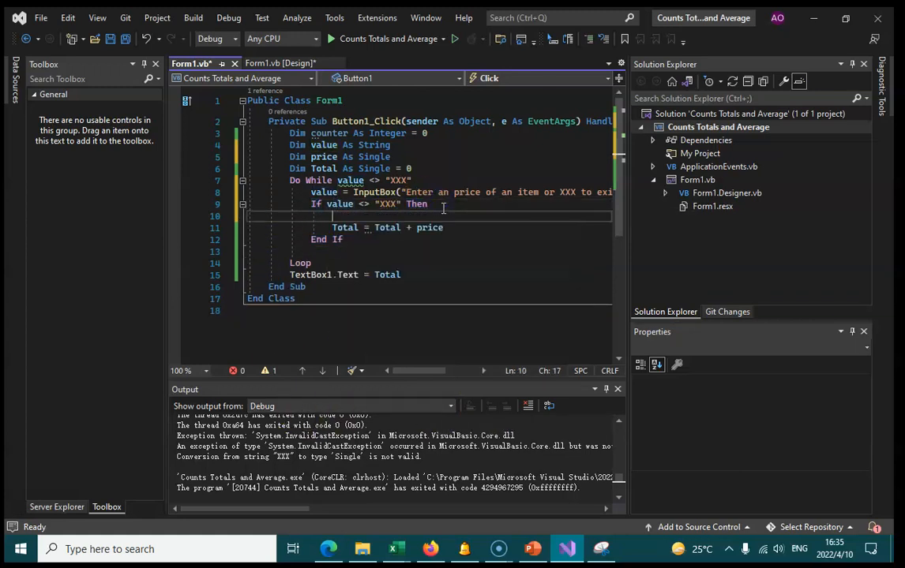
type("price =")
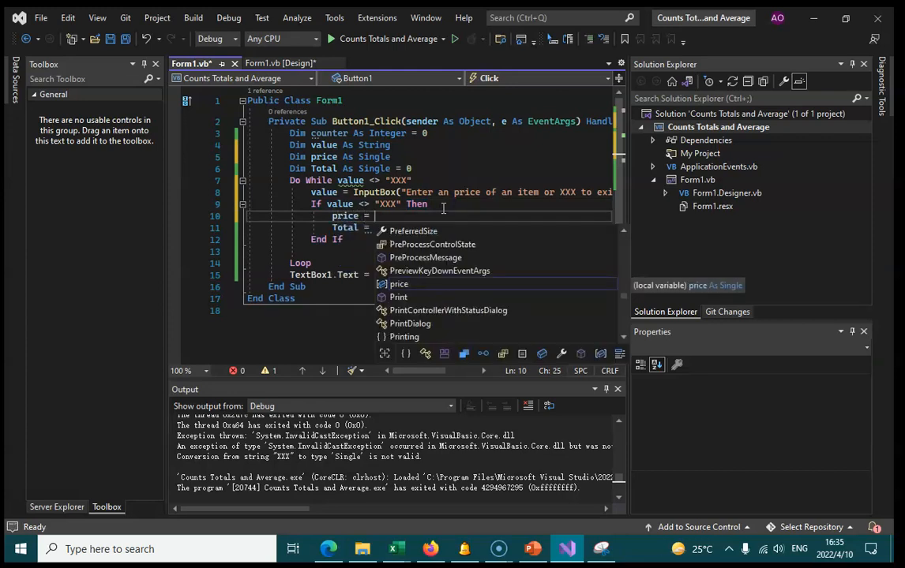
type("value")
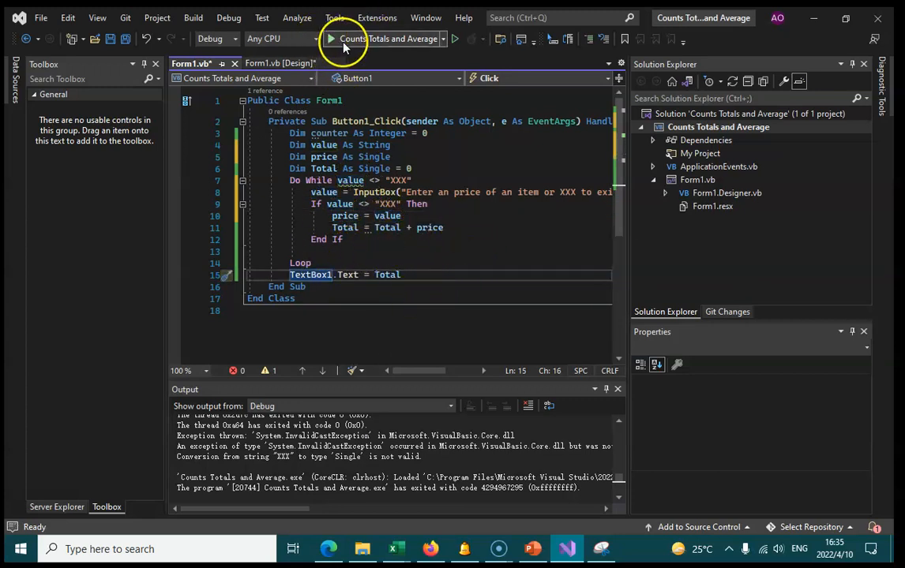
Test run: enter prices 23.99, 12.99, 5 then XXX, see a total of 68.17, and close the form
left_click(332, 38)
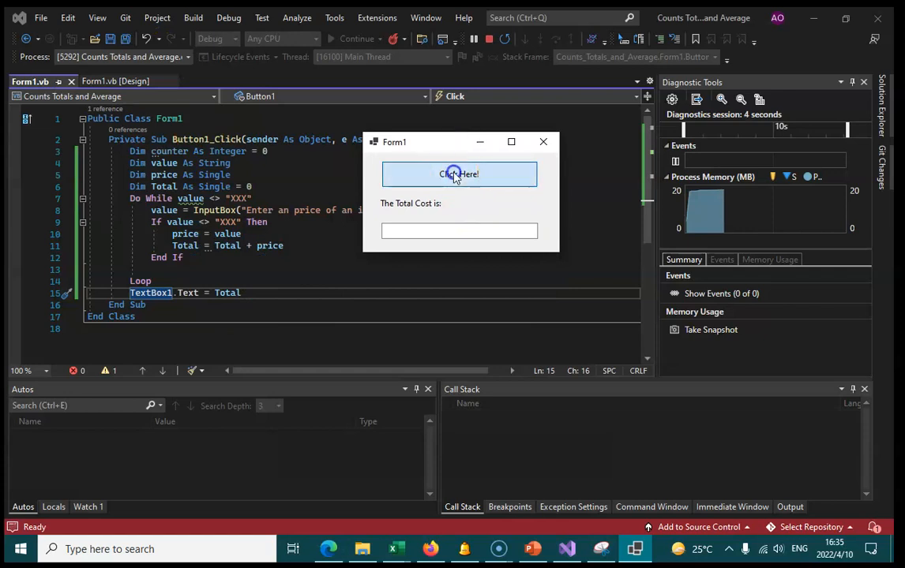
left_click(458, 174)
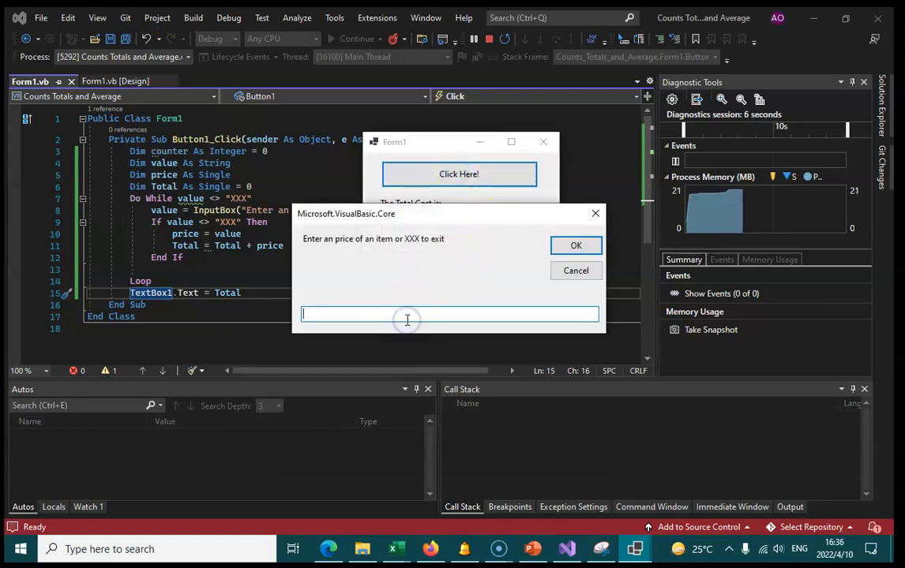
type("23.99")
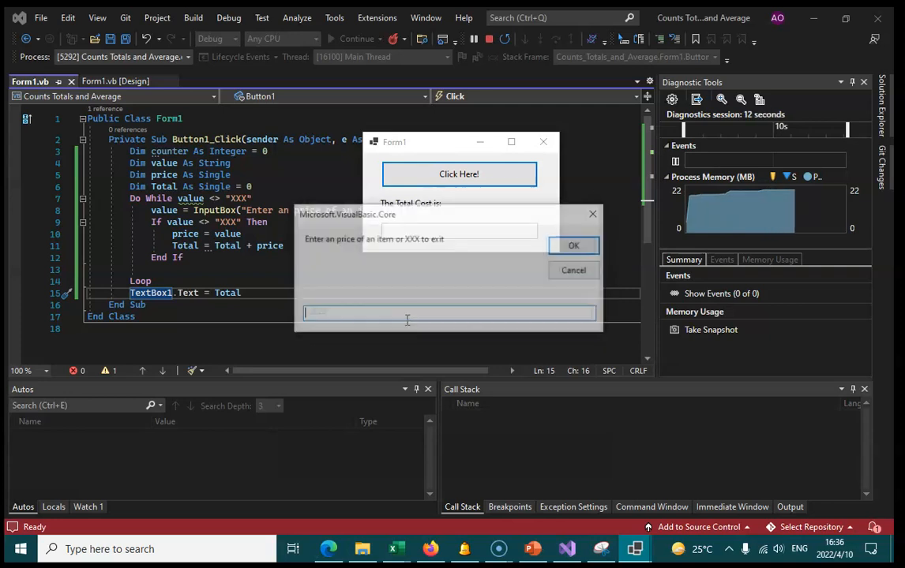
type("12.99")
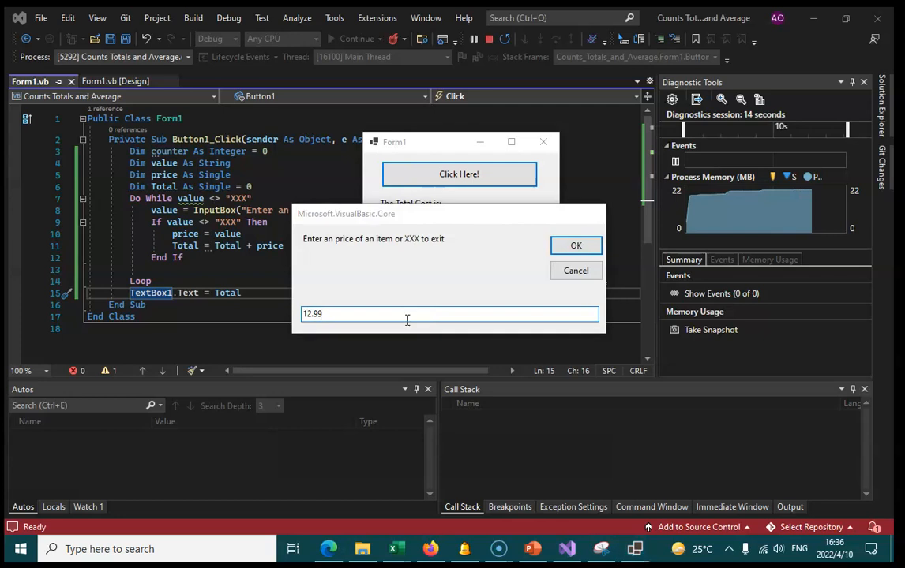
type("5.")
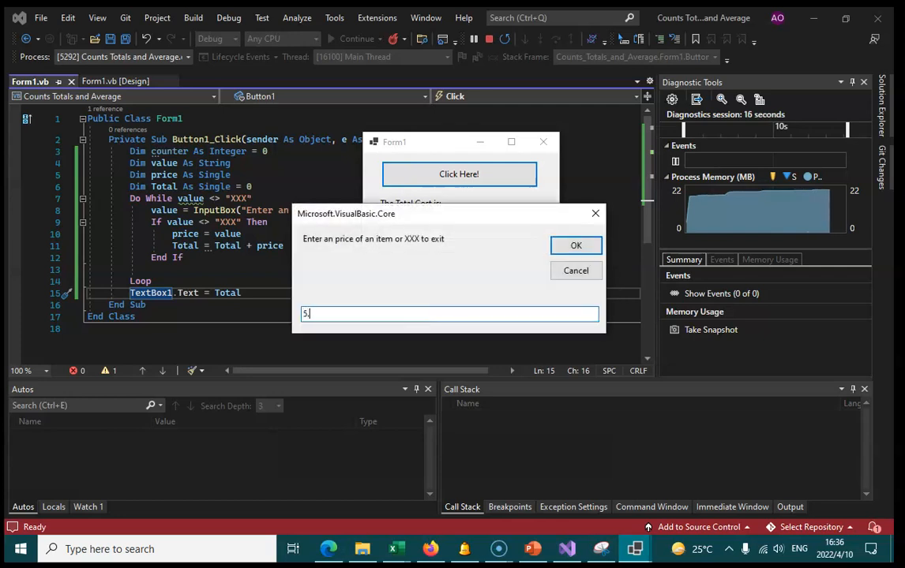
type("XXX")
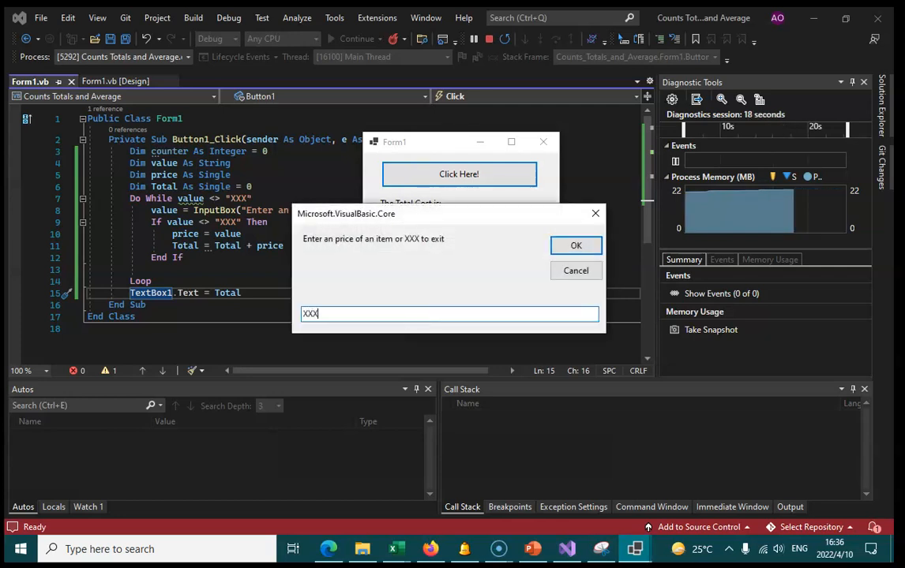
left_click(575, 246)
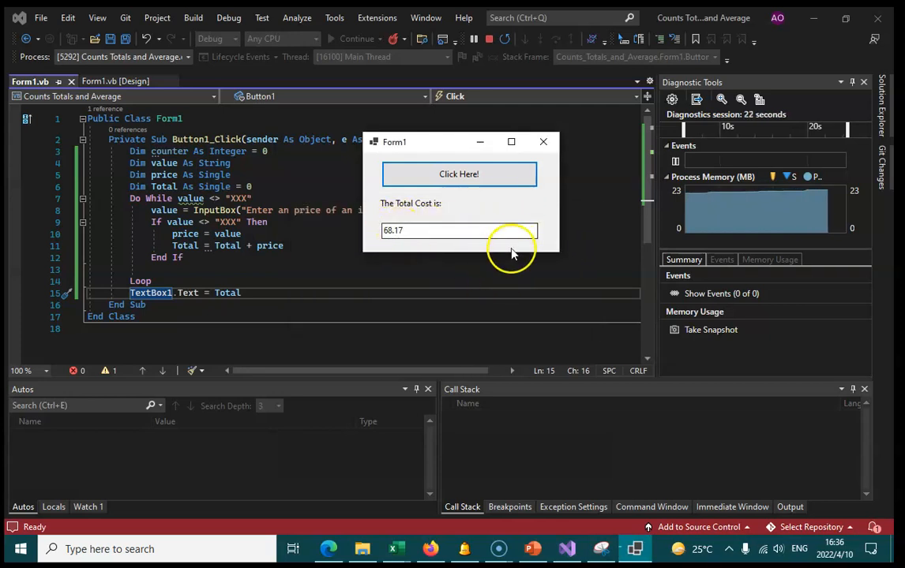
mouse_move(449, 344)
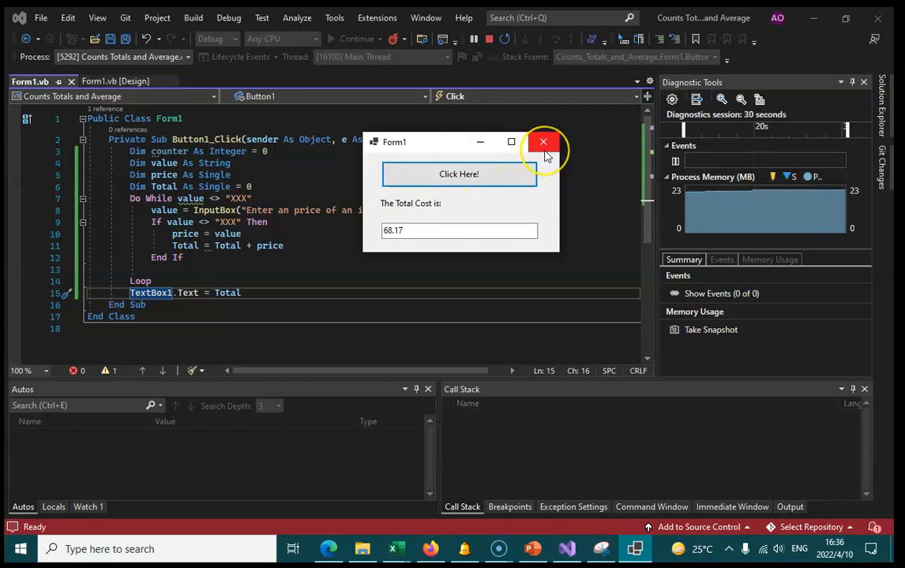
left_click(543, 142)
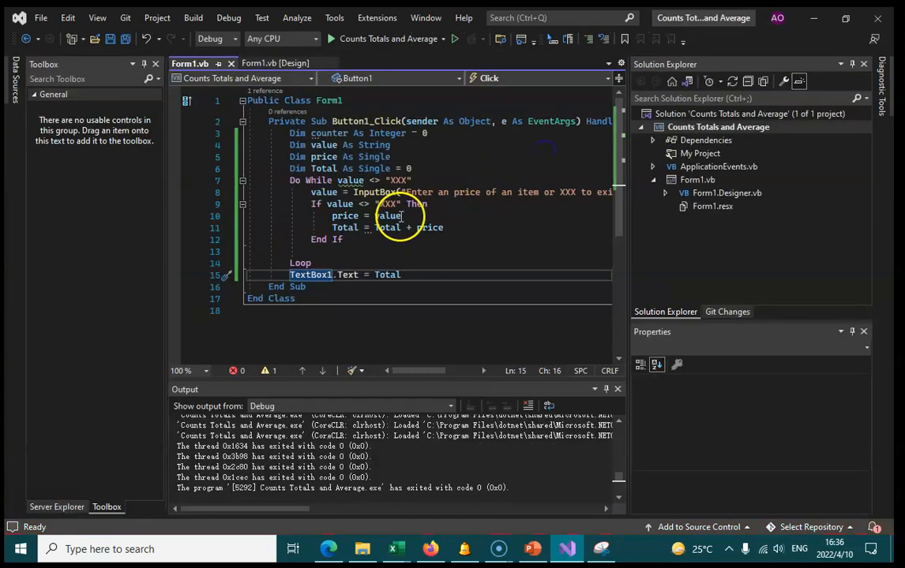
mouse_move(442, 209)
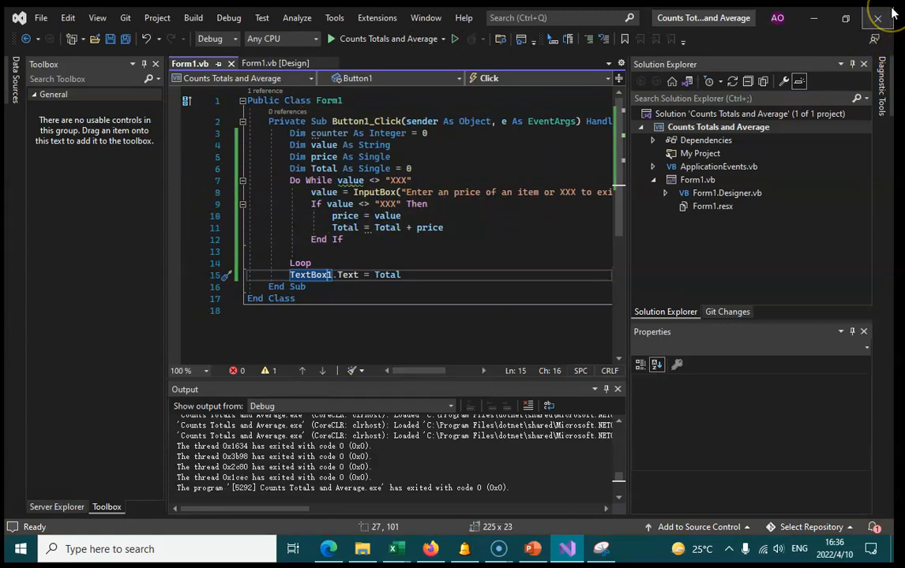
mouse_move(876, 17)
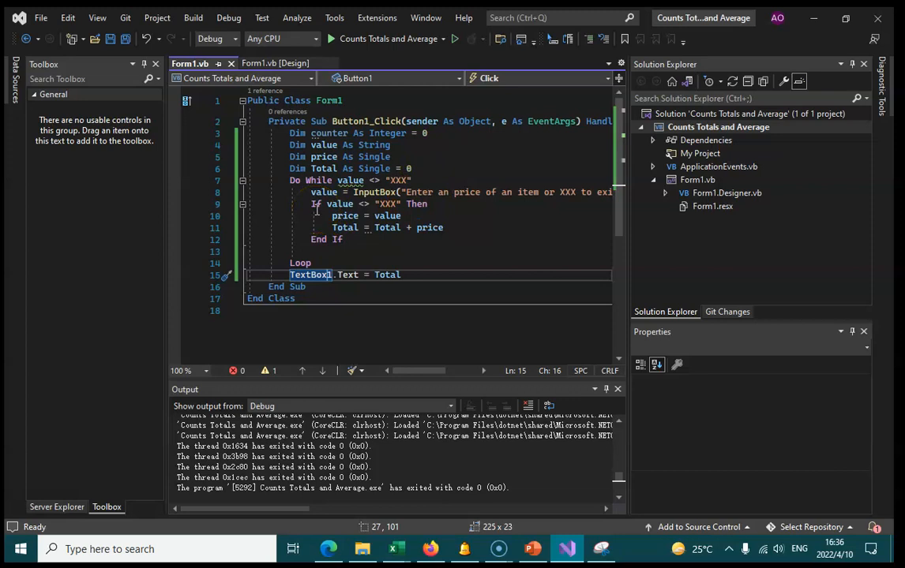
mouse_move(389, 227)
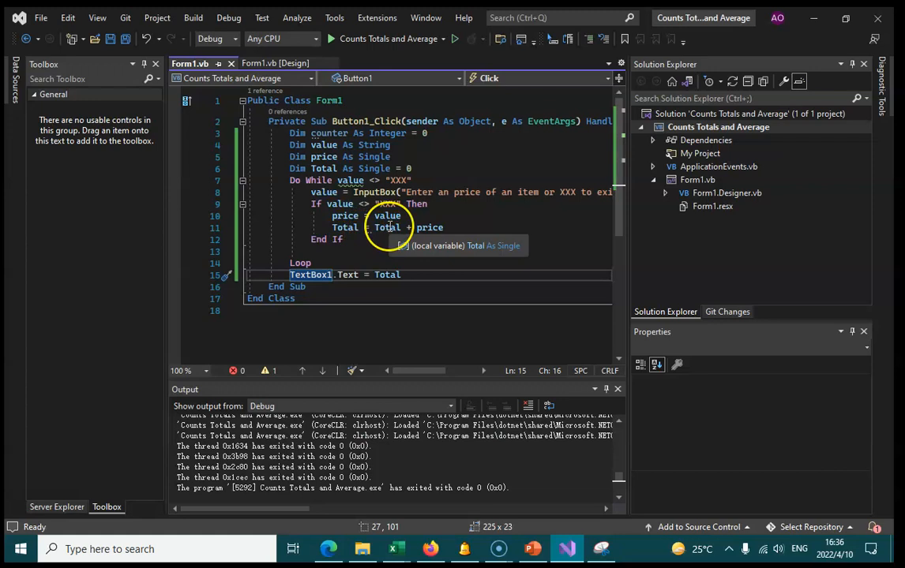
mouse_move(382, 236)
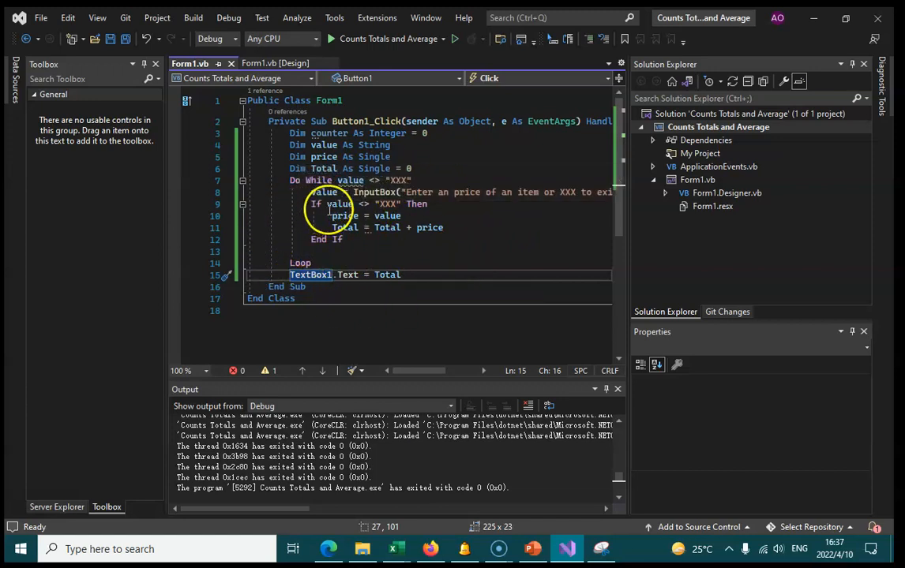
left_click_drag(333, 204, 429, 227)
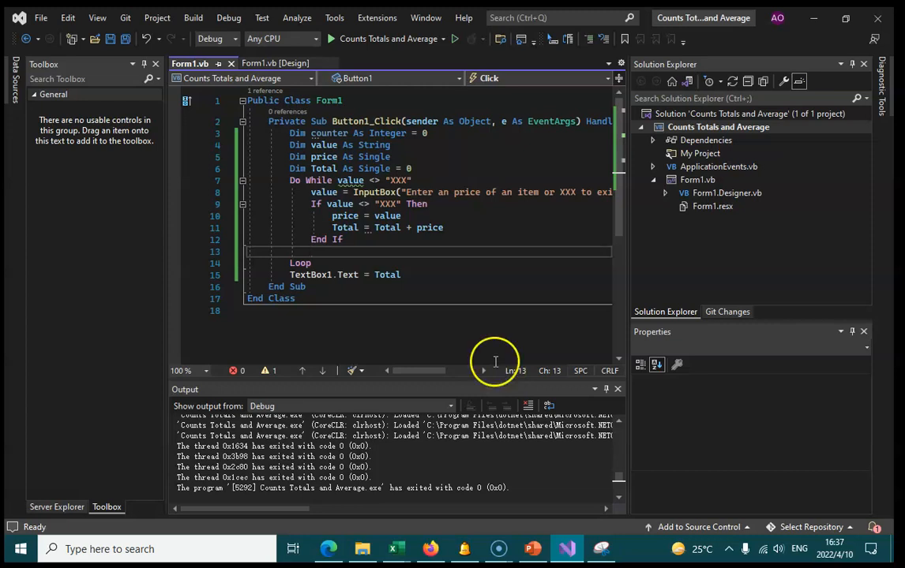
Add 'counter = counter + 1' inside the If and output TextBox1.Text = Total / counter
type("counter =")
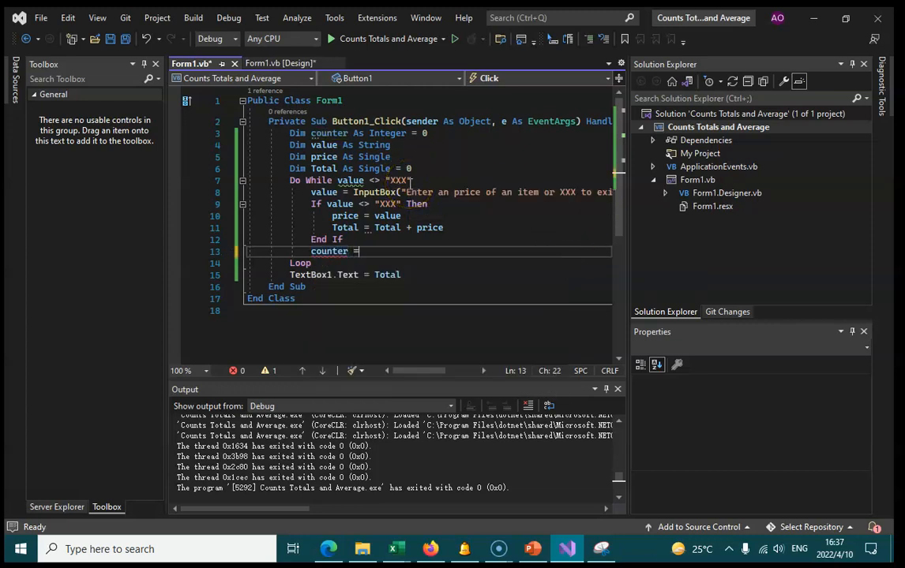
type("counter")
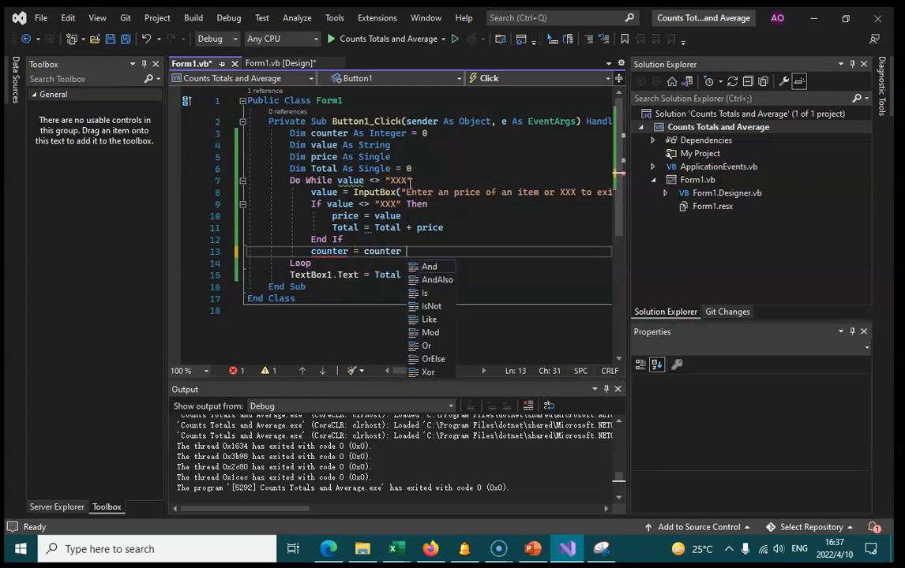
type("+ 1")
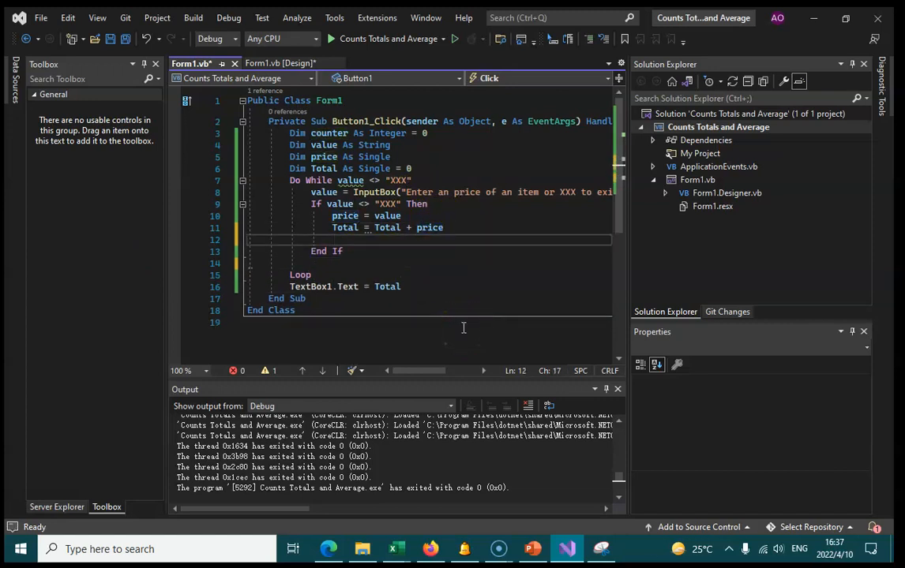
type("counter = counter + 1")
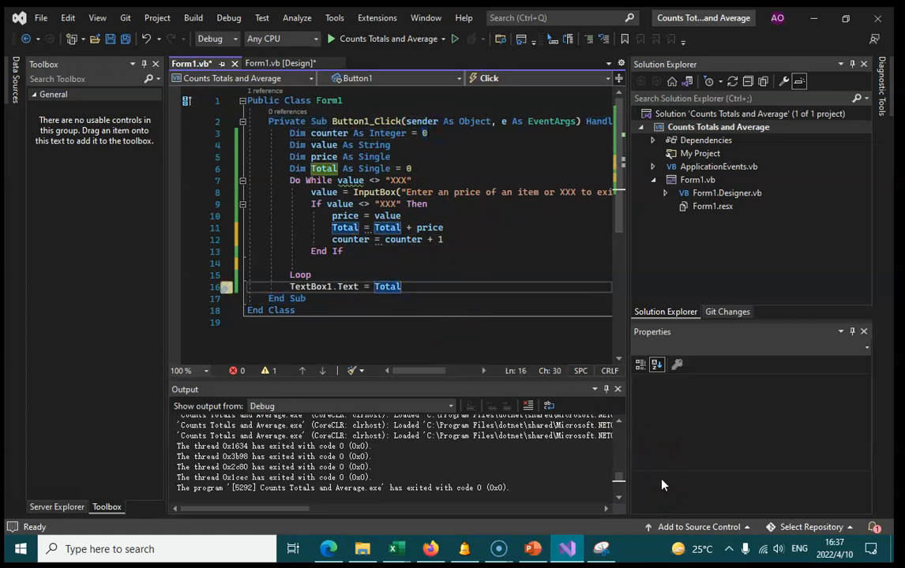
type("/ counter")
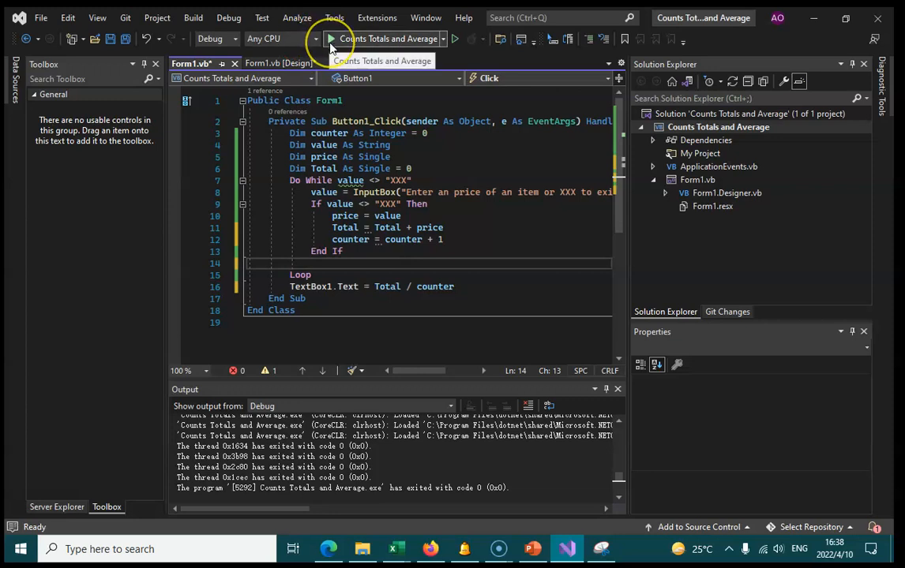
Test run: enter a single price of 25 then XXX, and the form shows 25 as the average
left_click(332, 38)
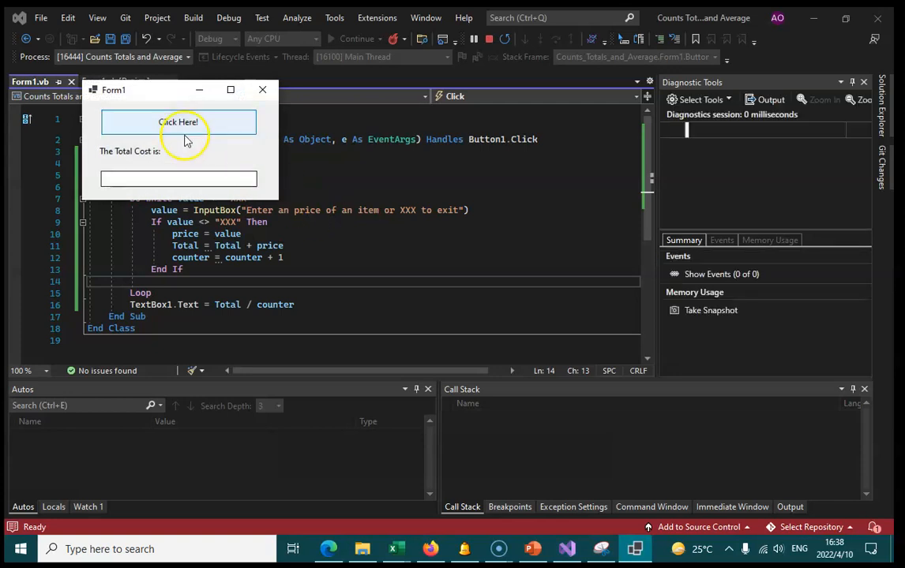
left_click(179, 121)
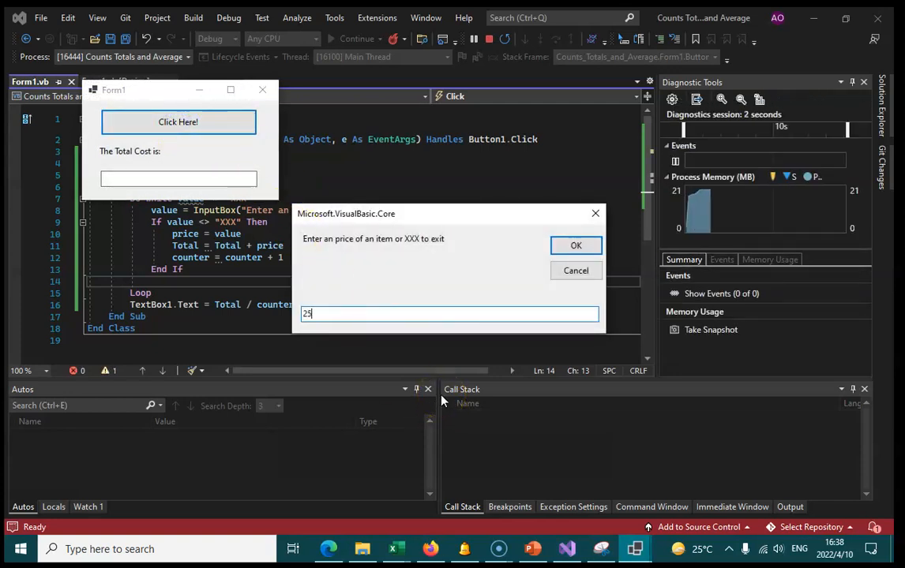
mouse_move(632, 209)
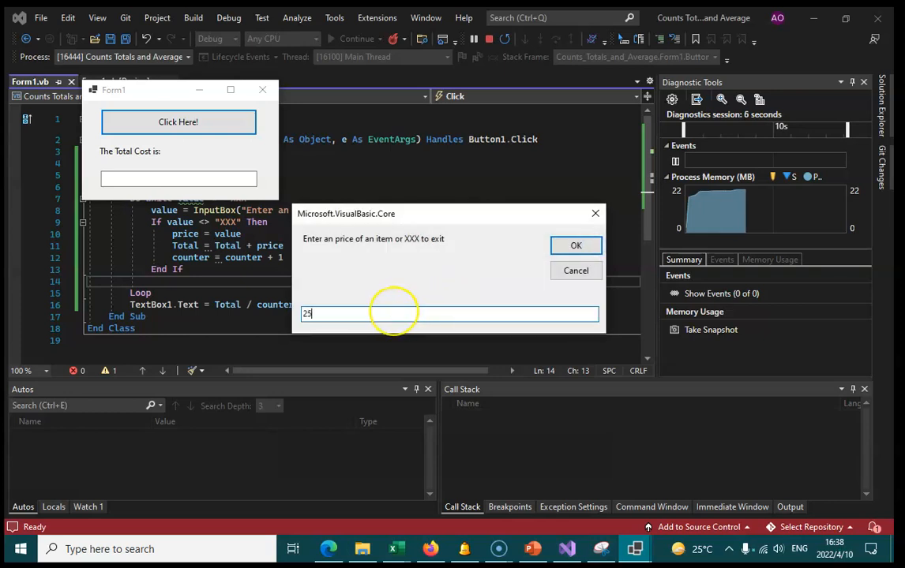
key("Backspace")
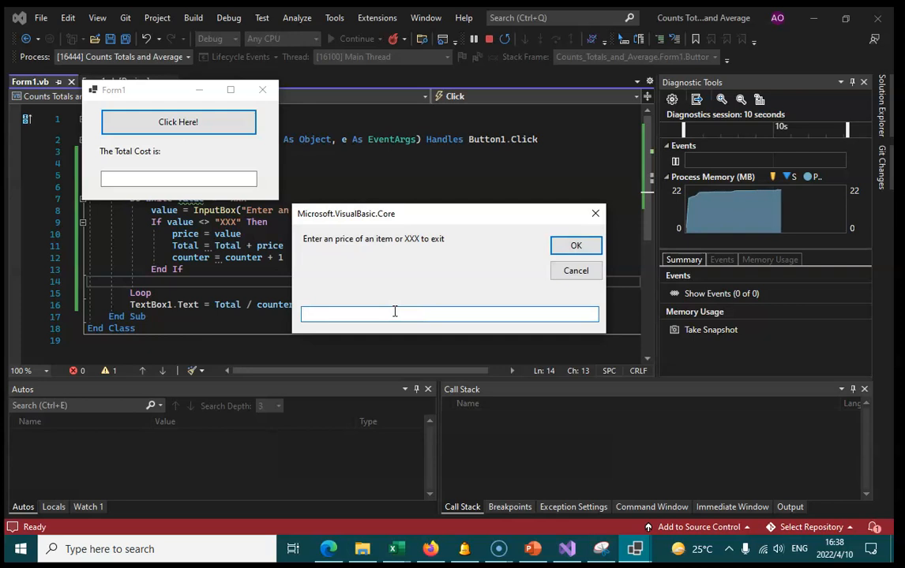
type("XXX")
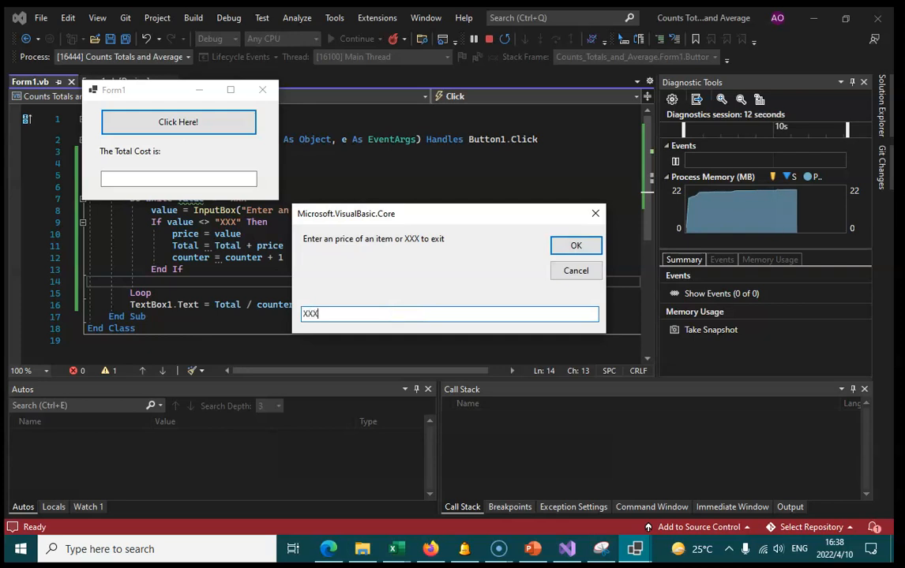
left_click(575, 244)
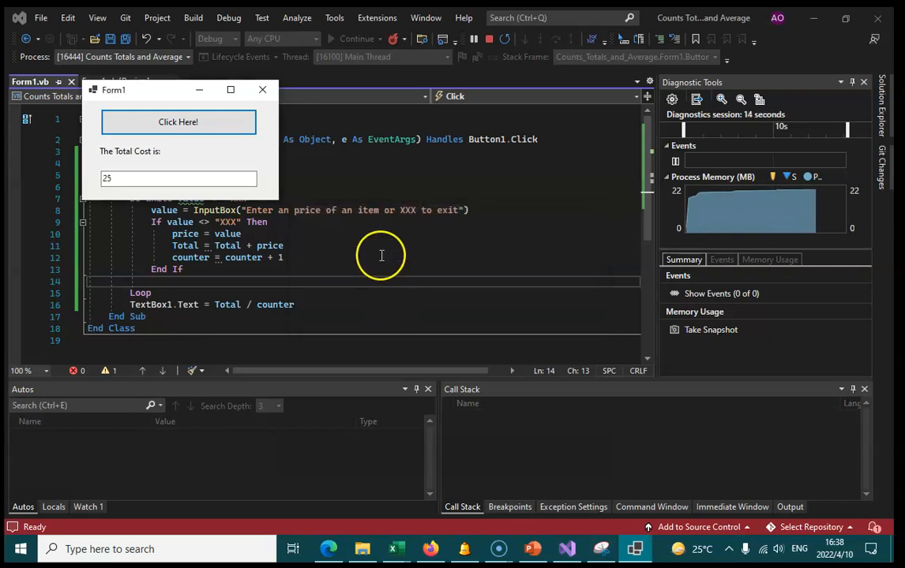
mouse_move(275, 318)
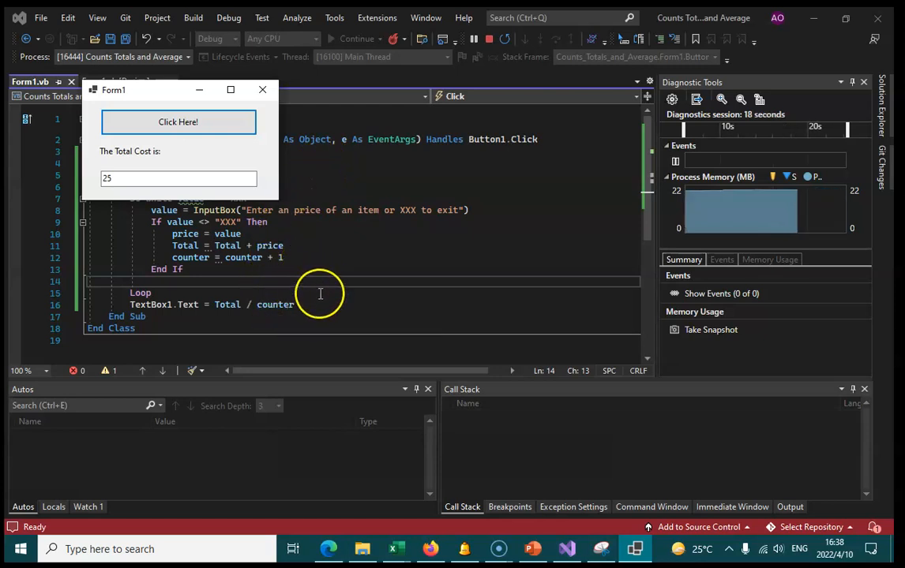
mouse_move(316, 96)
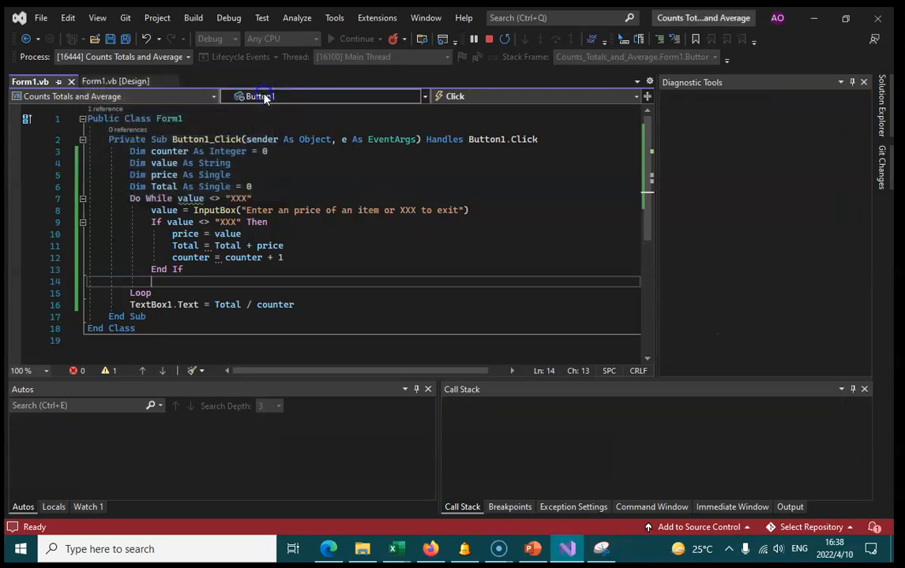
Switch to the PowerPoint lesson, present slide 5 and advance to slide 6, the total-bill exercise
left_click(534, 549)
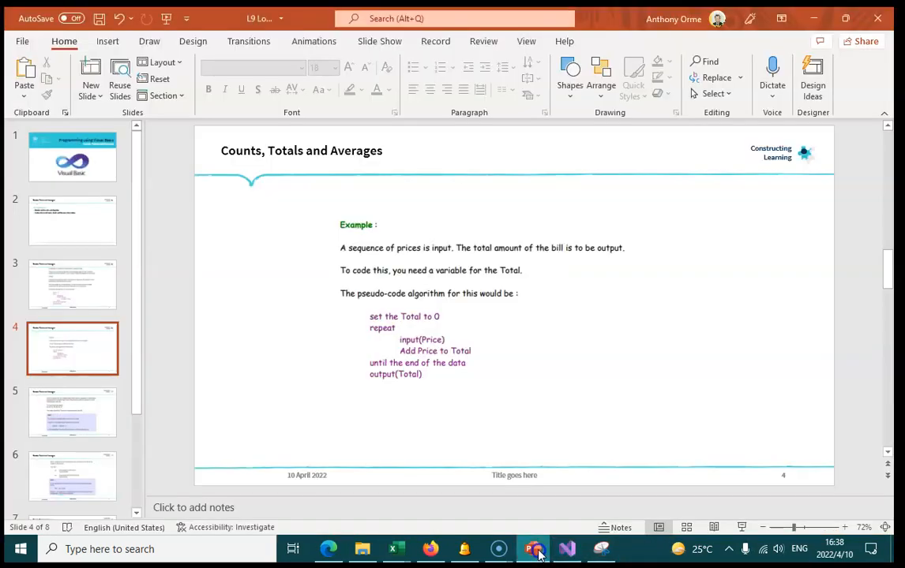
left_click(73, 412)
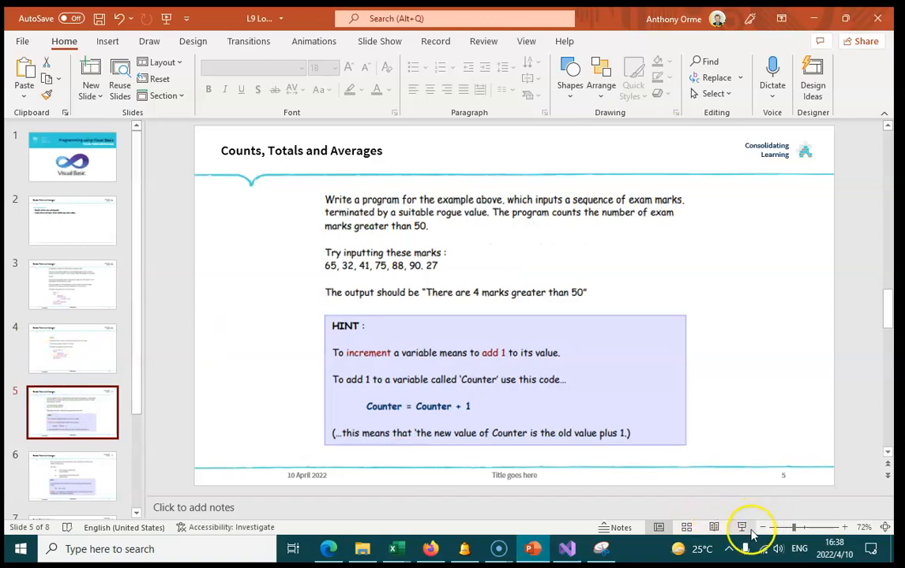
left_click(740, 528)
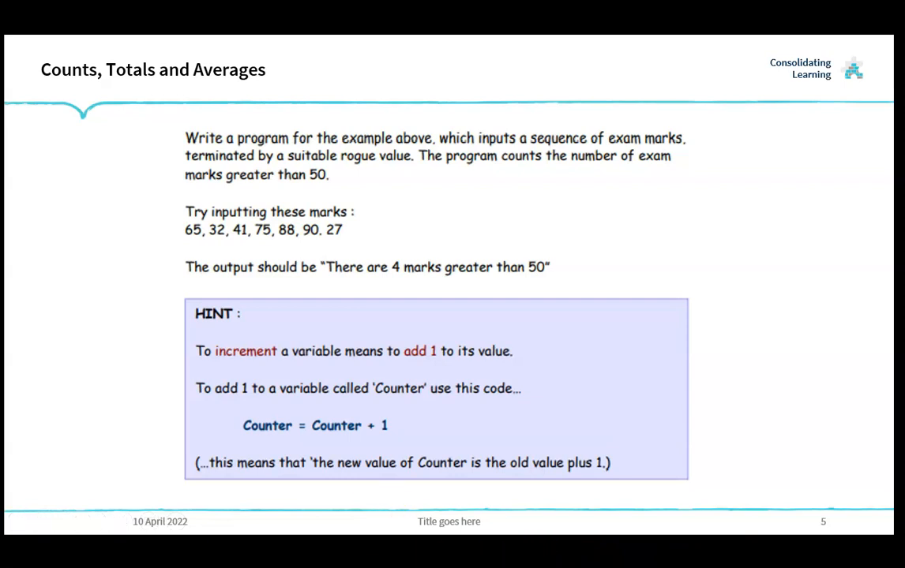
mouse_move(268, 549)
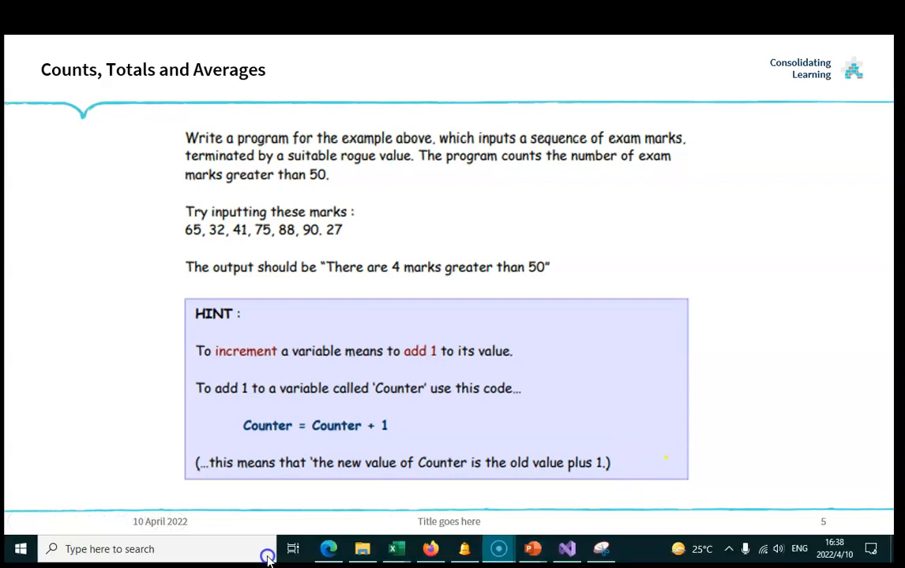
mouse_move(552, 561)
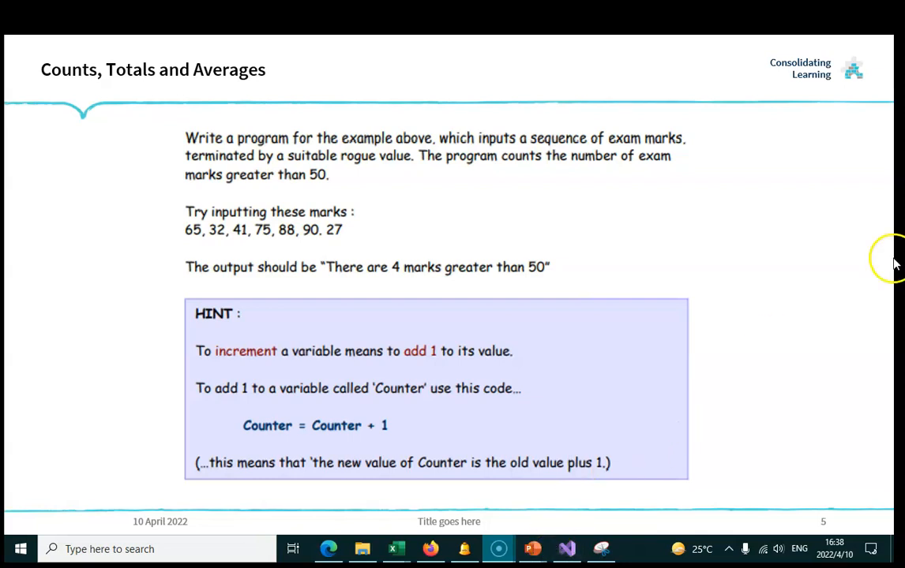
mouse_move(843, 268)
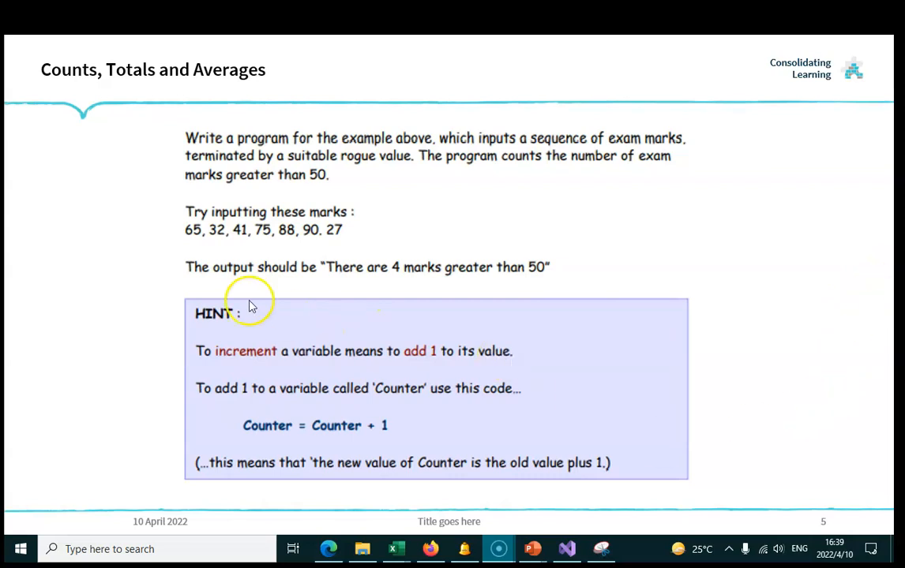
key("Right")
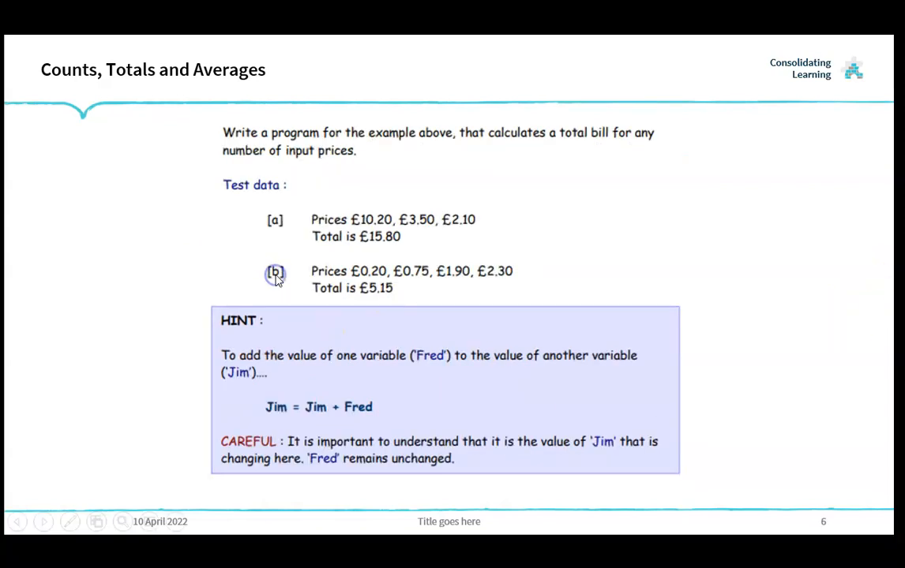